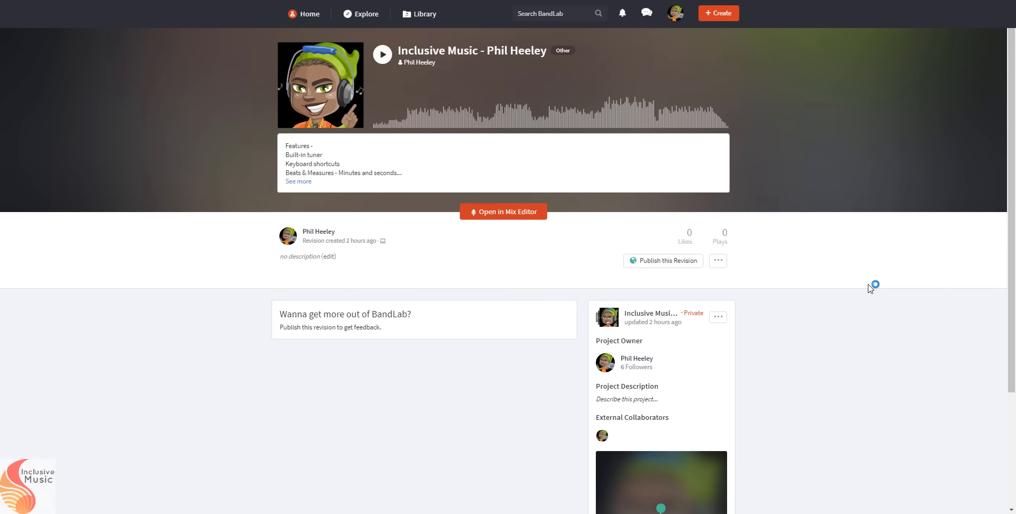
mouse_move(712, 36)
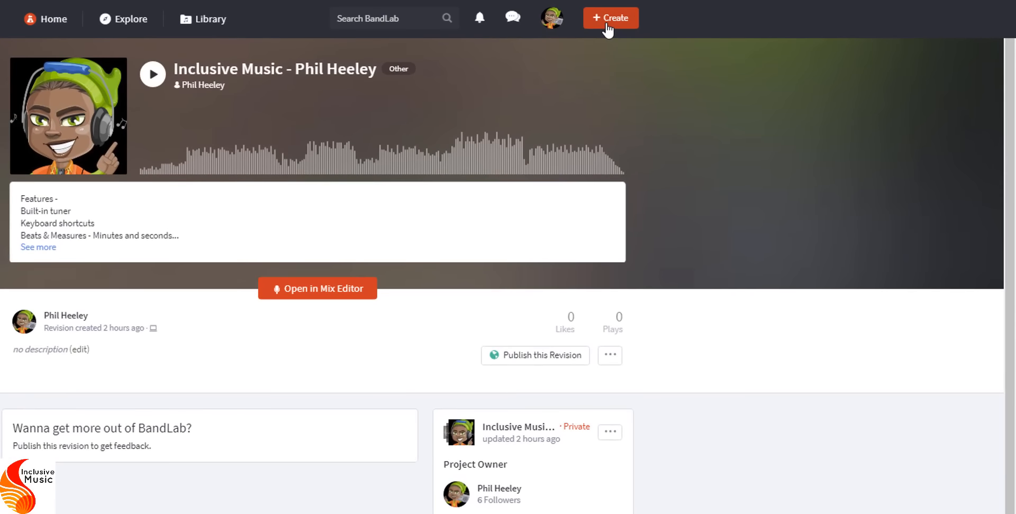
Step: Start a new project from the Create menu's New Project option
left_click(610, 18)
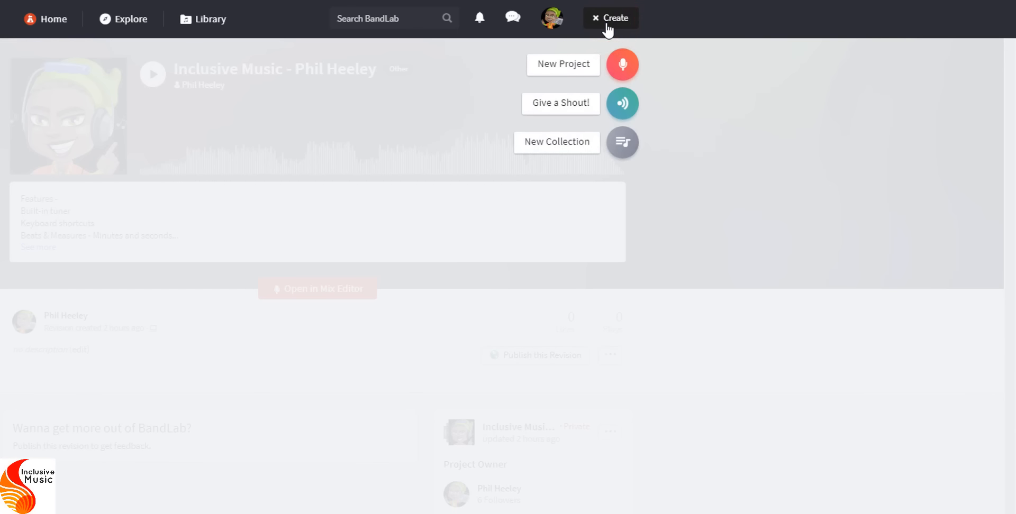
mouse_move(564, 65)
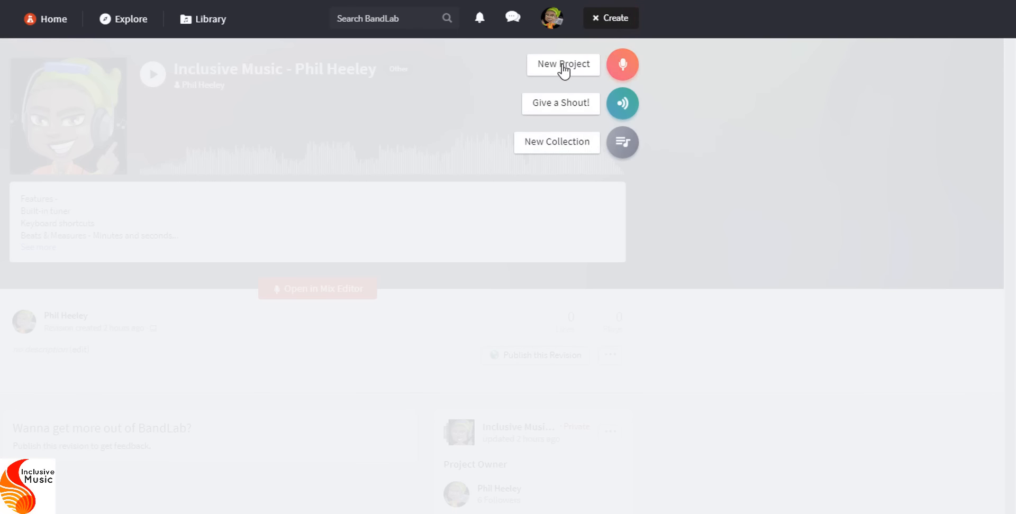
left_click(564, 64)
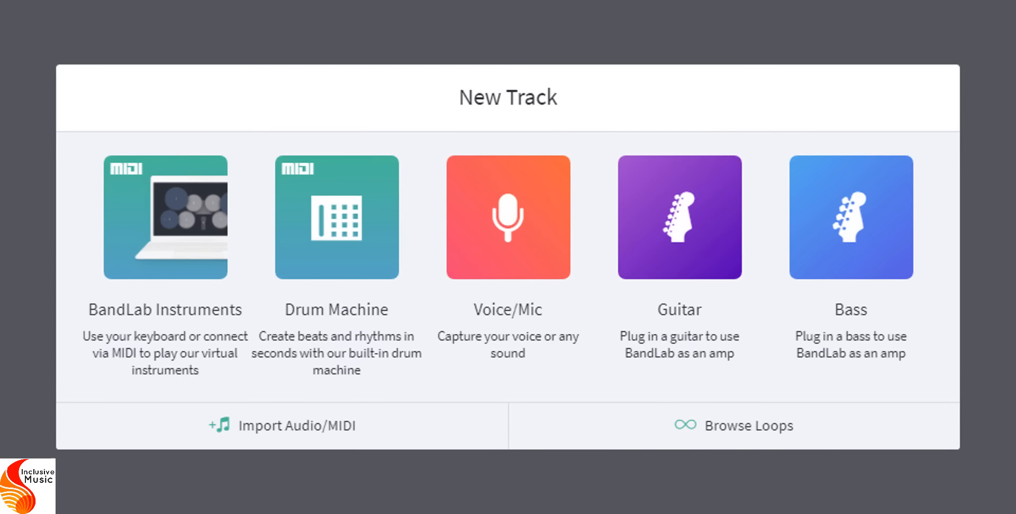
mouse_move(748, 434)
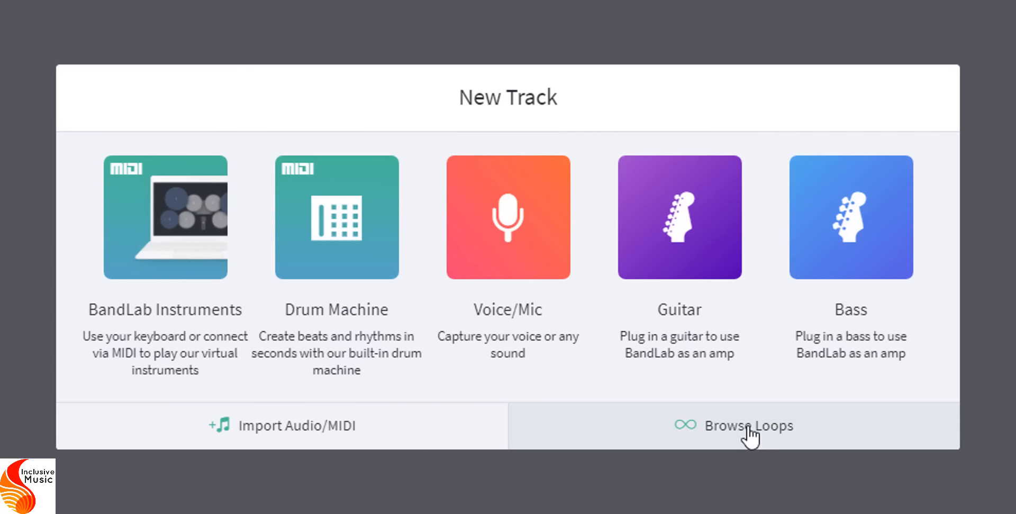
mouse_move(758, 444)
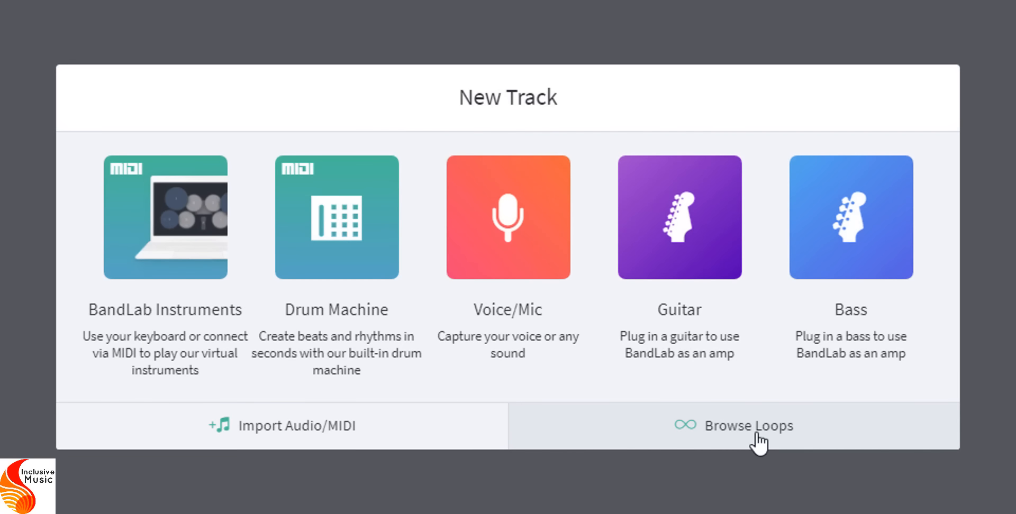
Step: Browse ready-made loops from the New Track dialog, showing the Loop Packs panel
left_click(749, 426)
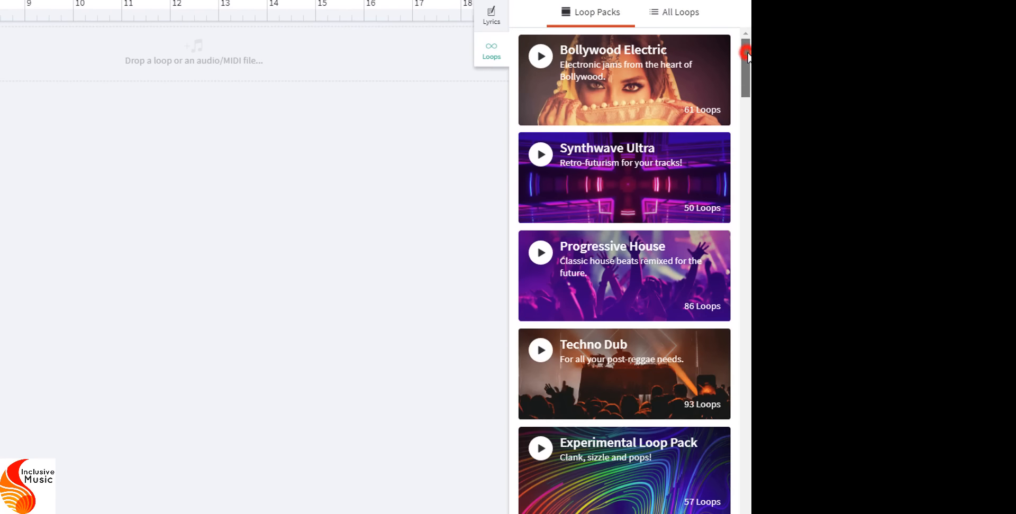
scroll("down", 3)
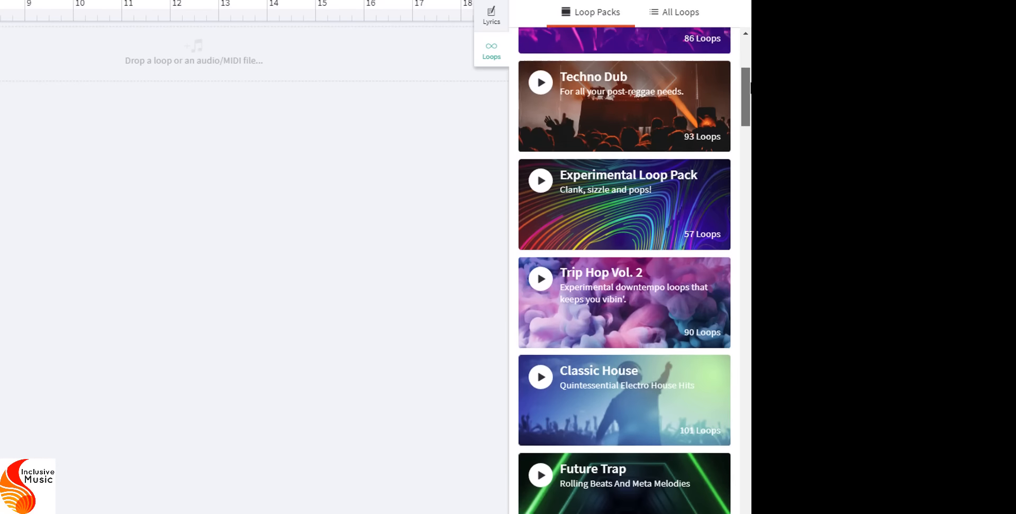
scroll("down", 3)
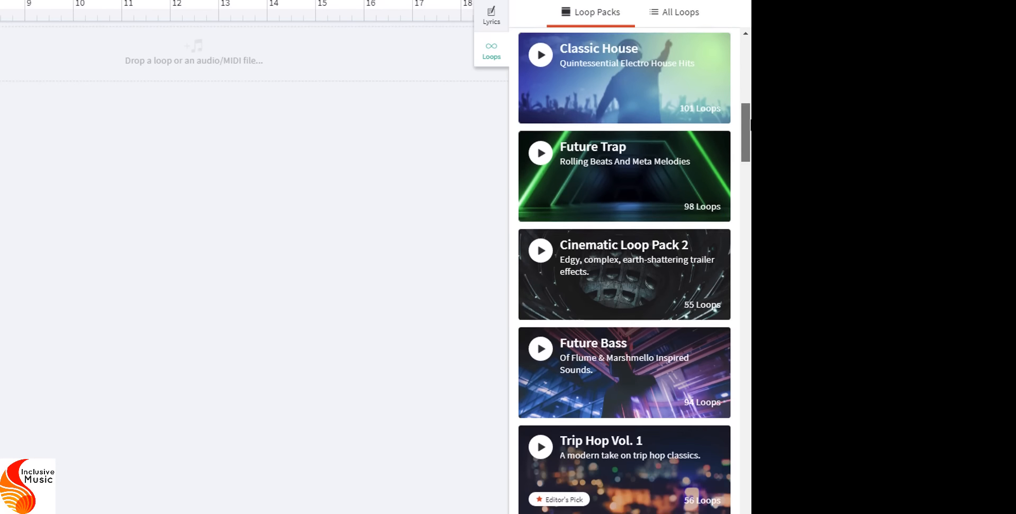
scroll("down", 3)
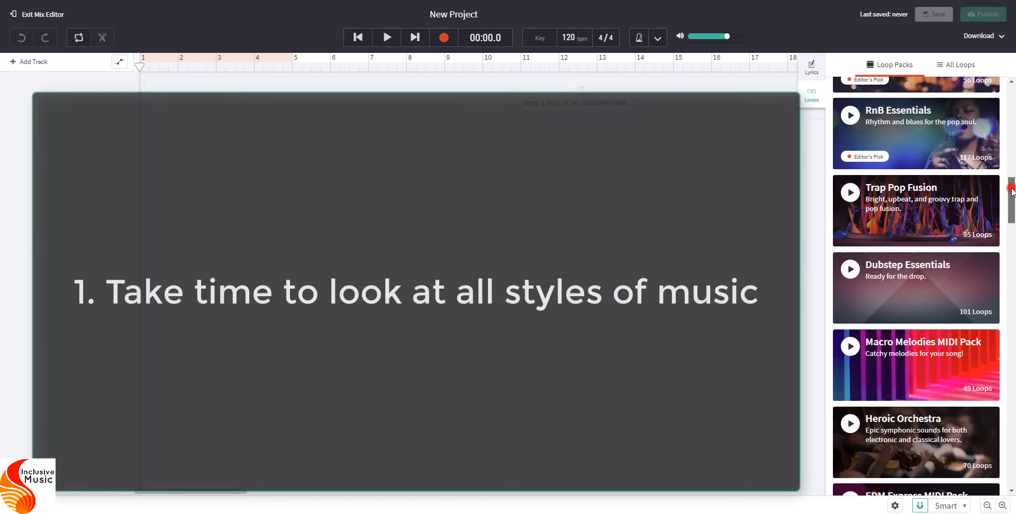
scroll("down", 3)
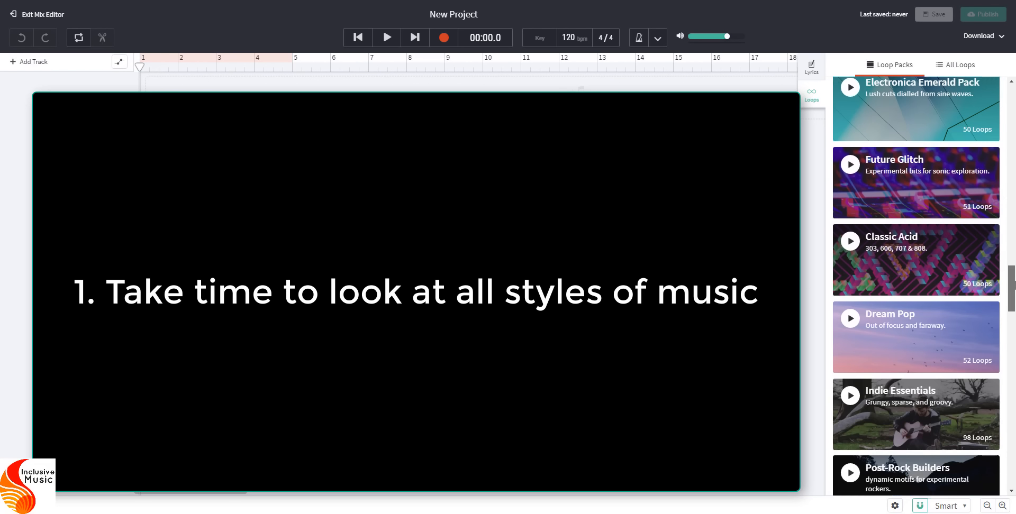
scroll("down", 3)
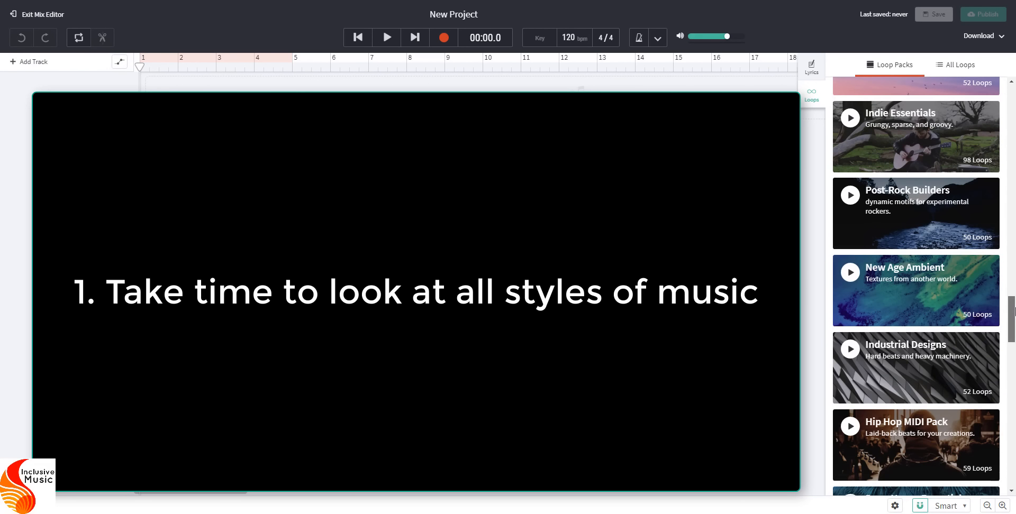
scroll("up", 3)
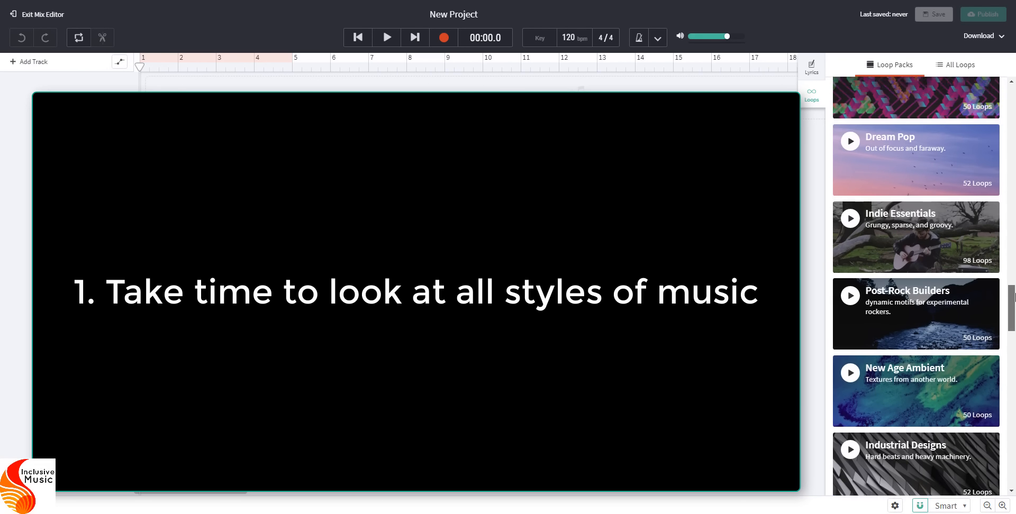
scroll("up", 3)
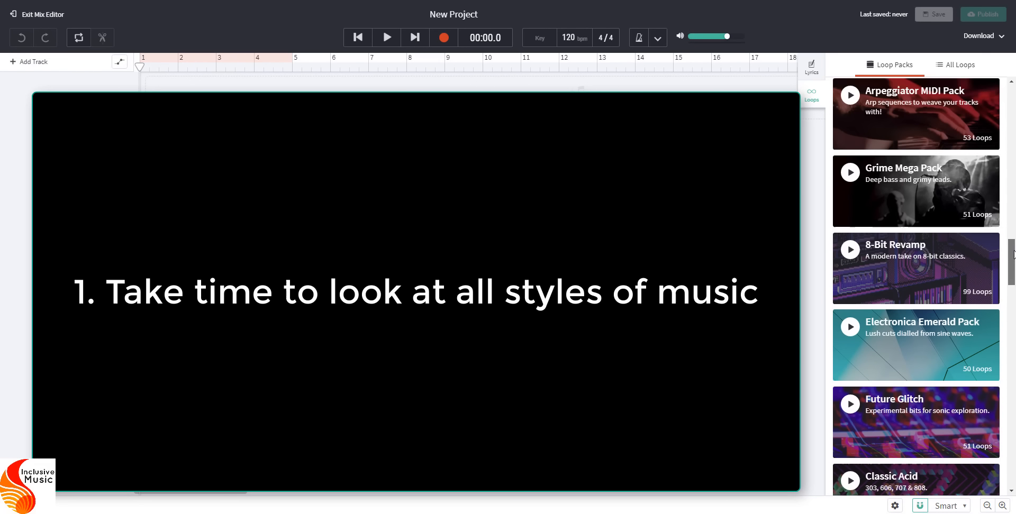
scroll("up", 3)
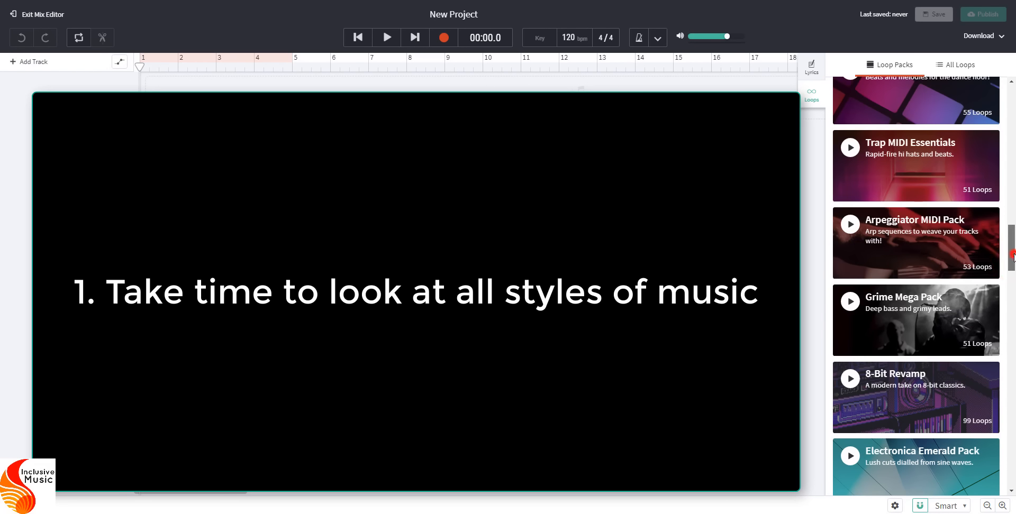
scroll("up", 3)
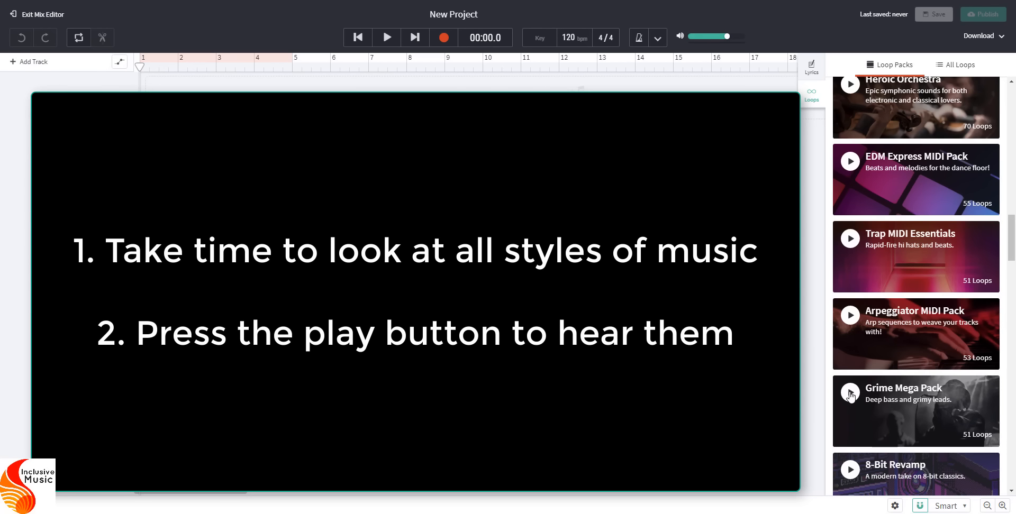
Step: Preview the Grime Mega Pack card, then stop its preview
left_click(850, 395)
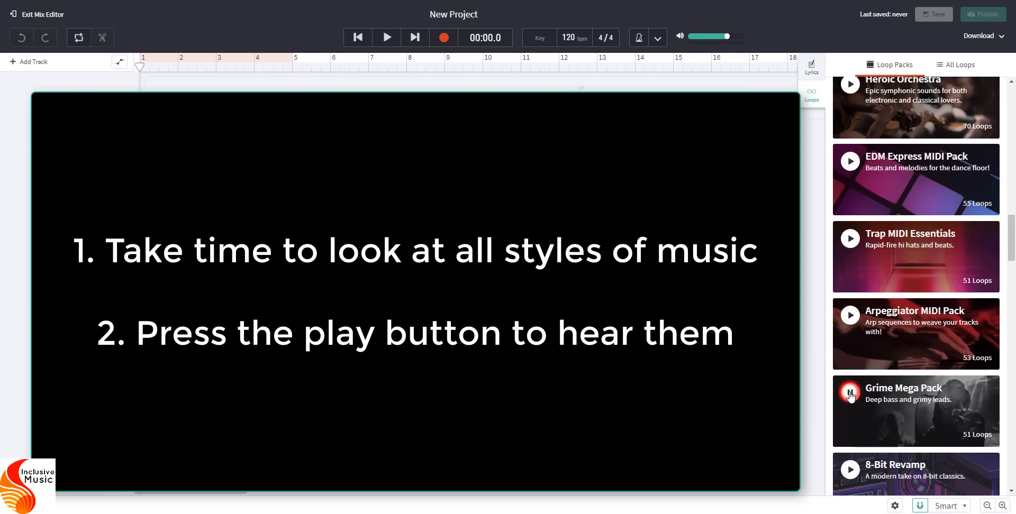
left_click(850, 392)
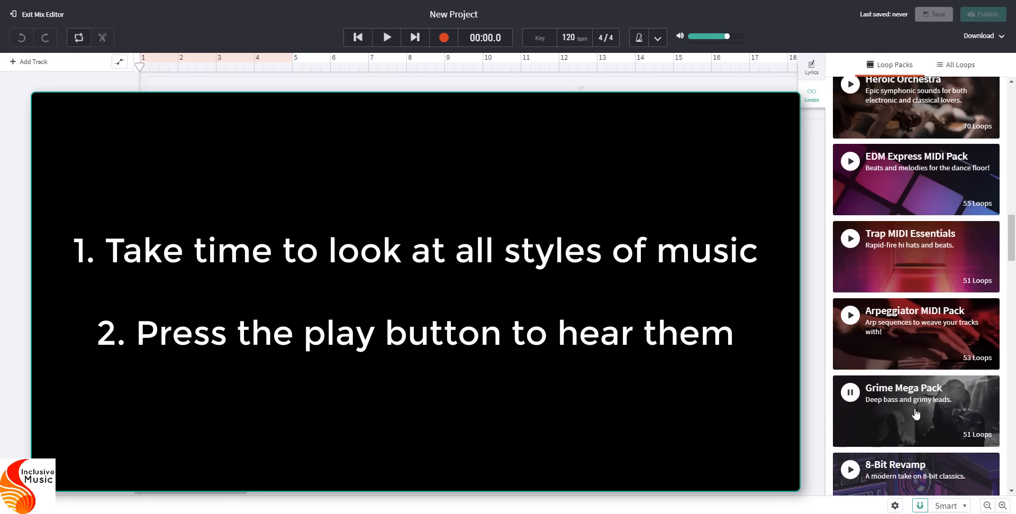
left_click(850, 393)
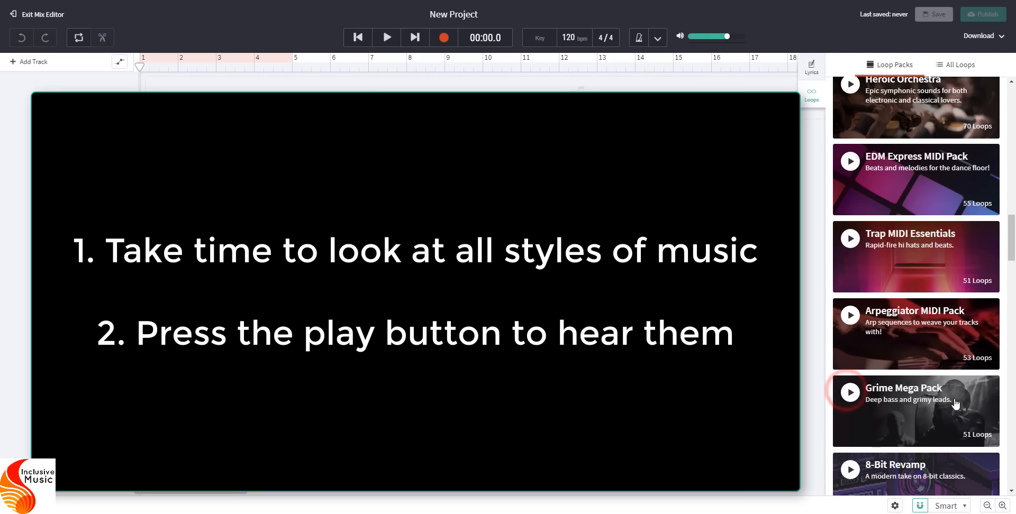
Step: Scroll down the loop pack list and preview the Indie Essentials pack
scroll("down", 3)
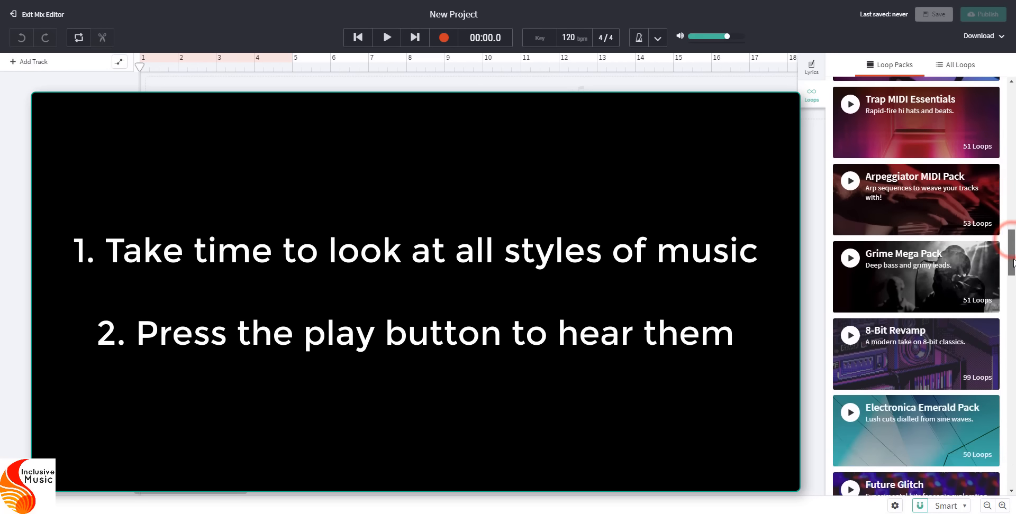
scroll("down", 3)
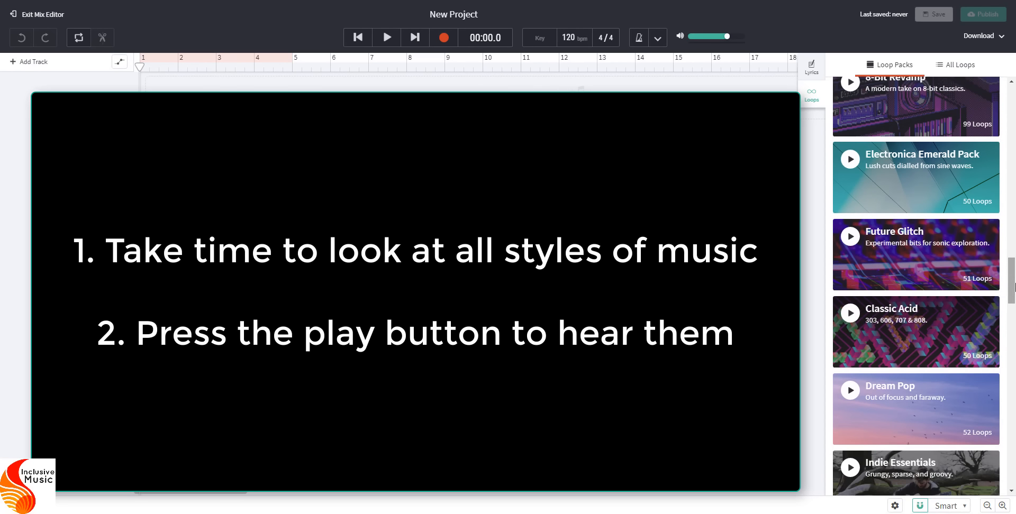
scroll("down", 3)
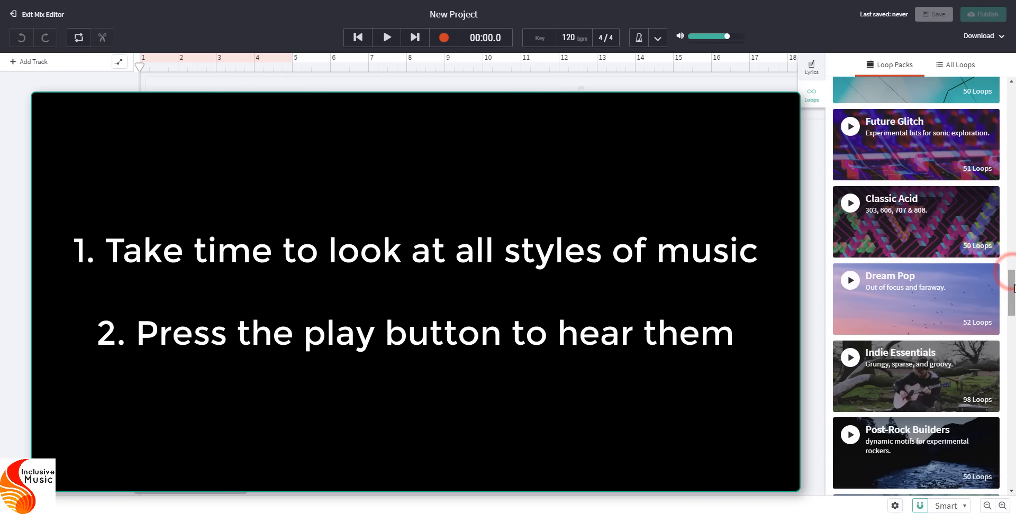
scroll("down", 3)
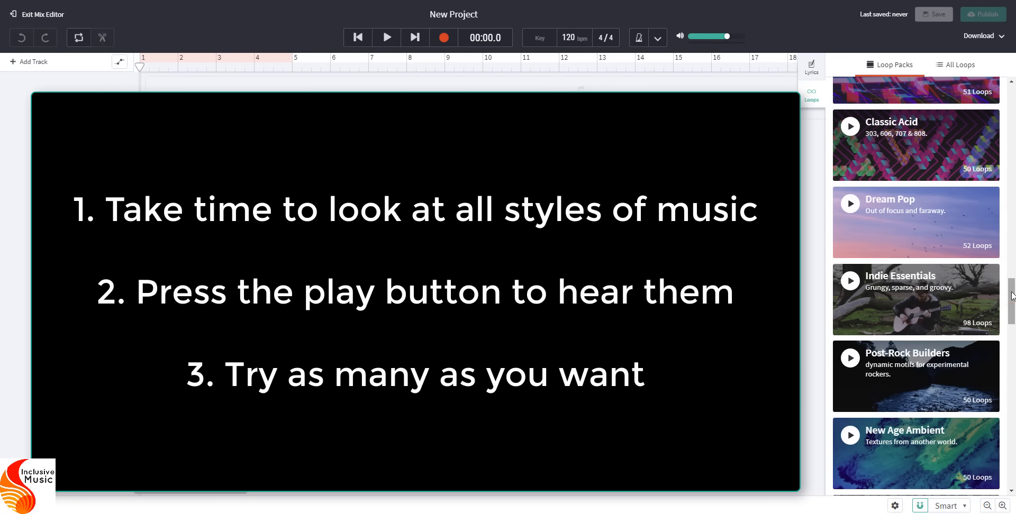
scroll("down", 3)
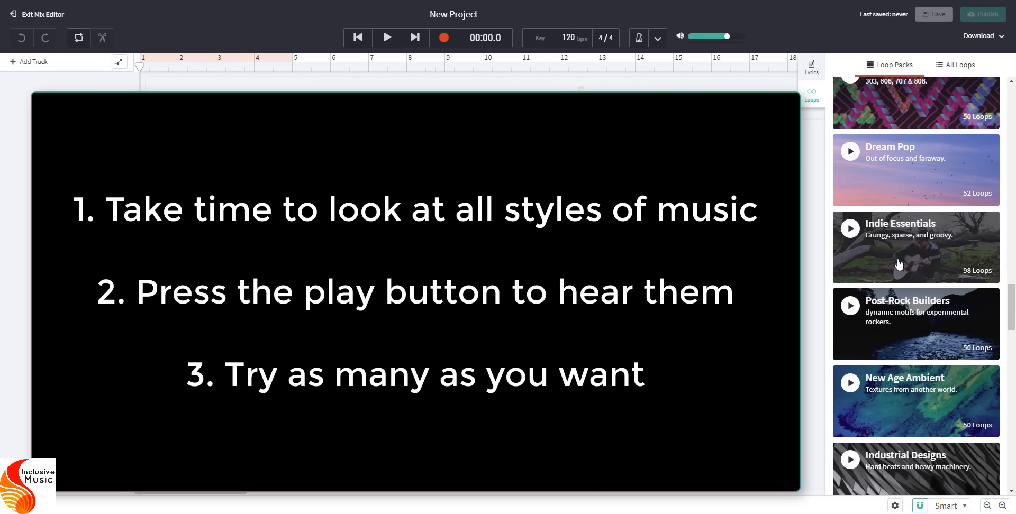
mouse_move(849, 233)
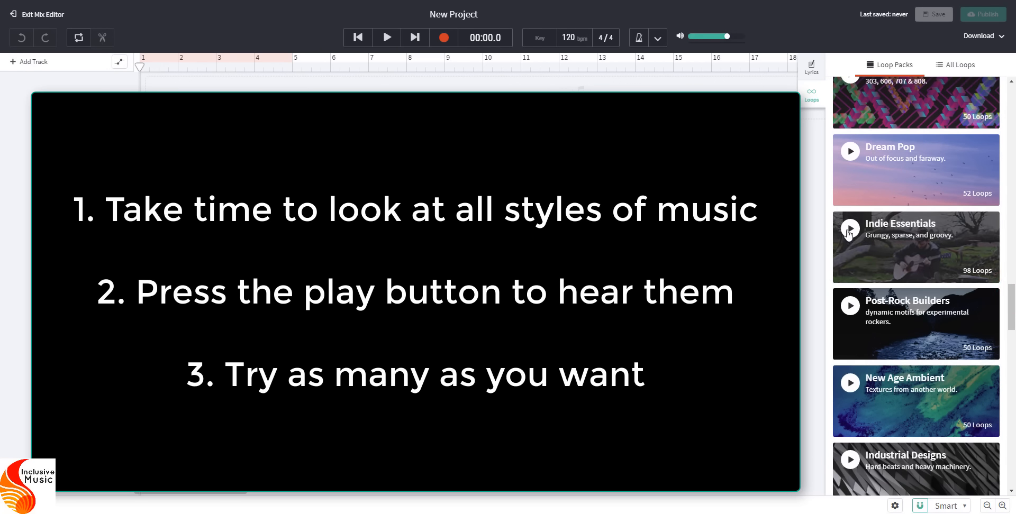
left_click(850, 228)
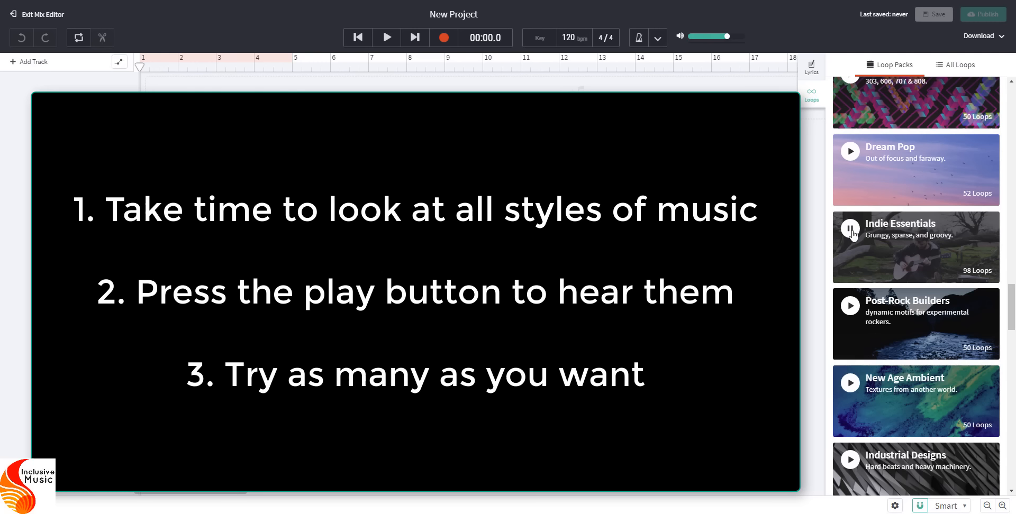
Step: Scroll the loop pack list back toward Grime Mega Pack and 8-Bit Revamp
scroll("down", 3)
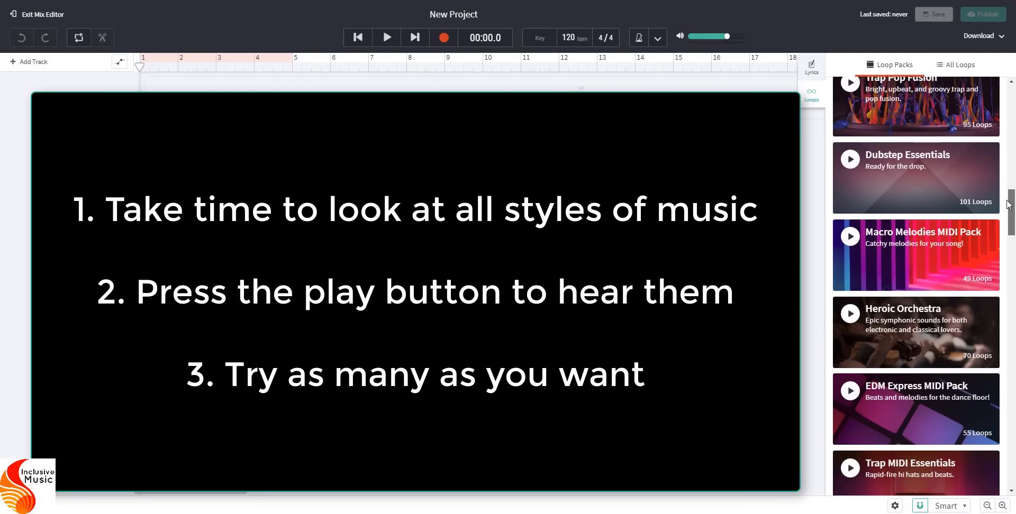
scroll("up", 3)
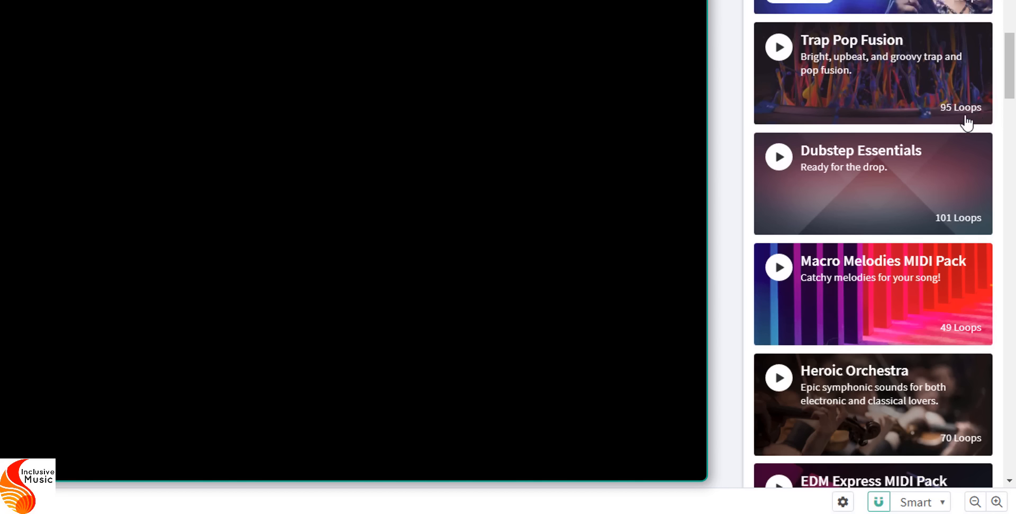
scroll("down", 3)
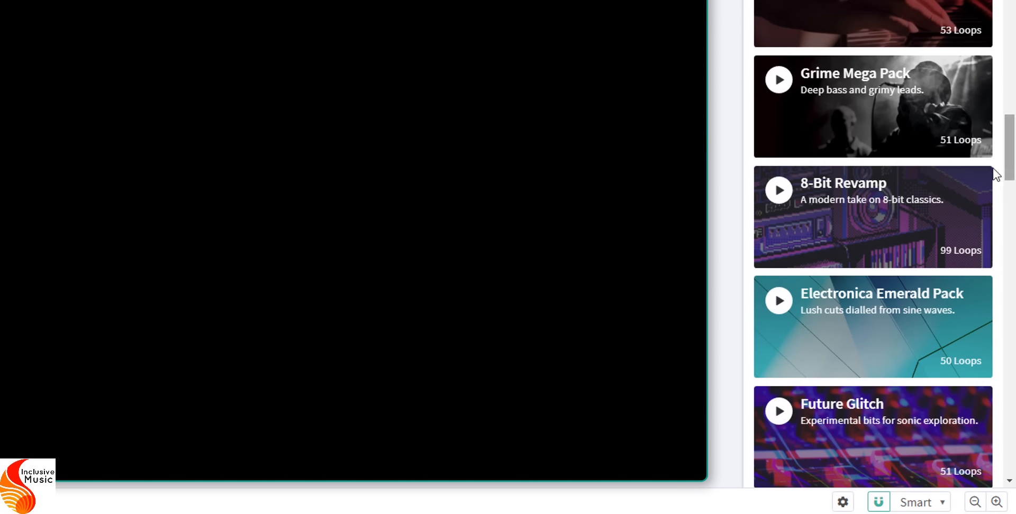
mouse_move(1010, 147)
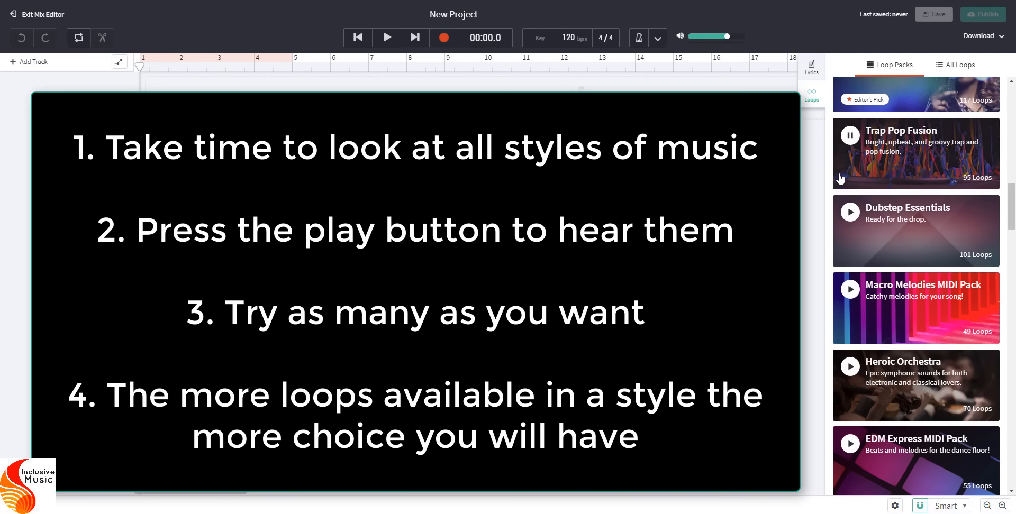
mouse_move(851, 144)
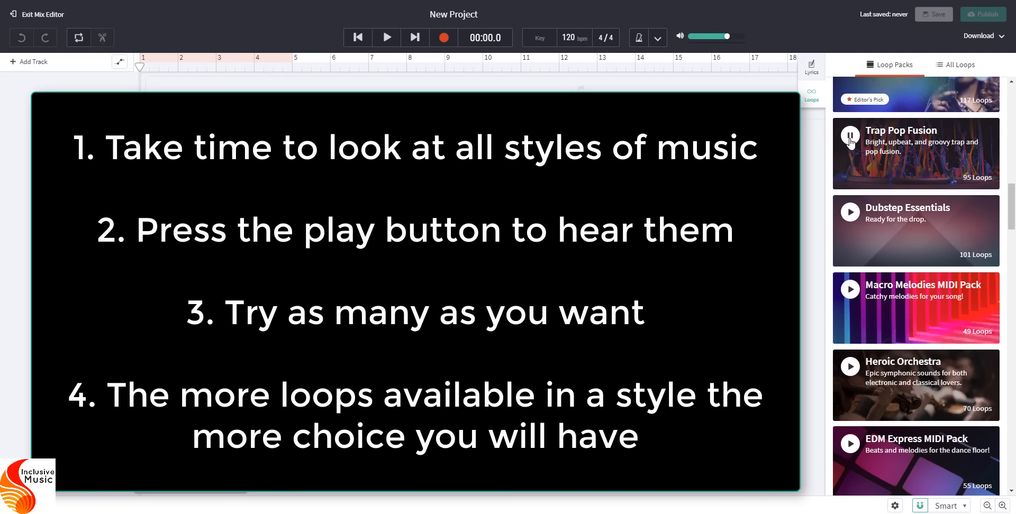
mouse_move(851, 213)
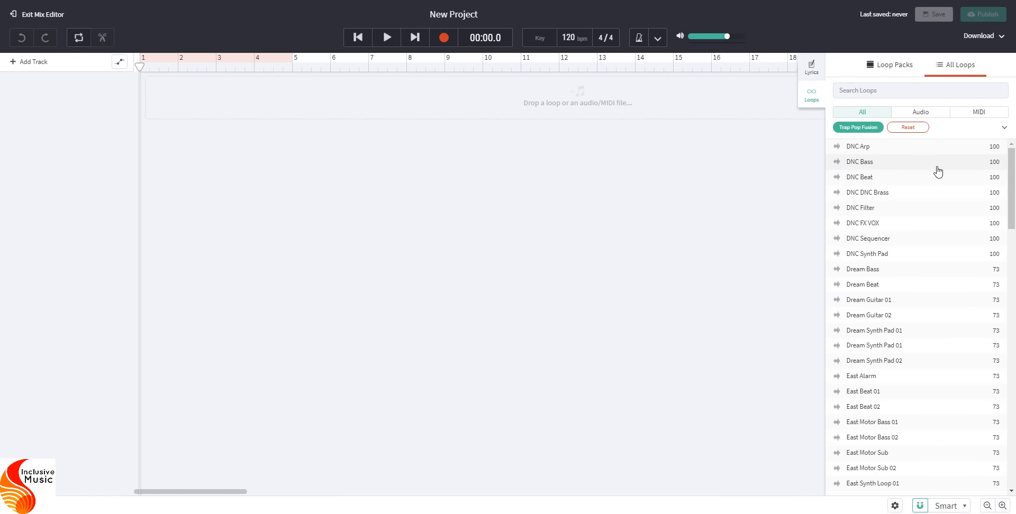
scroll("down", 3)
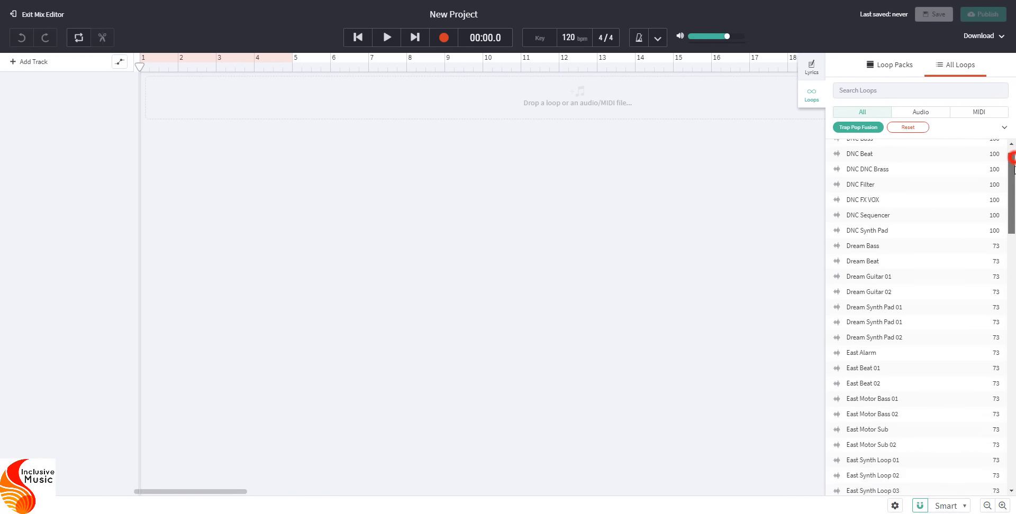
scroll("down", 3)
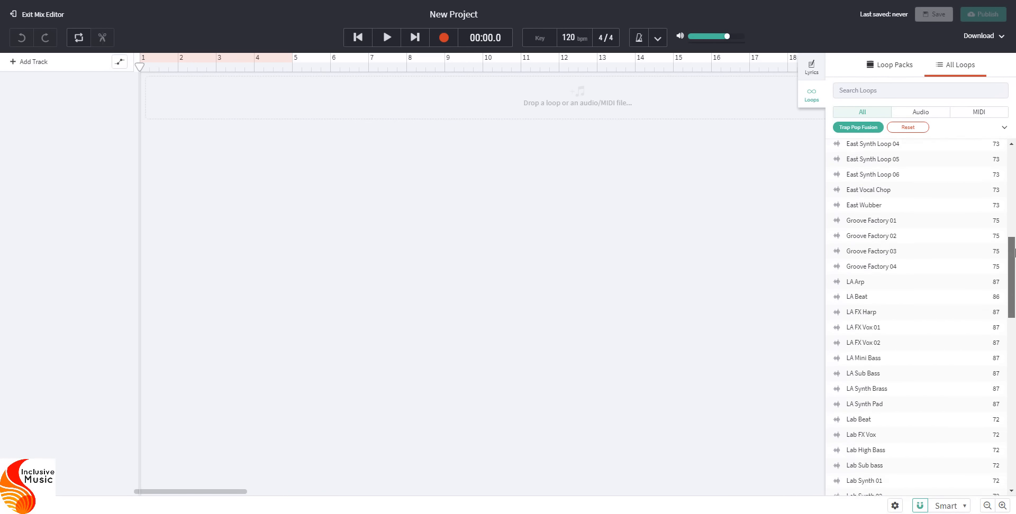
scroll("down", 3)
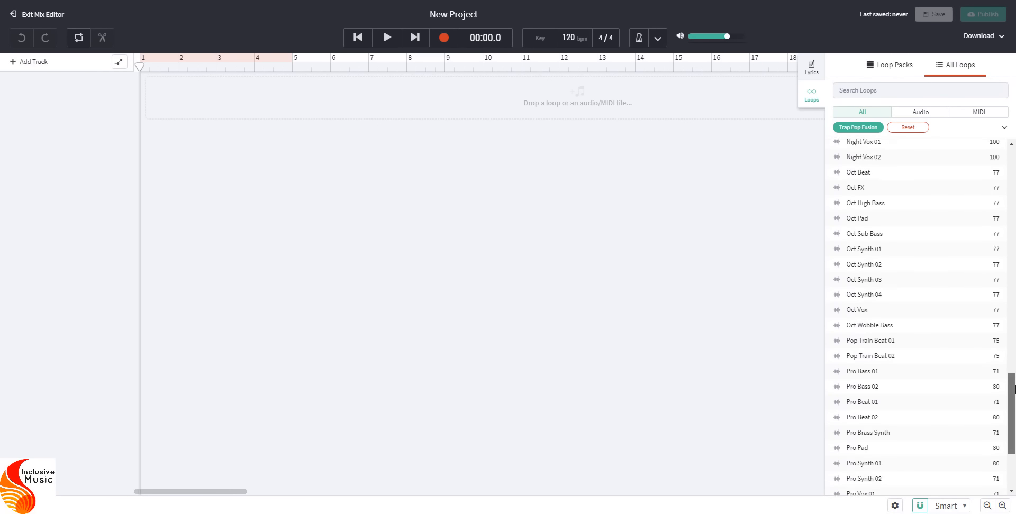
scroll("up", 3)
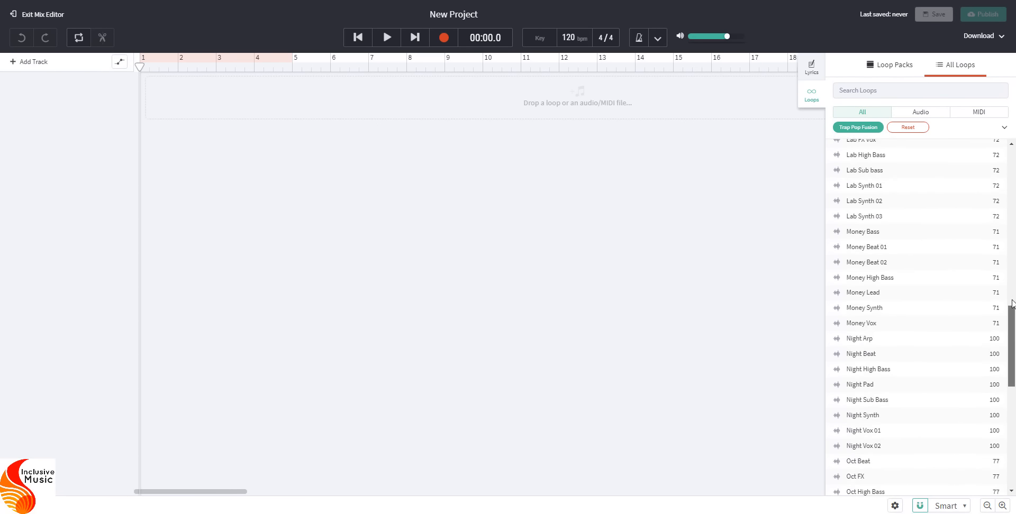
scroll("up", 3)
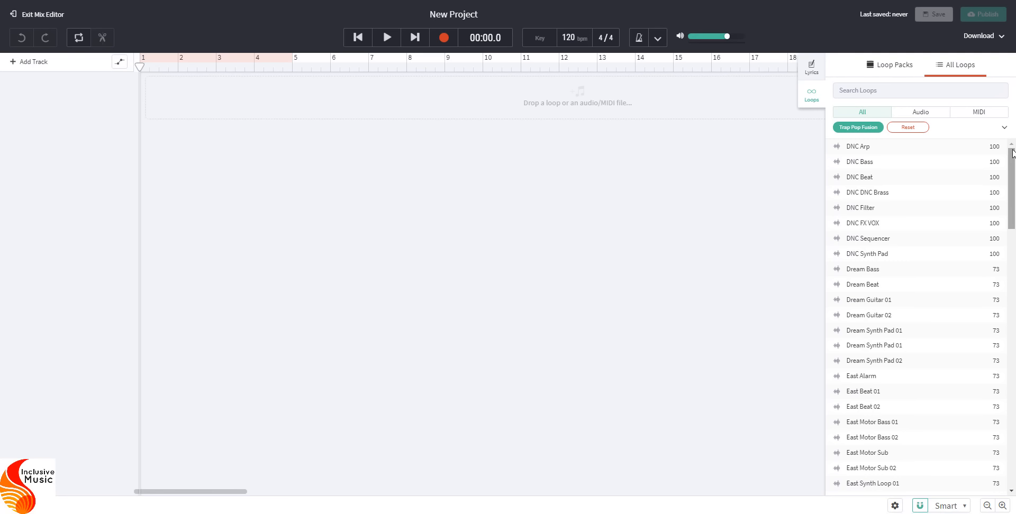
mouse_move(943, 226)
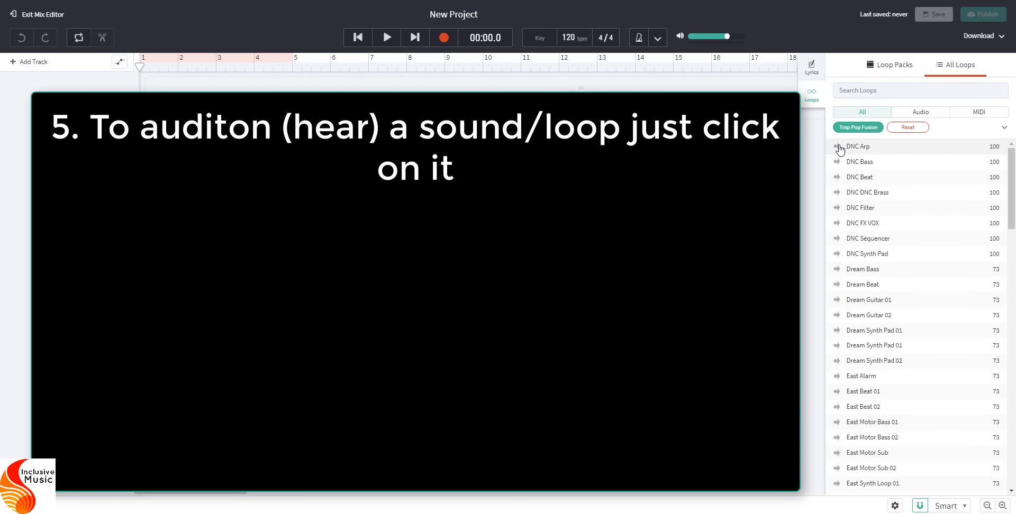
Step: Audition the DNC Arp, DNC Bass and DNC Beat loops, then stop DNC Beat
left_click(859, 146)
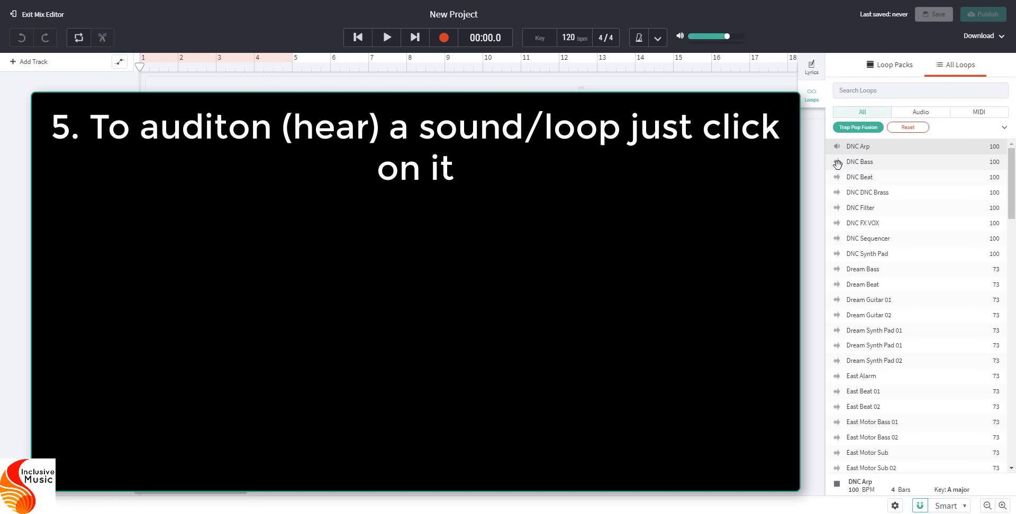
left_click(860, 160)
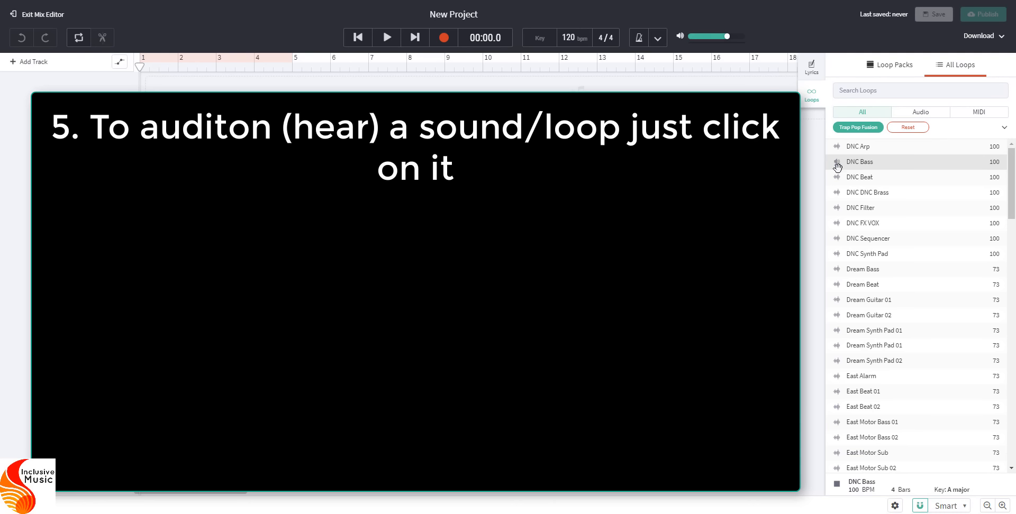
left_click(860, 176)
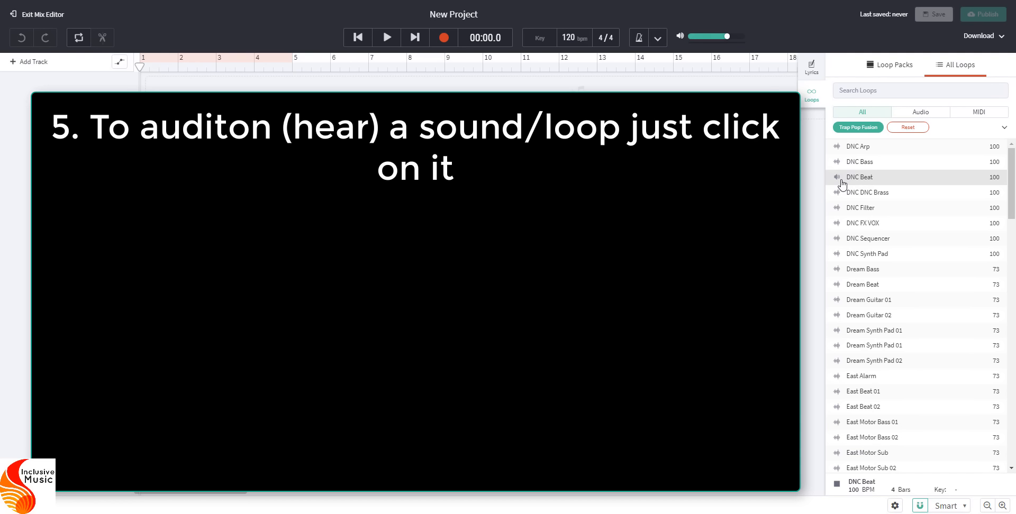
left_click(860, 177)
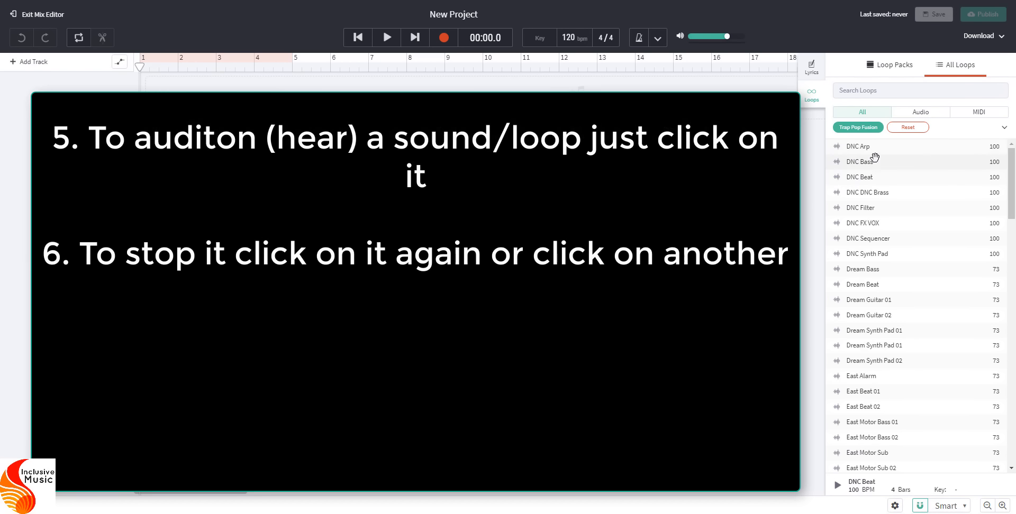
mouse_move(868, 238)
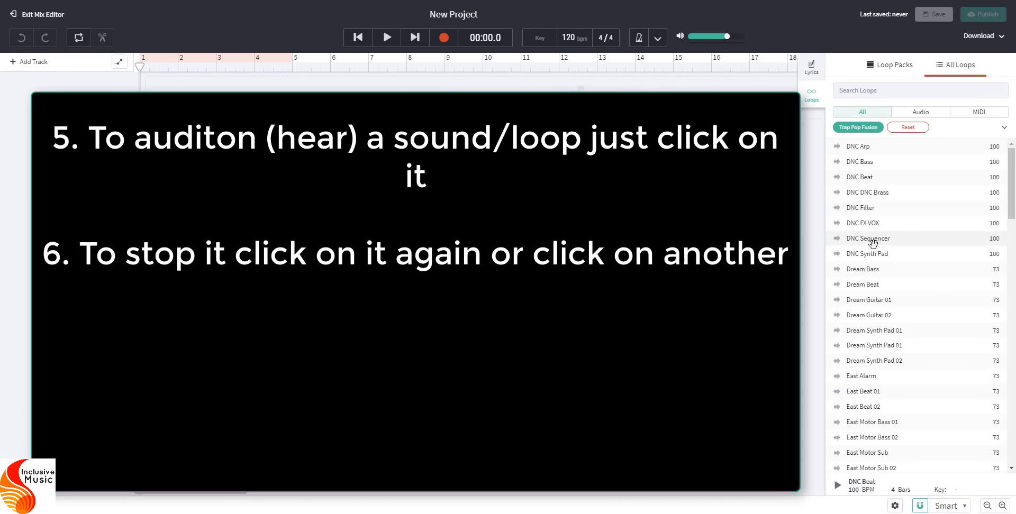
mouse_move(867, 253)
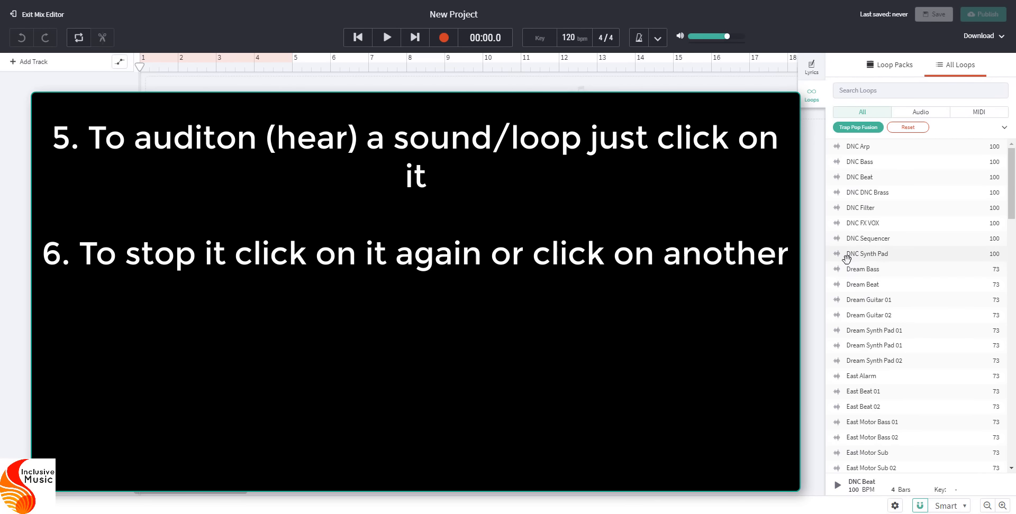
mouse_move(879, 239)
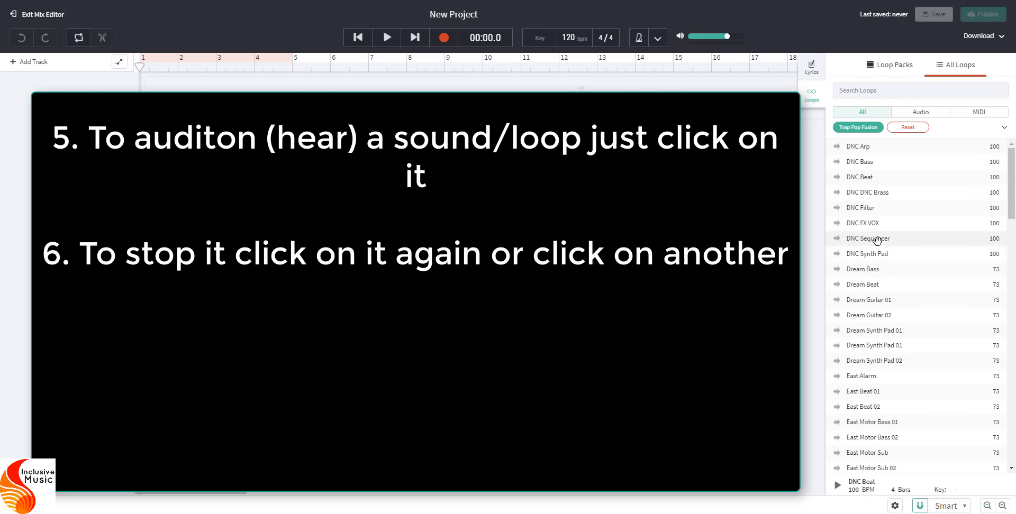
mouse_move(862, 248)
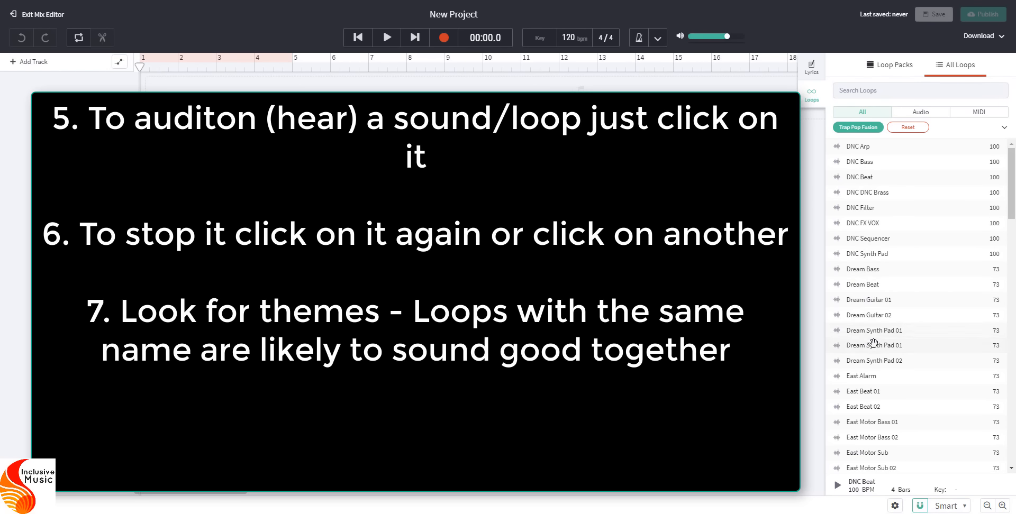
mouse_move(979, 294)
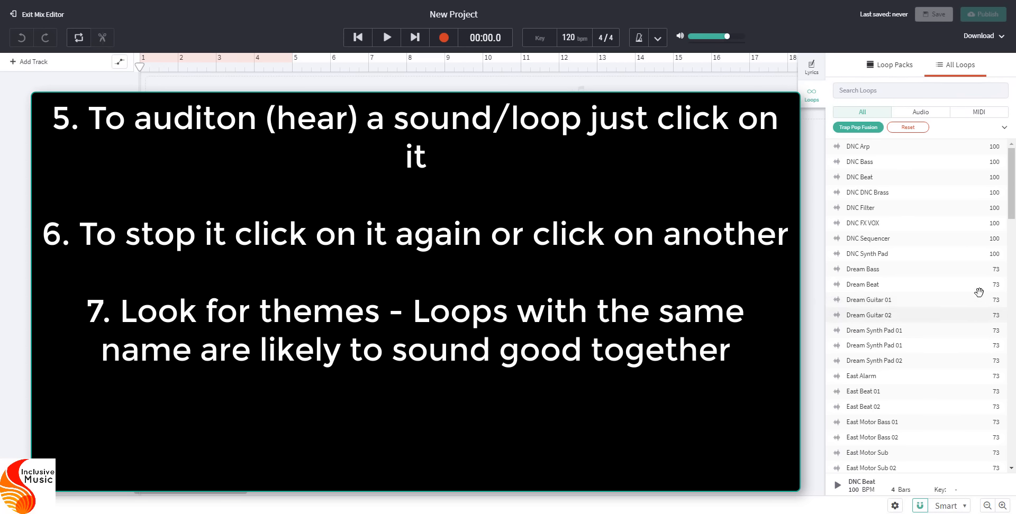
Step: Scroll the All Loops list and preview the Dream Bass loop
scroll("down", 3)
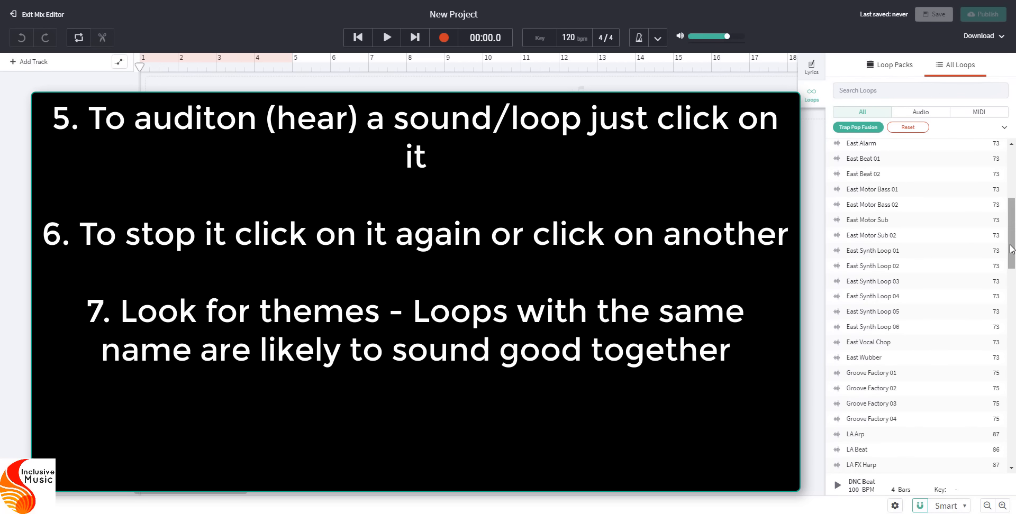
mouse_move(879, 250)
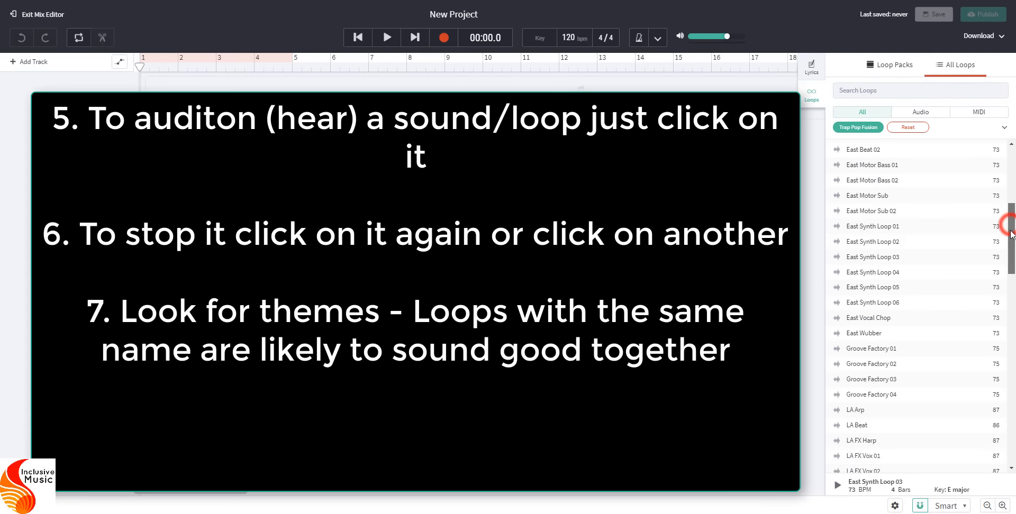
mouse_move(867, 342)
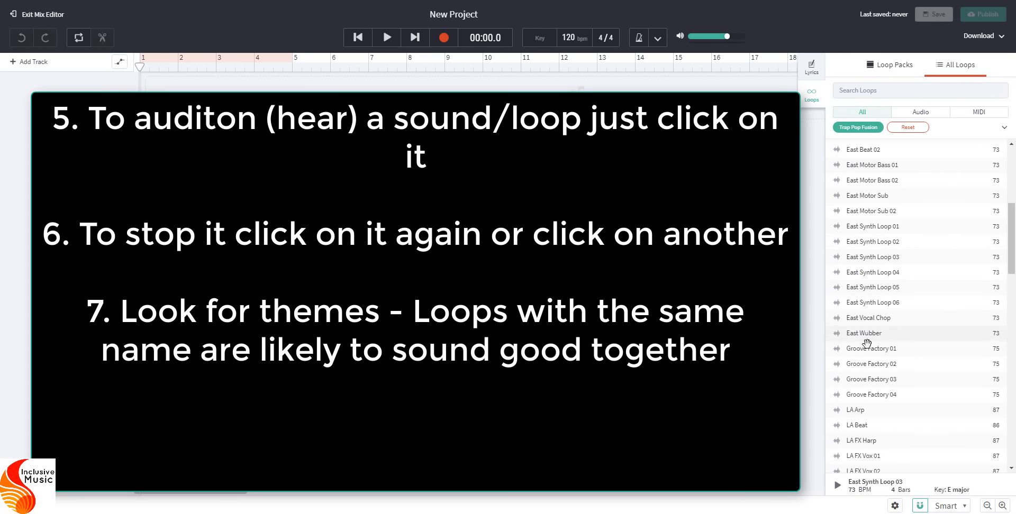
scroll("down", 3)
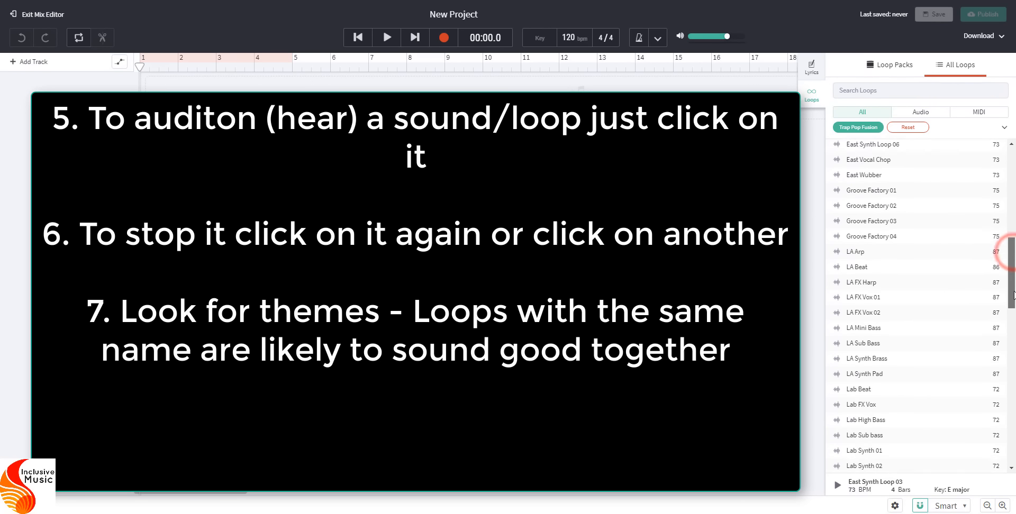
scroll("down", 3)
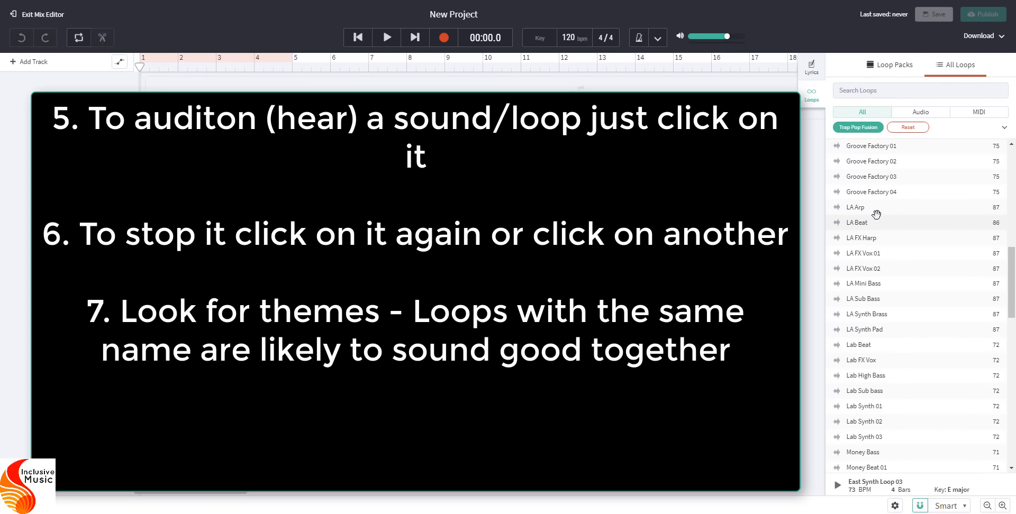
scroll("up", 3)
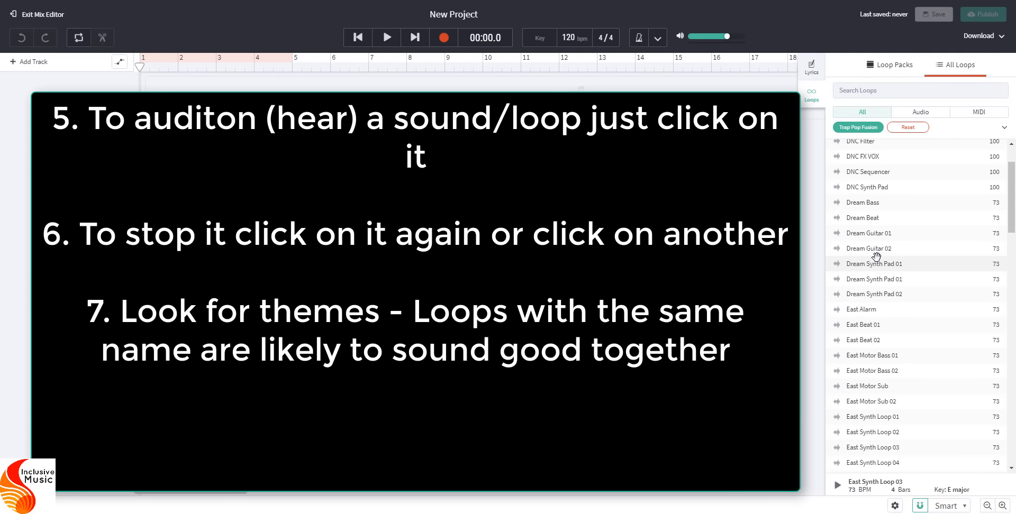
left_click(863, 202)
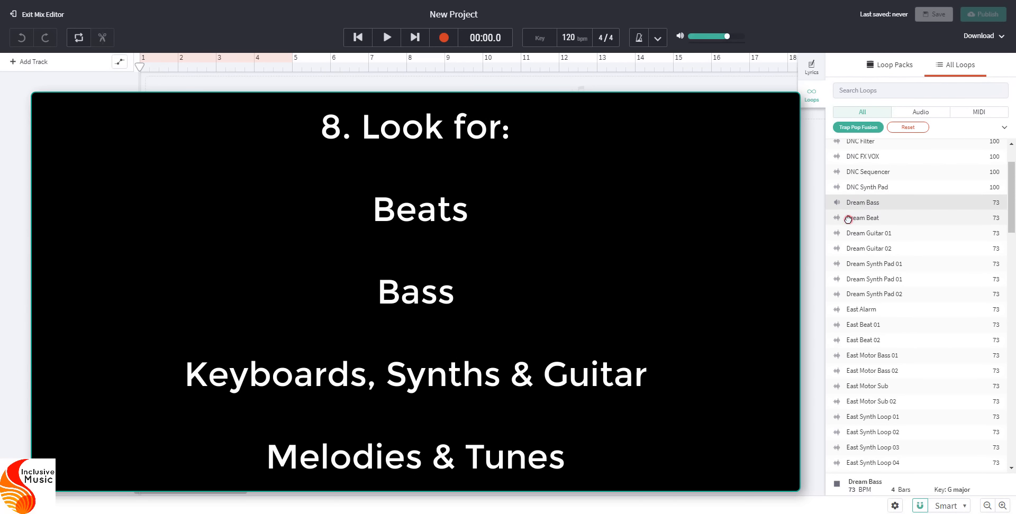
Step: Audition the Dream Beat, Dream Guitar 01 and Dream Synth Pad 01 loops
left_click(864, 218)
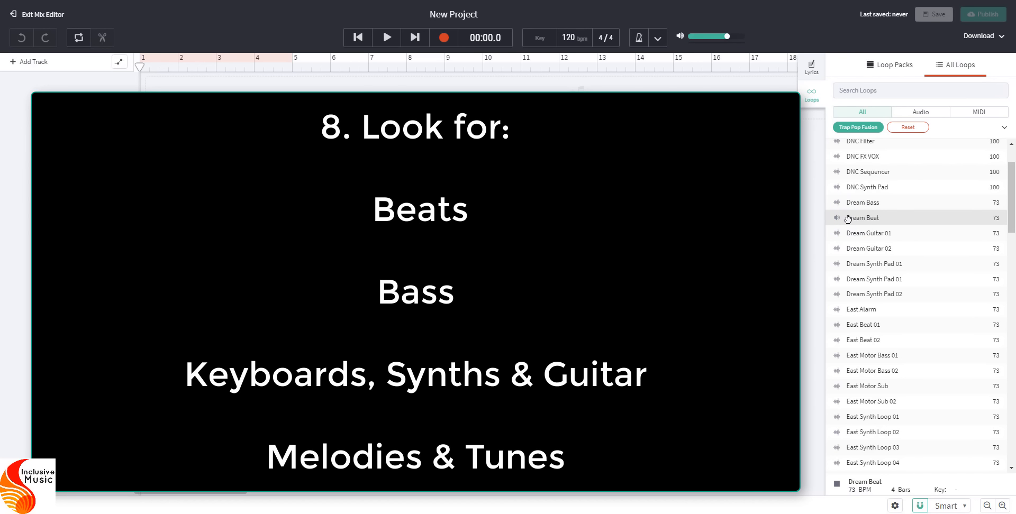
mouse_move(856, 233)
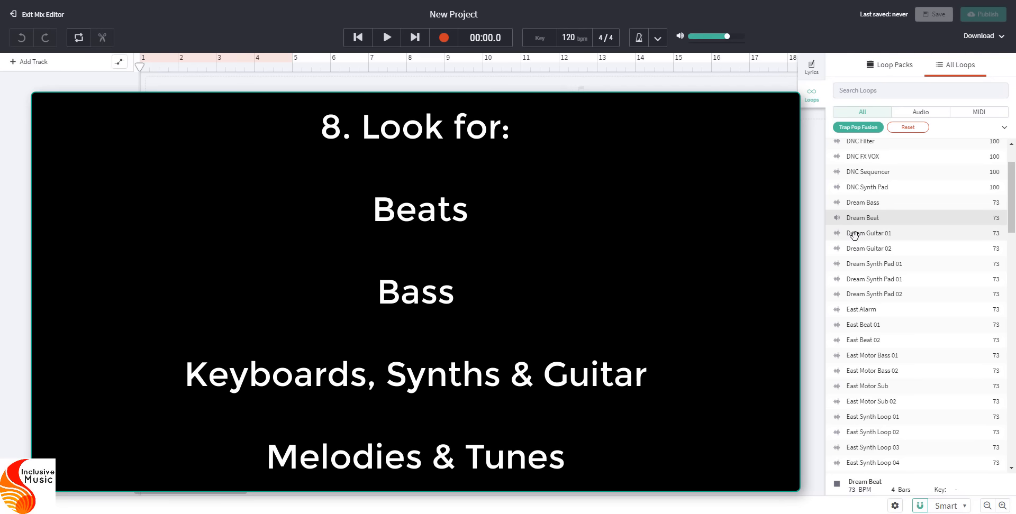
left_click(868, 233)
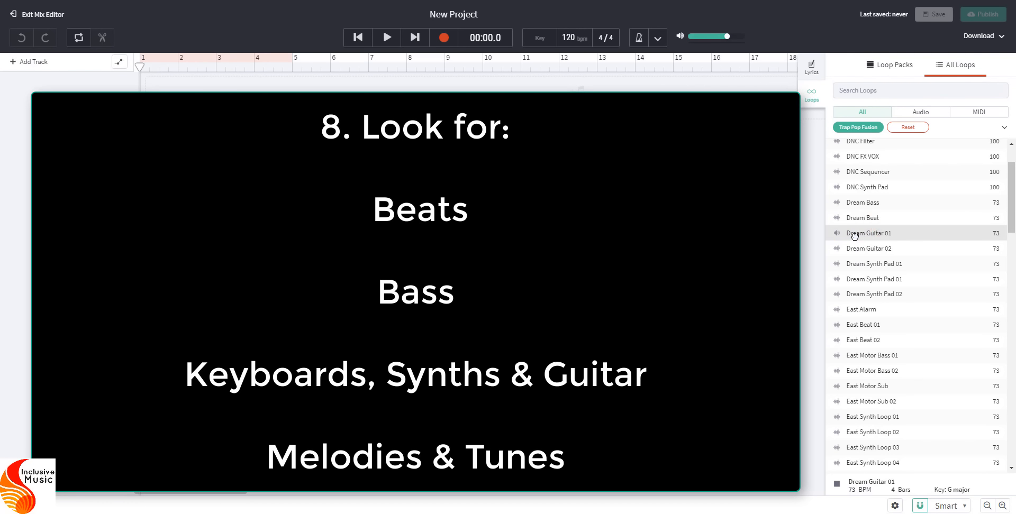
mouse_move(862, 258)
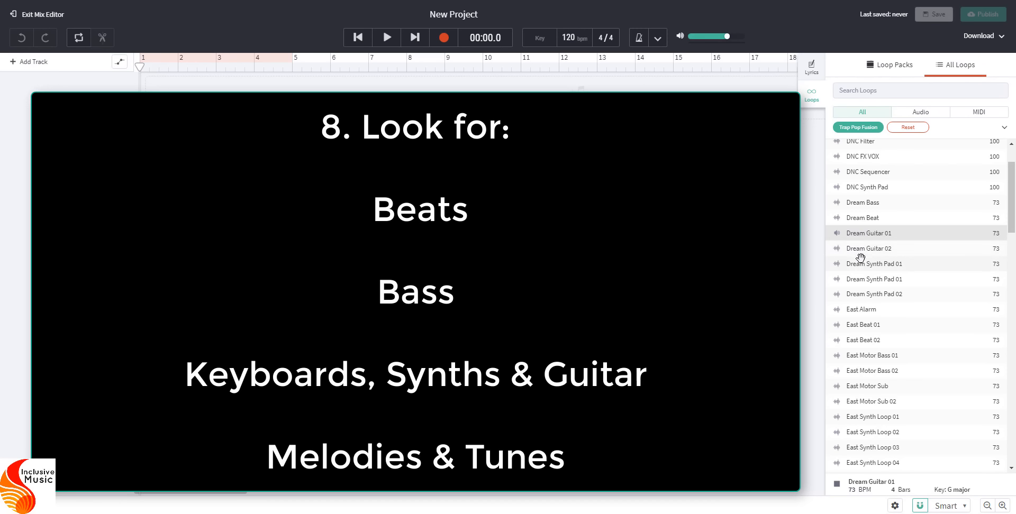
left_click(875, 263)
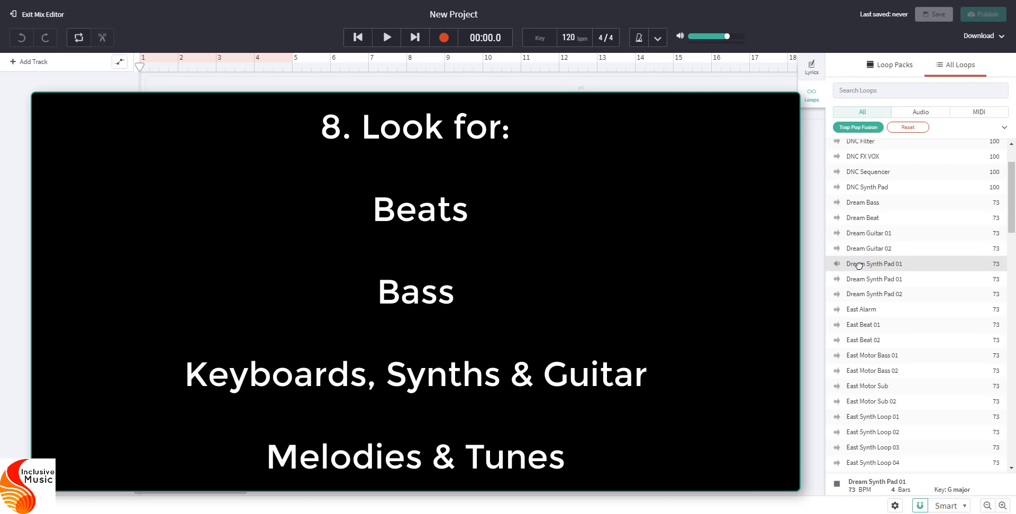
mouse_move(857, 268)
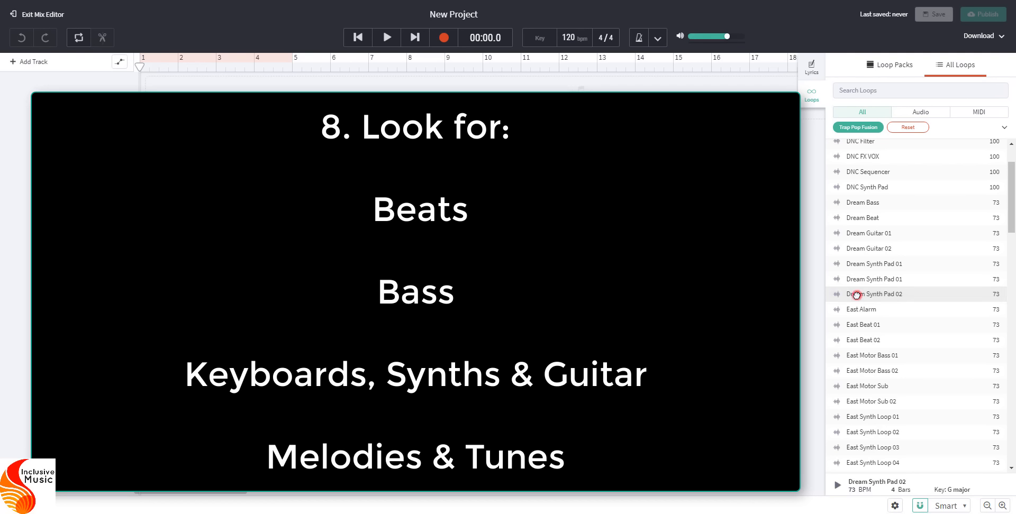
mouse_move(865, 294)
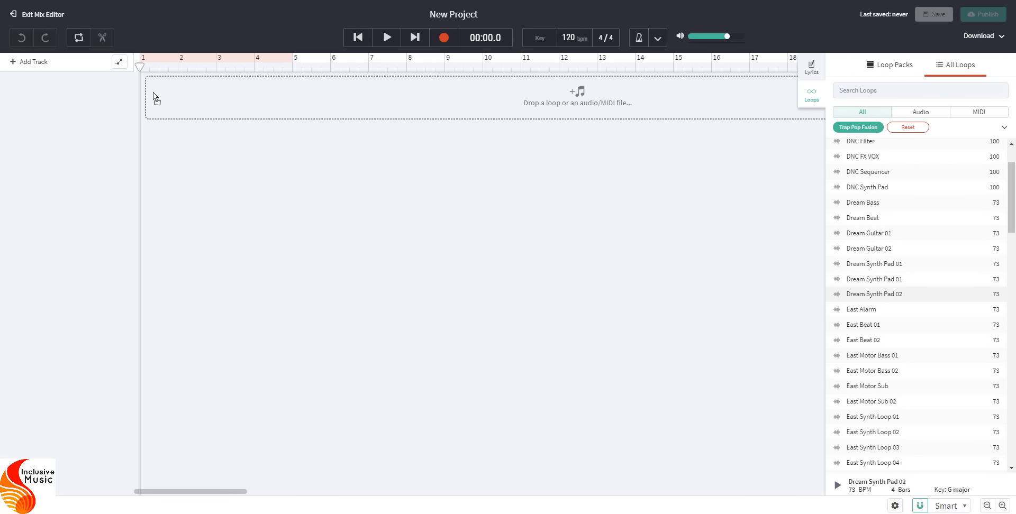
Step: Add Dream Synth Pad 02 as a new track and position its clip at bar 1
left_click_drag(875, 295, 219, 95)
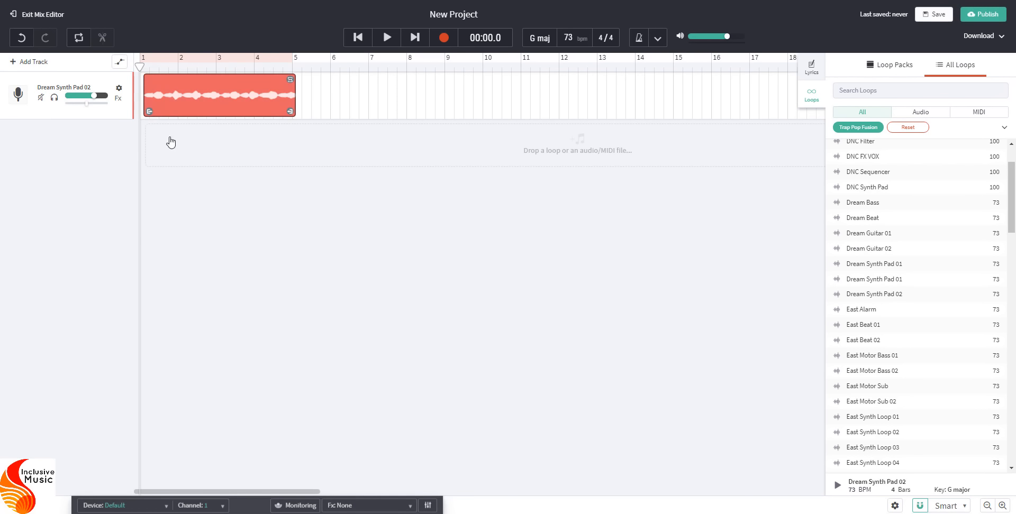
left_click_drag(218, 95, 284, 96)
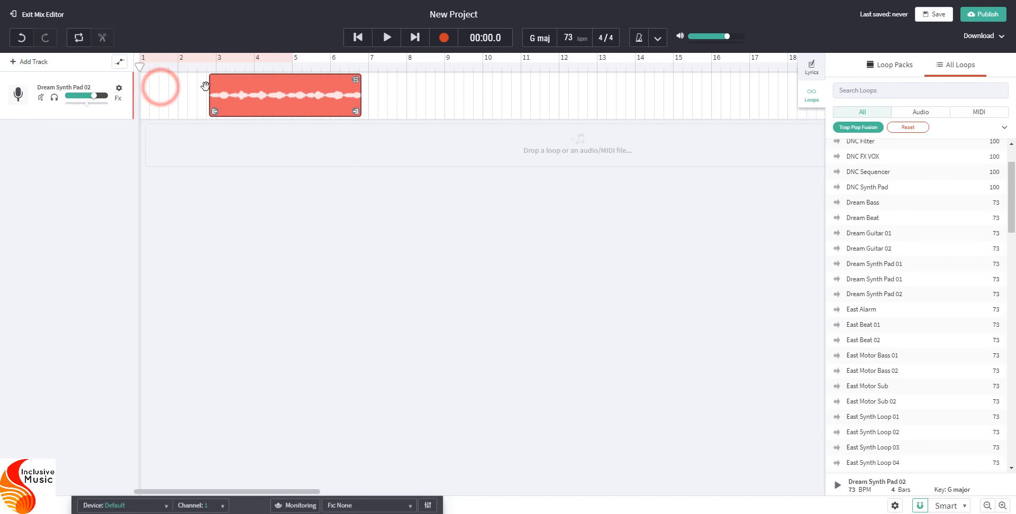
left_click_drag(285, 94, 214, 95)
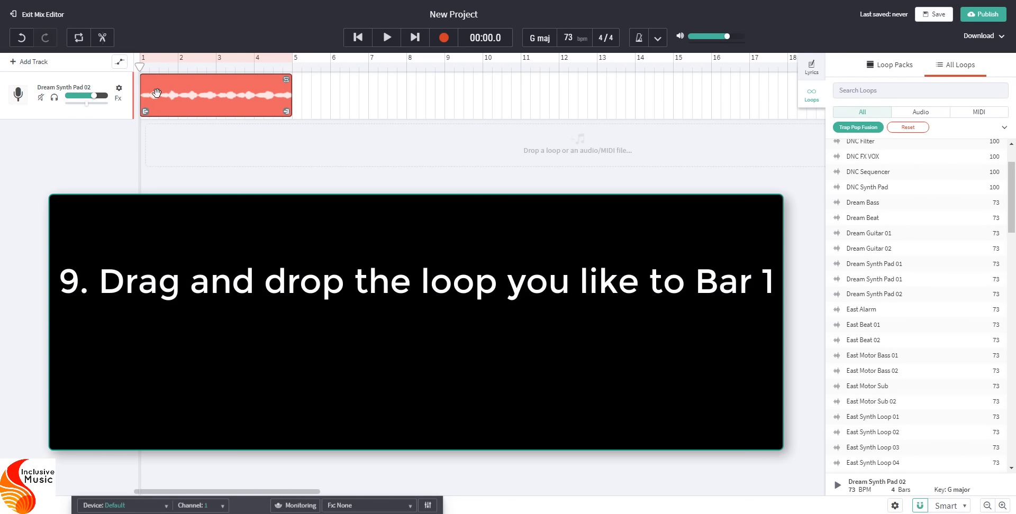
mouse_move(226, 71)
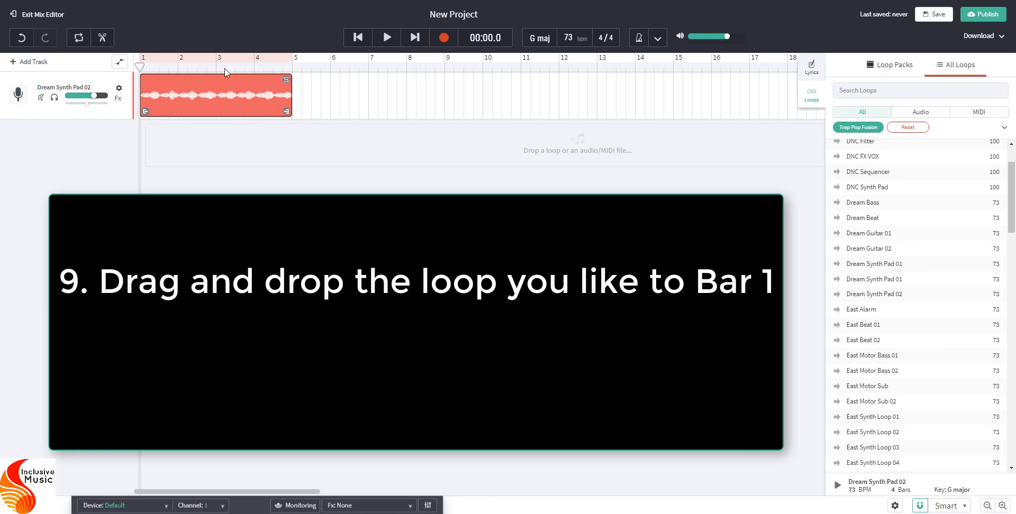
mouse_move(401, 71)
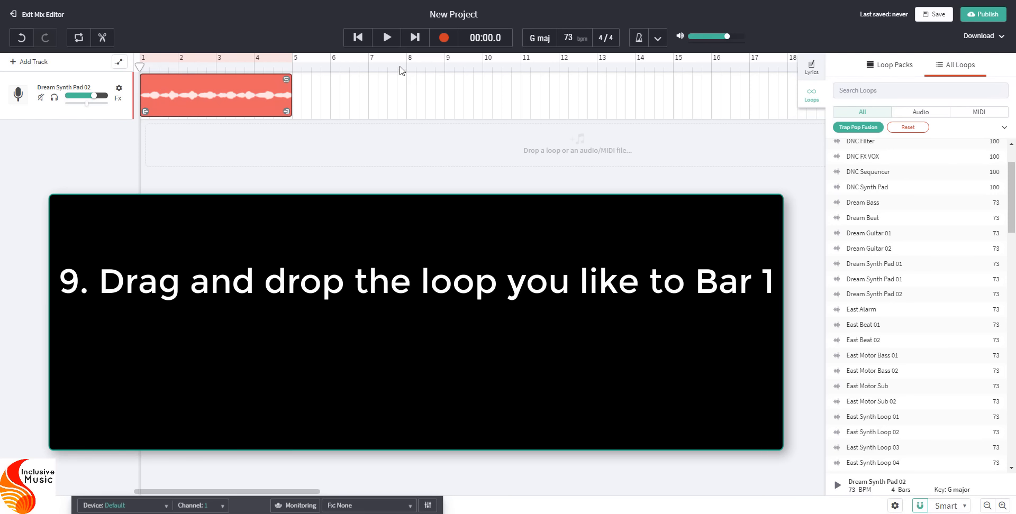
mouse_move(386, 39)
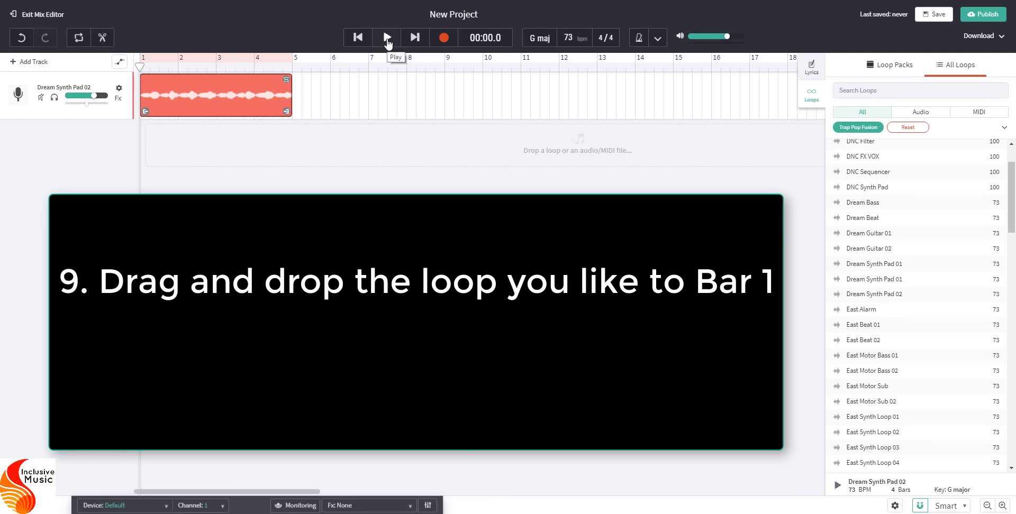
Step: Play back the synth pad loop from the transport bar, then stop playback
left_click(386, 37)
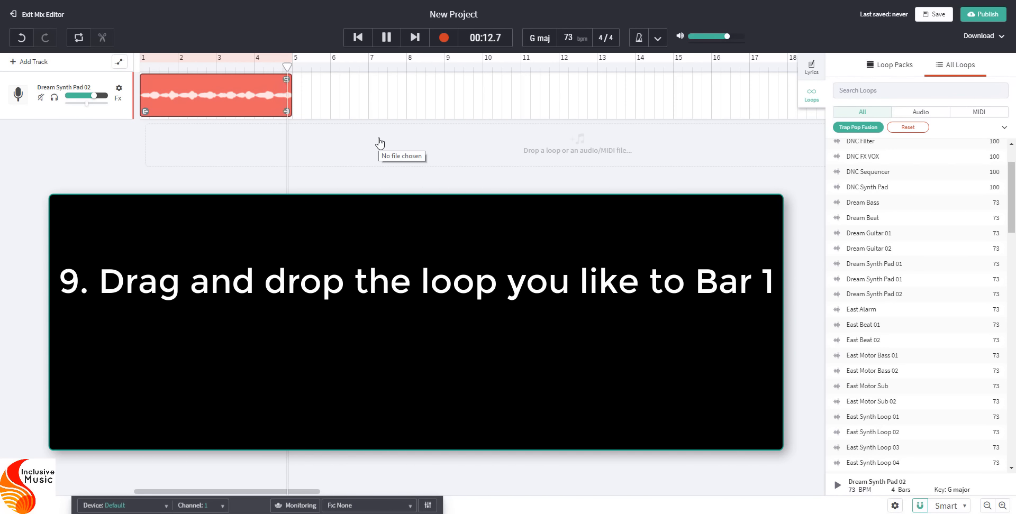
left_click(386, 37)
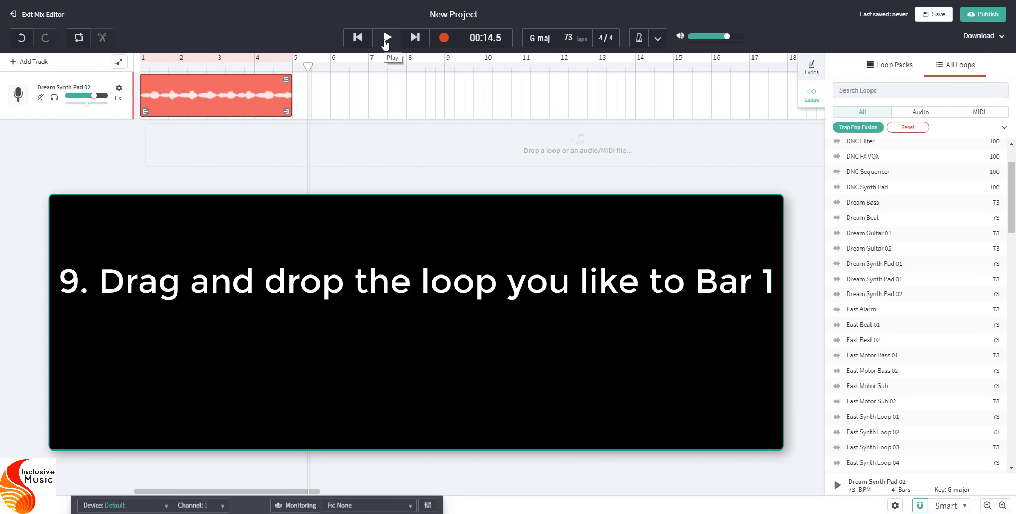
mouse_move(373, 125)
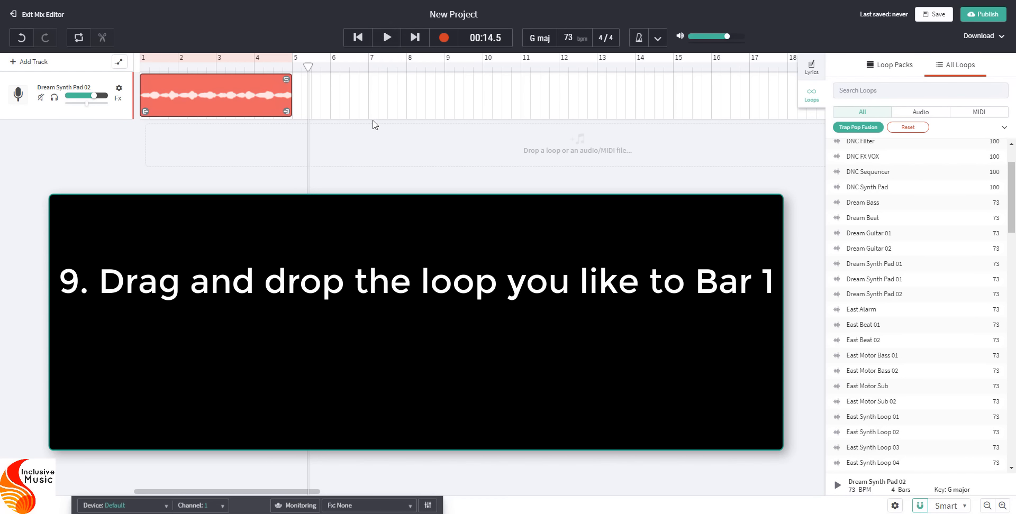
mouse_move(299, 92)
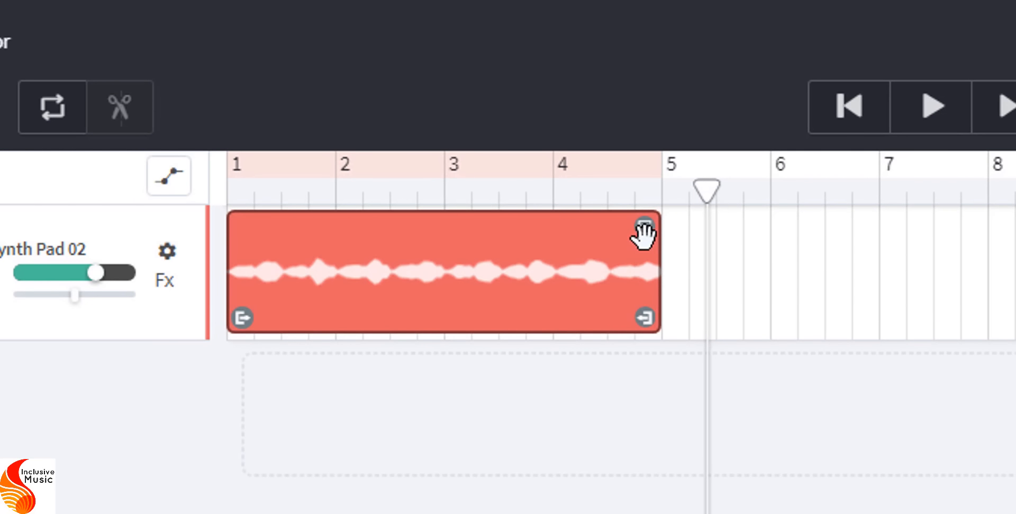
mouse_move(646, 253)
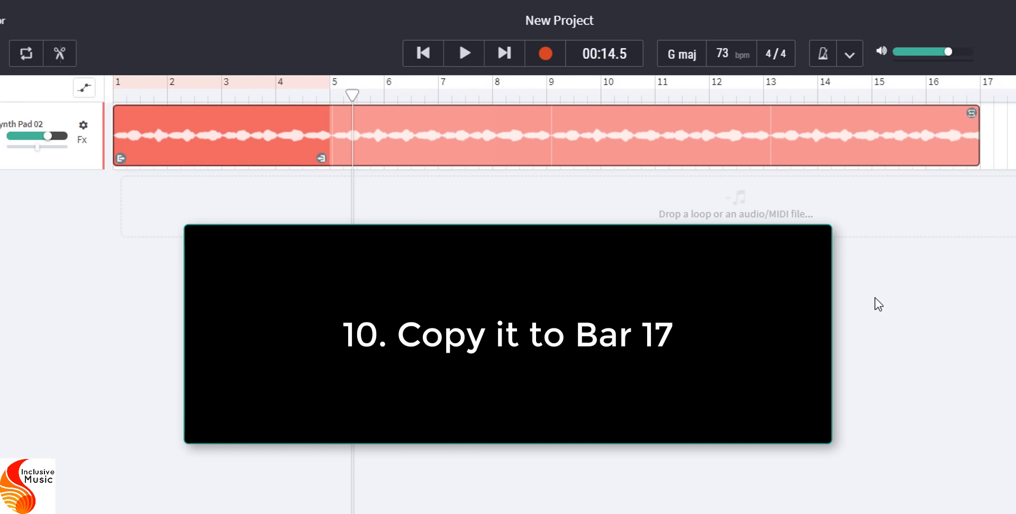
mouse_move(161, 122)
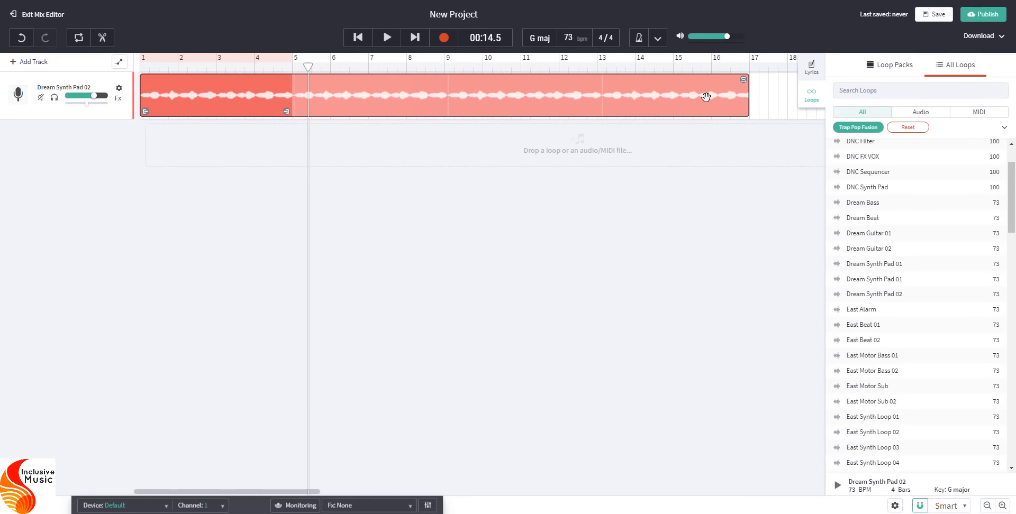
mouse_move(153, 79)
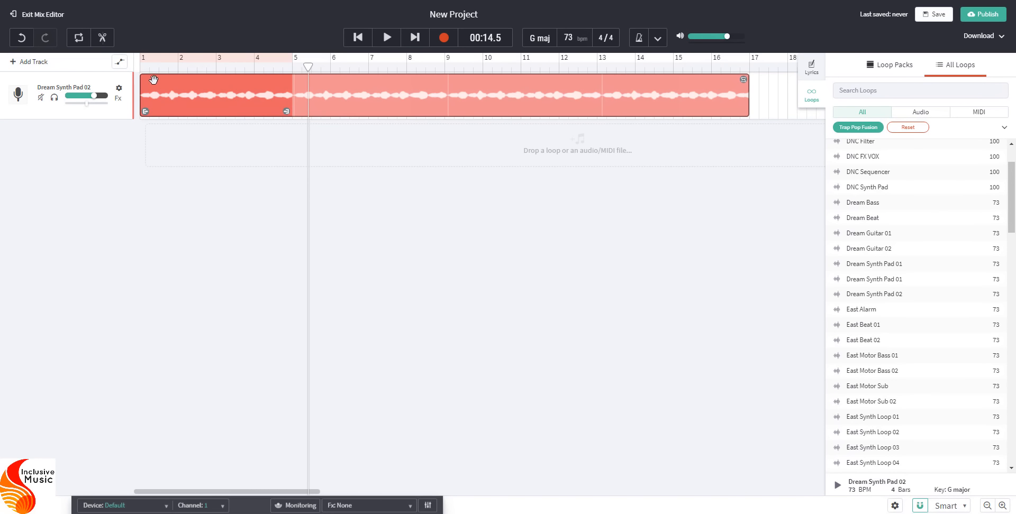
mouse_move(320, 98)
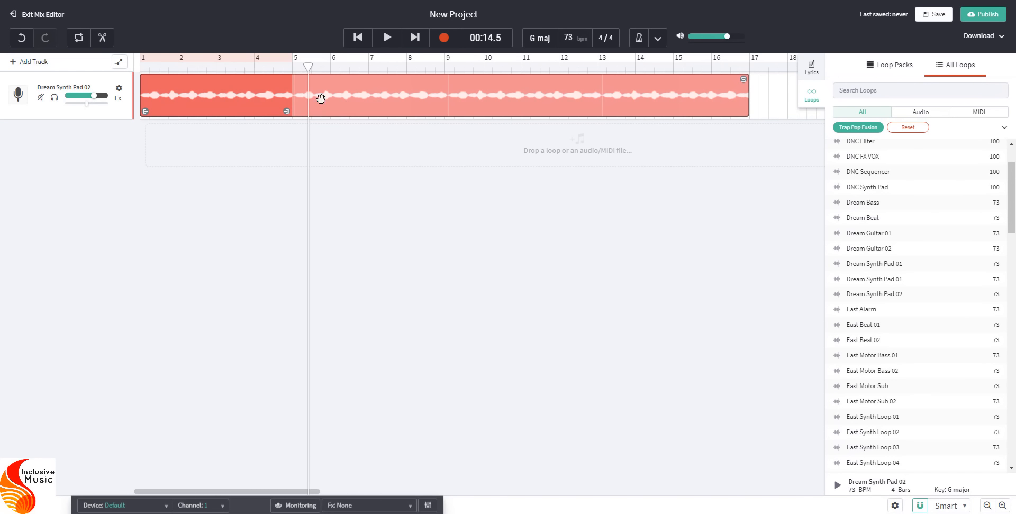
mouse_move(727, 73)
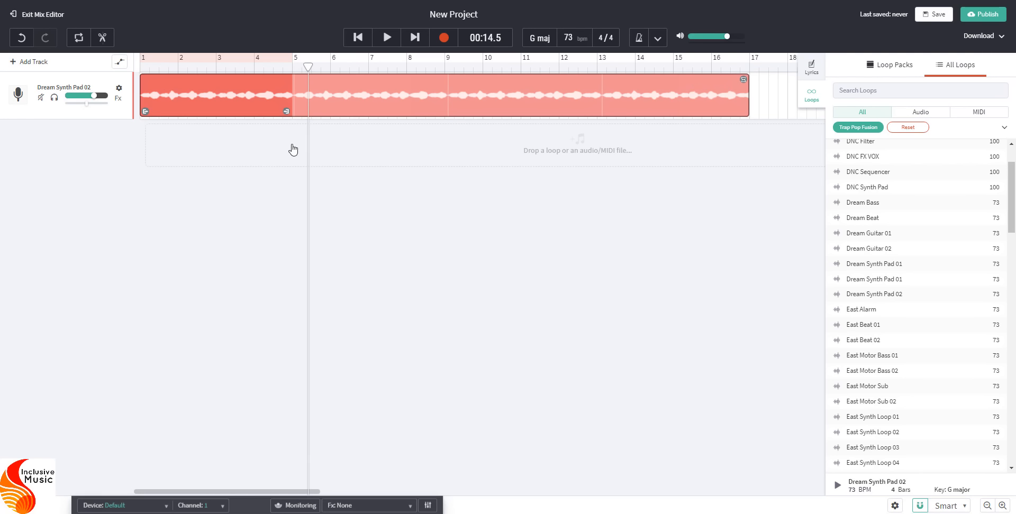
mouse_move(712, 89)
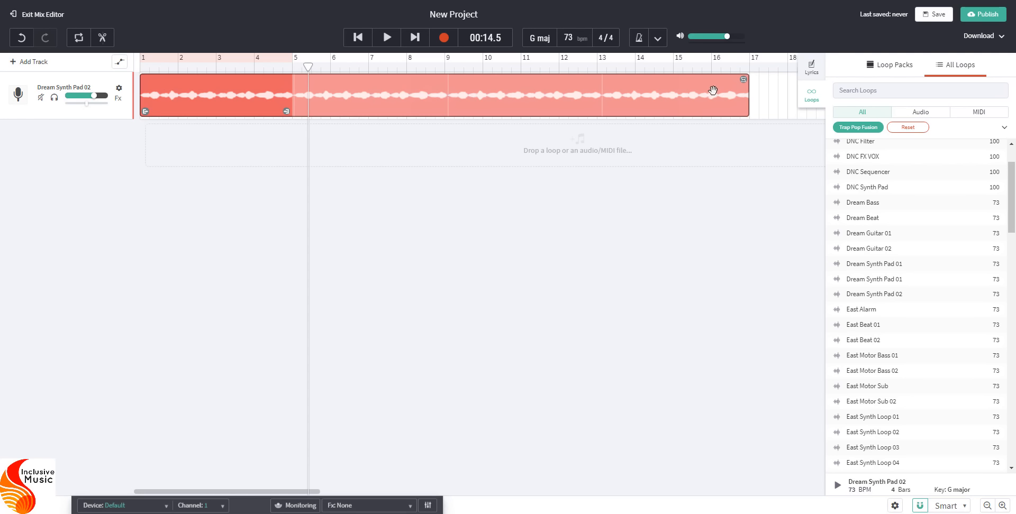
mouse_move(328, 94)
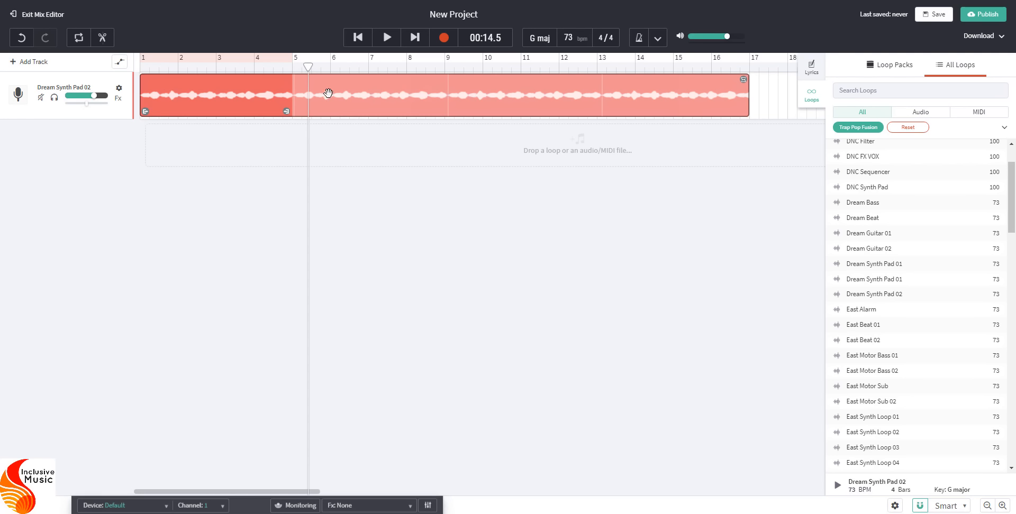
mouse_move(547, 112)
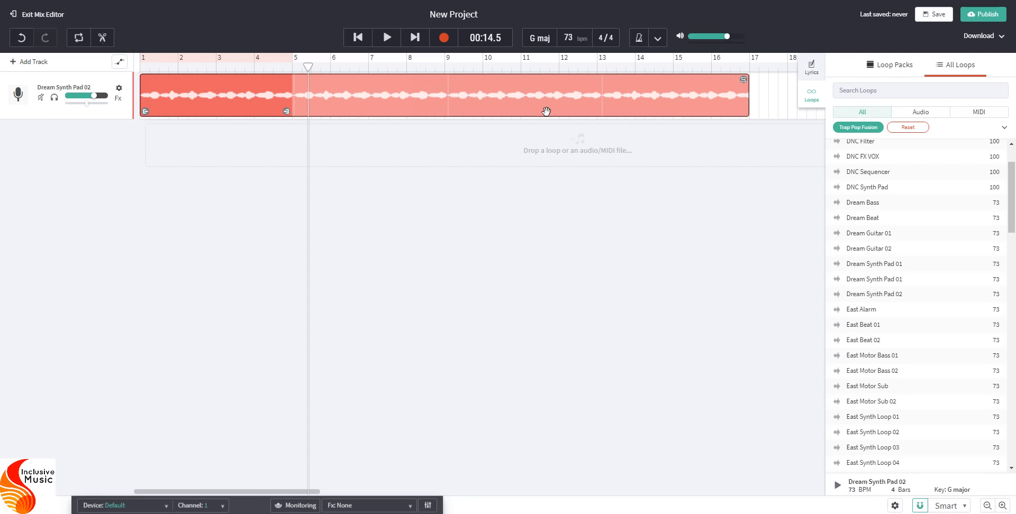
mouse_move(243, 89)
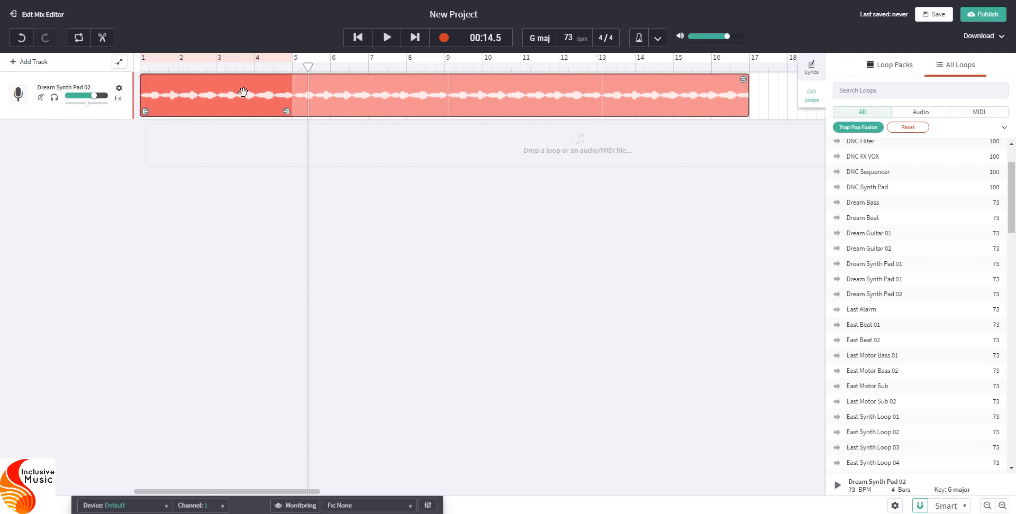
mouse_move(203, 95)
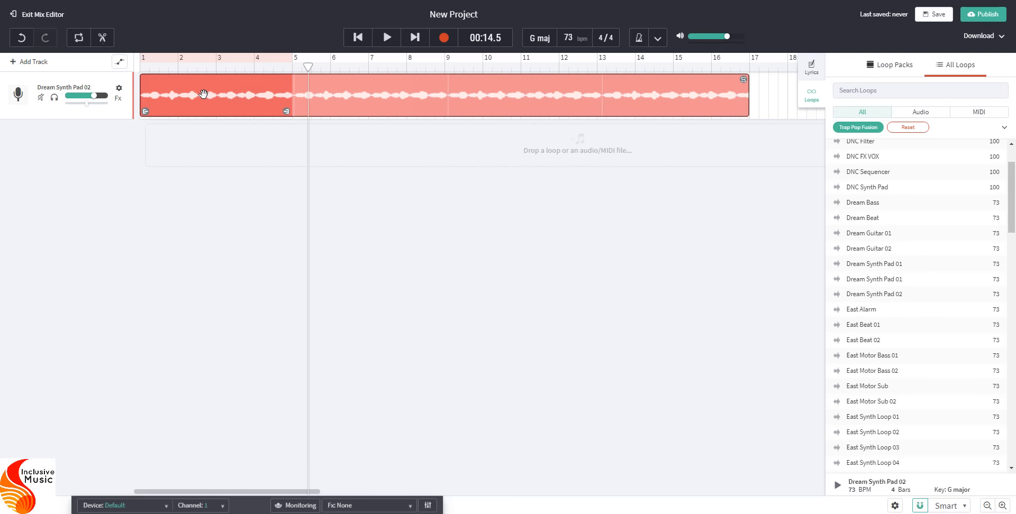
mouse_move(778, 89)
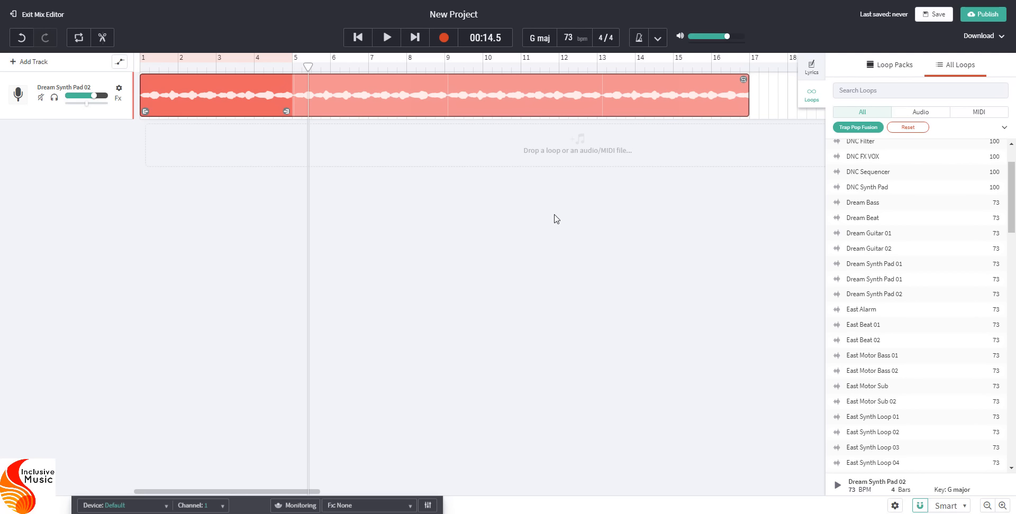
mouse_move(205, 154)
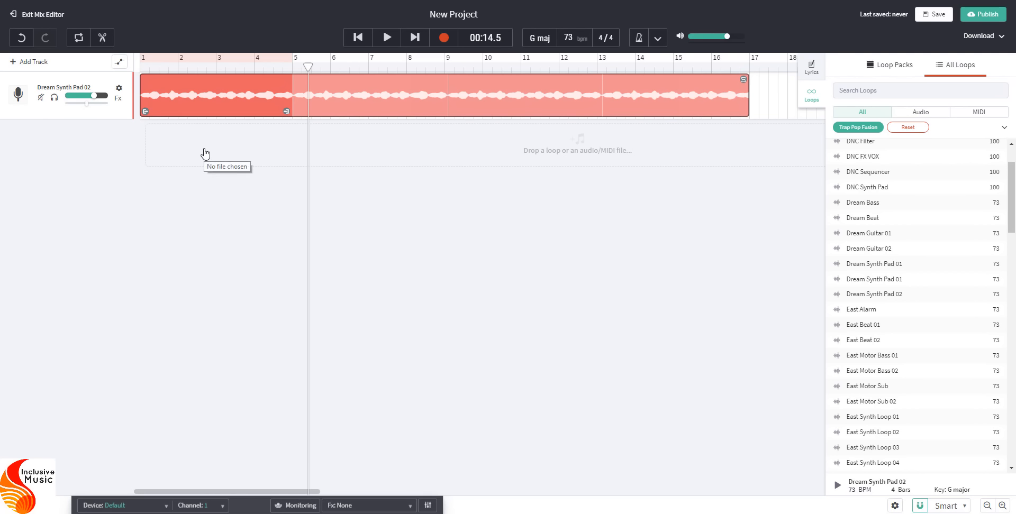
mouse_move(745, 150)
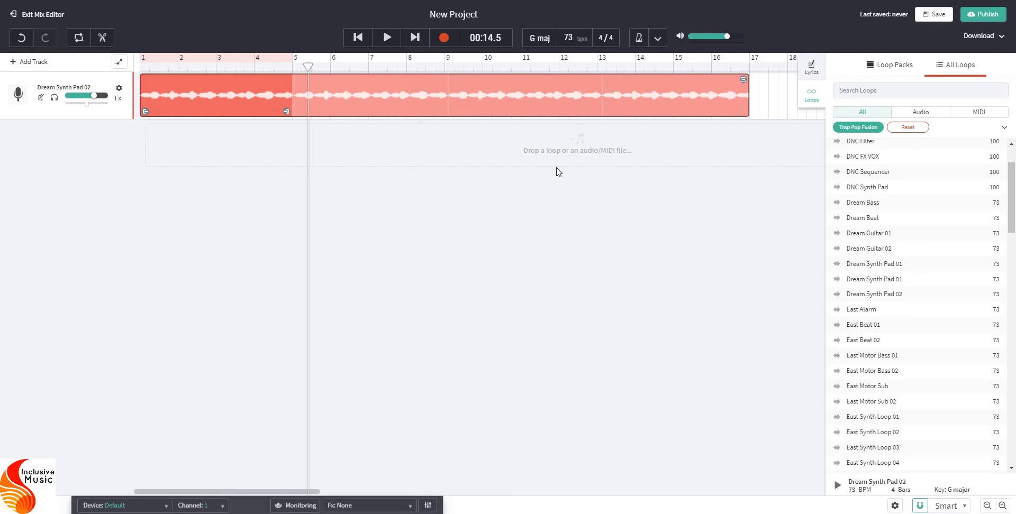
mouse_move(875, 202)
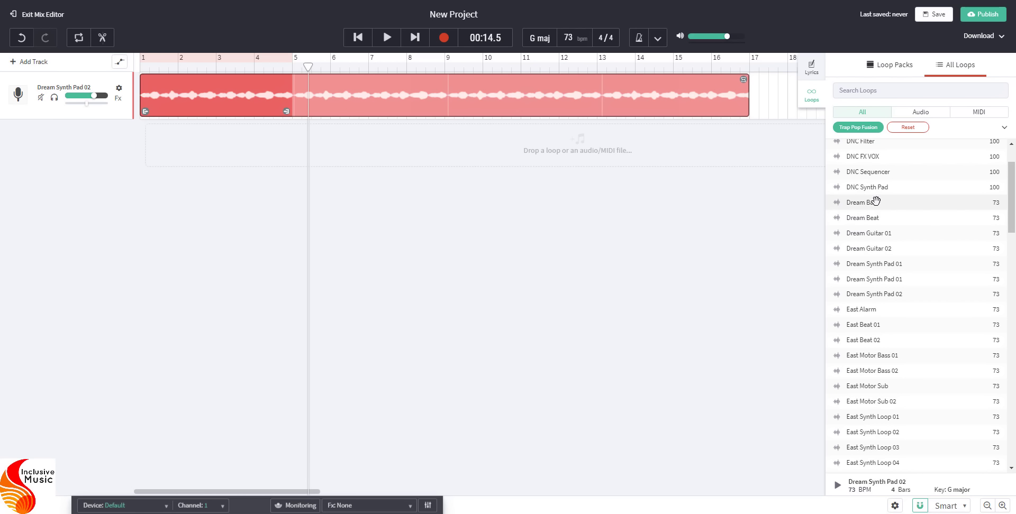
mouse_move(862, 203)
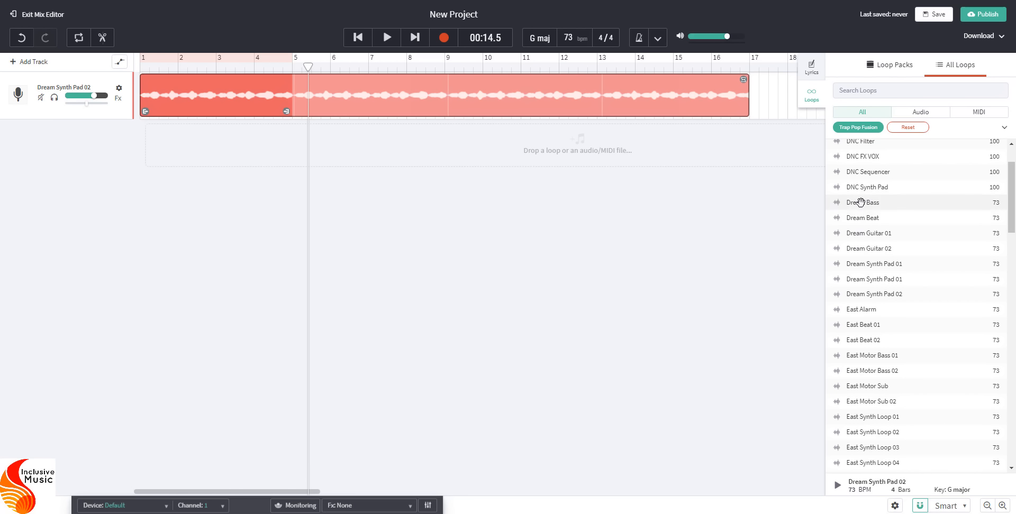
Step: Audition Dream Bass and Dream Beat again, then preview Dream Guitar 01
left_click(863, 202)
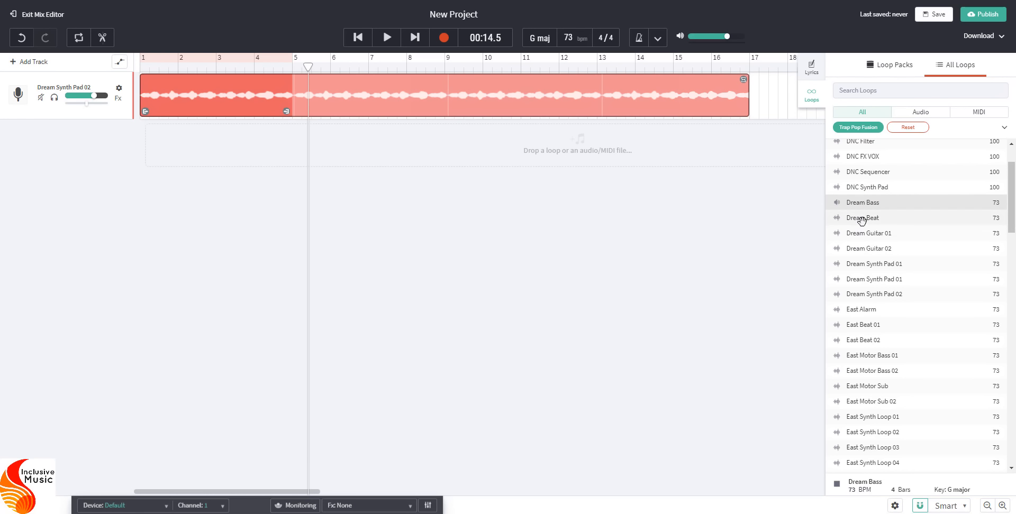
mouse_move(855, 218)
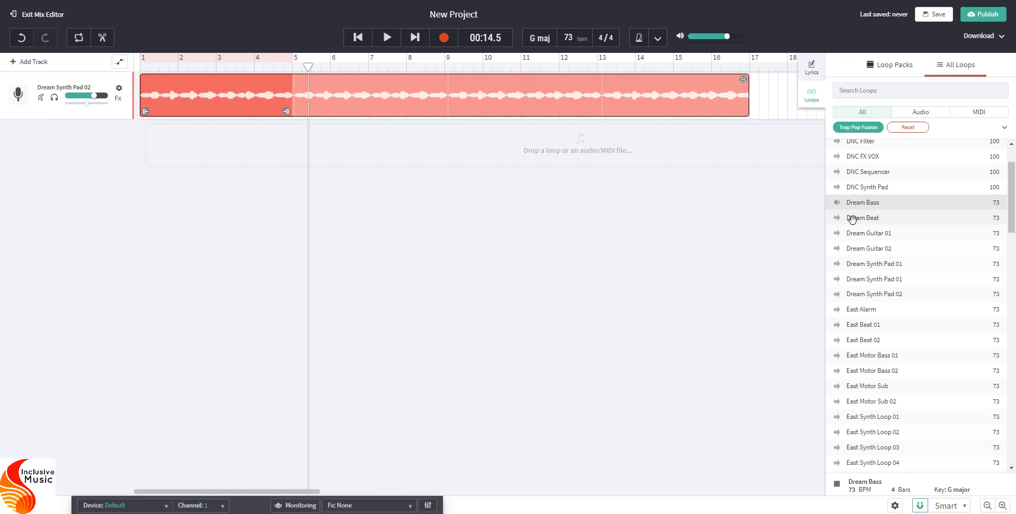
left_click(864, 218)
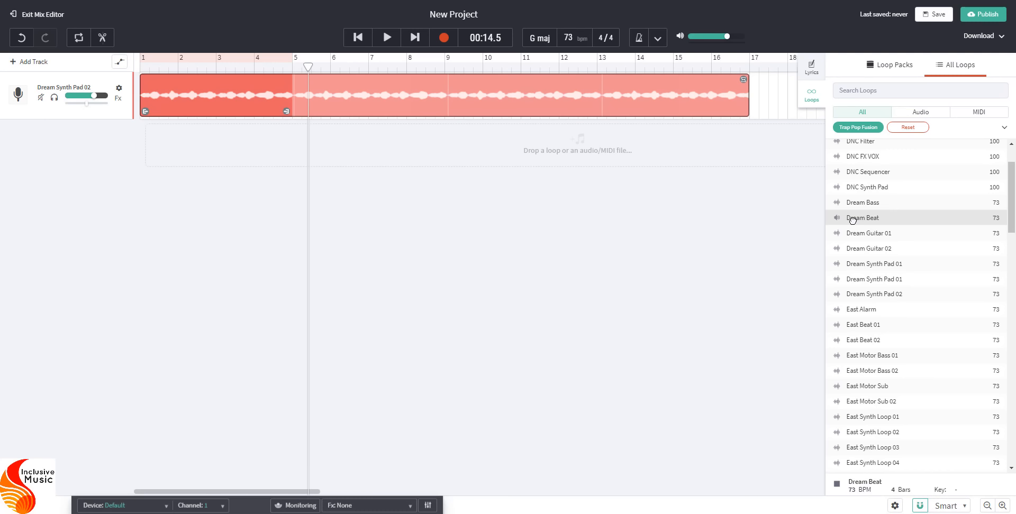
left_click(868, 233)
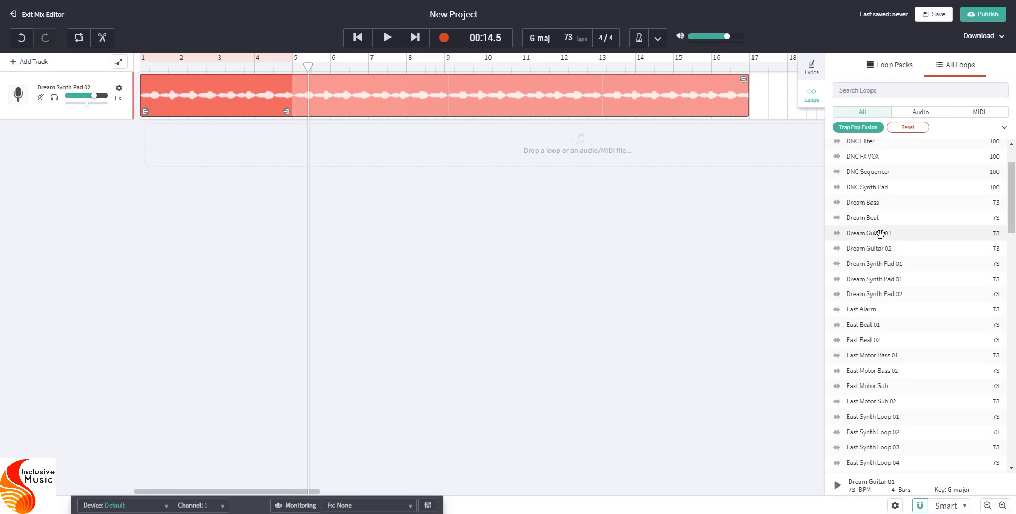
left_click(880, 233)
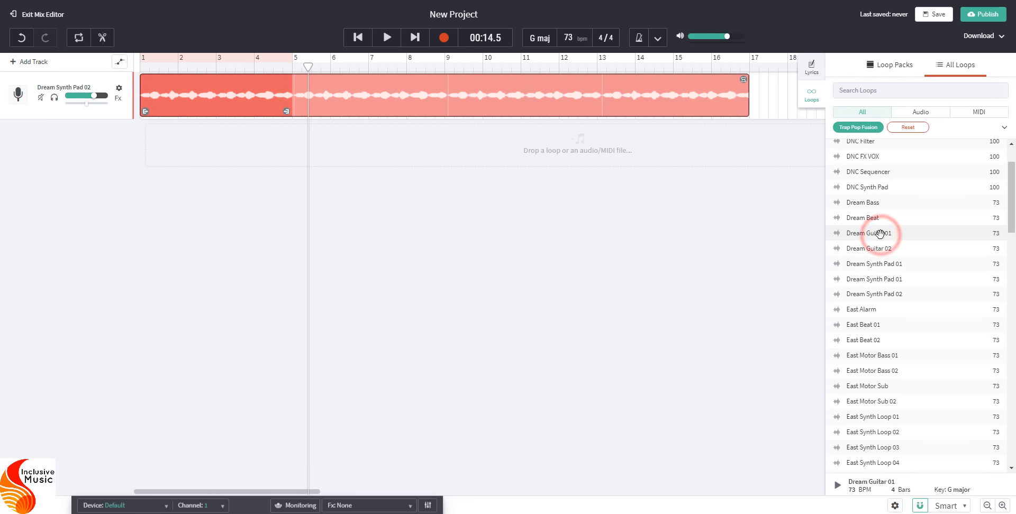
Step: Add Dream Guitar 01 as a second track and move its clip to start at bar 5
left_click_drag(868, 233, 512, 149)
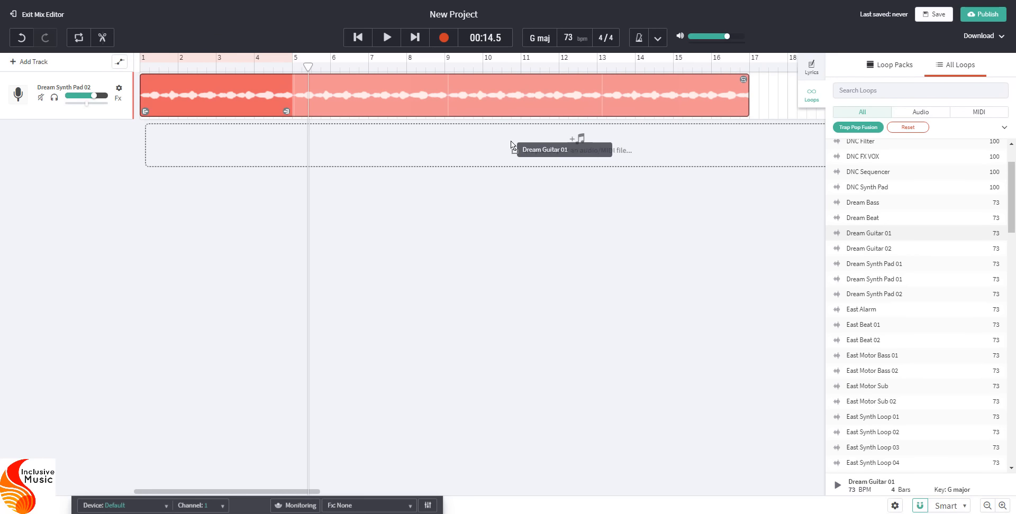
left_click_drag(868, 233, 434, 143)
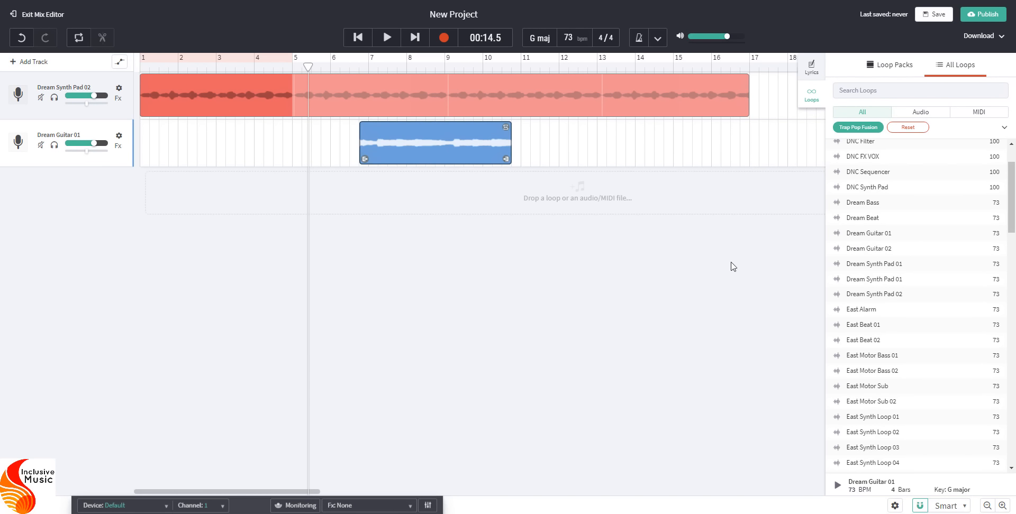
mouse_move(433, 227)
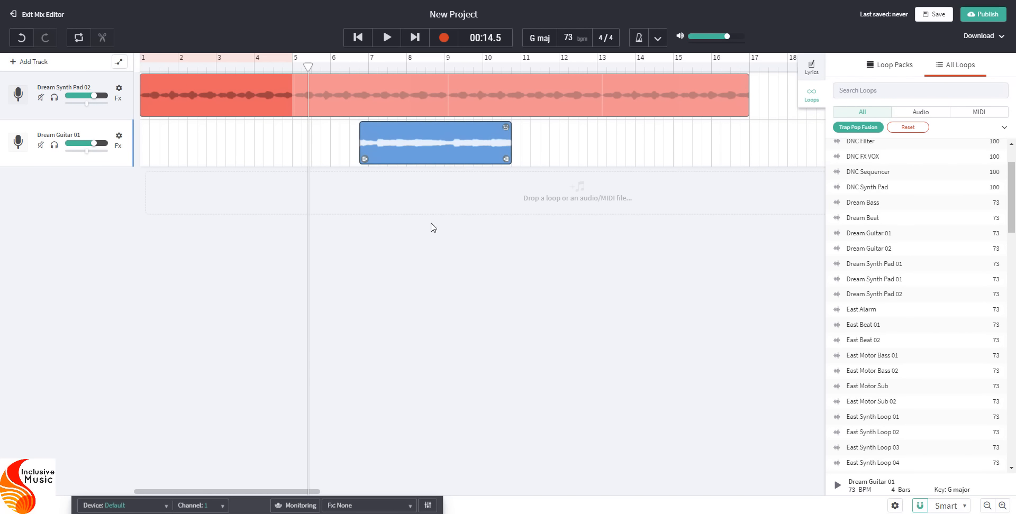
left_click_drag(434, 143, 310, 143)
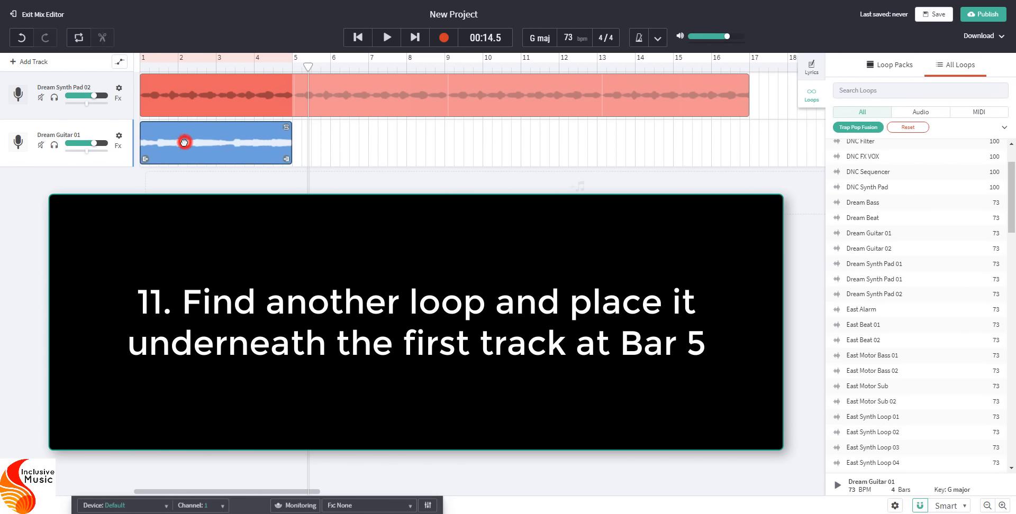
left_click_drag(183, 142, 332, 141)
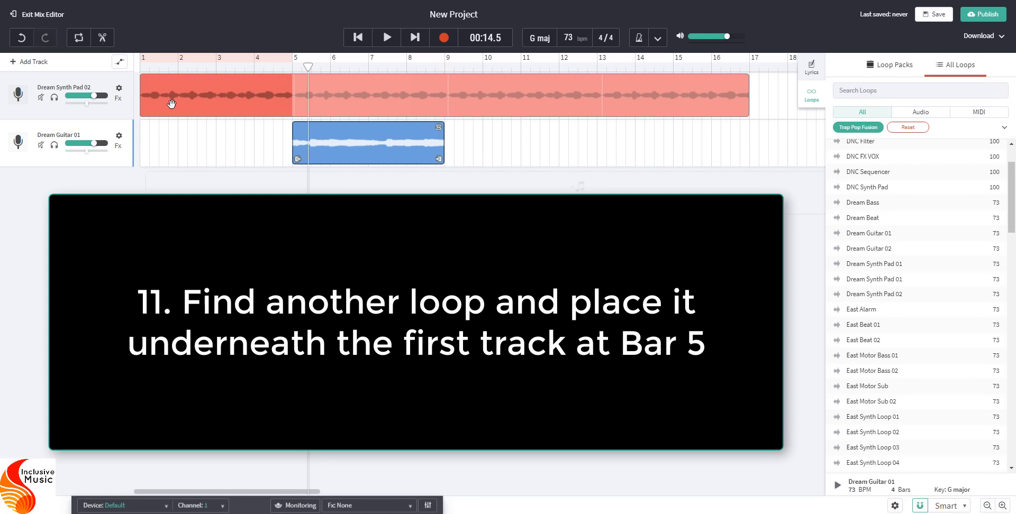
mouse_move(214, 89)
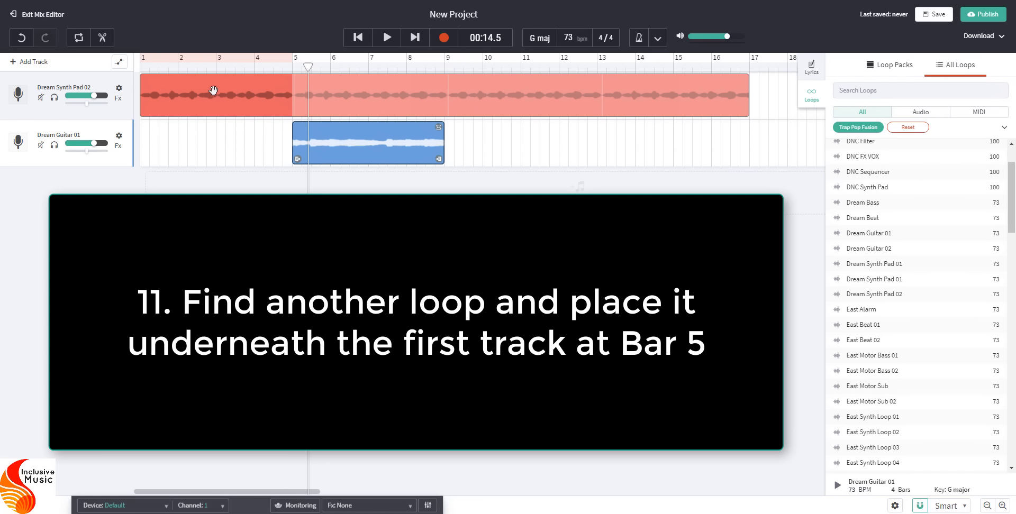
mouse_move(351, 134)
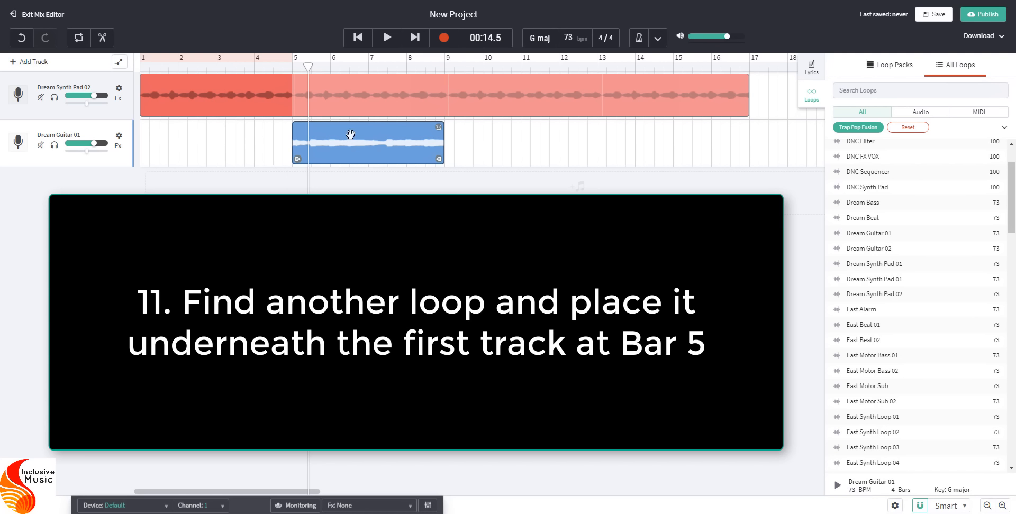
mouse_move(281, 149)
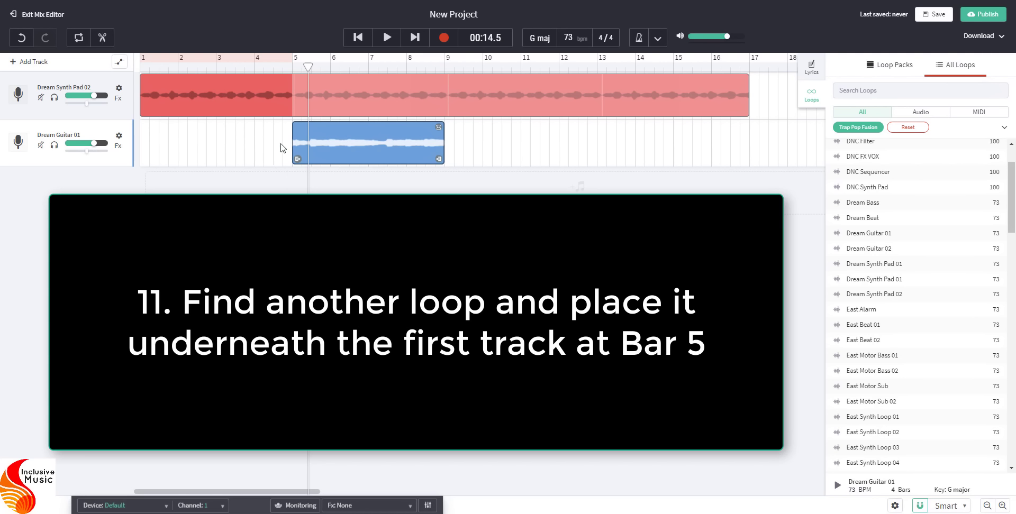
mouse_move(293, 64)
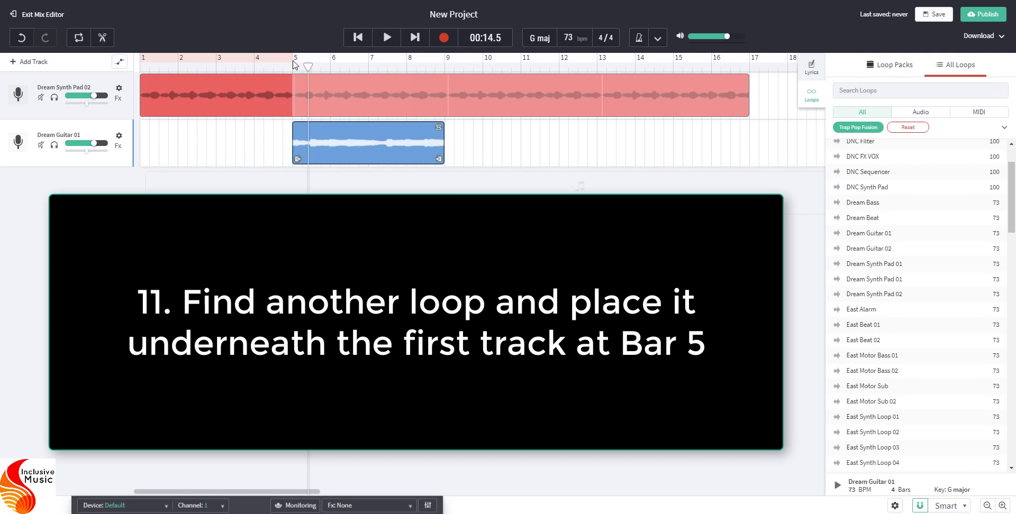
mouse_move(446, 181)
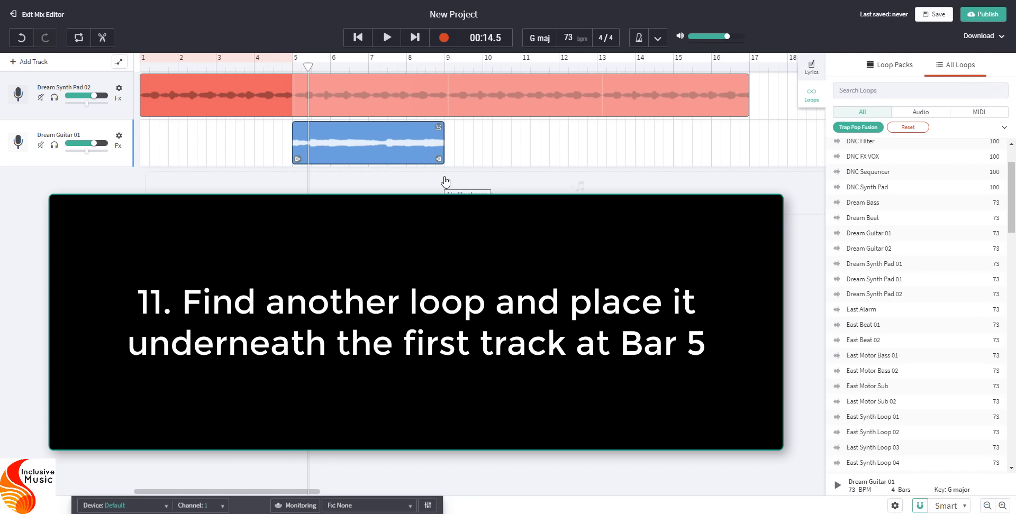
mouse_move(467, 148)
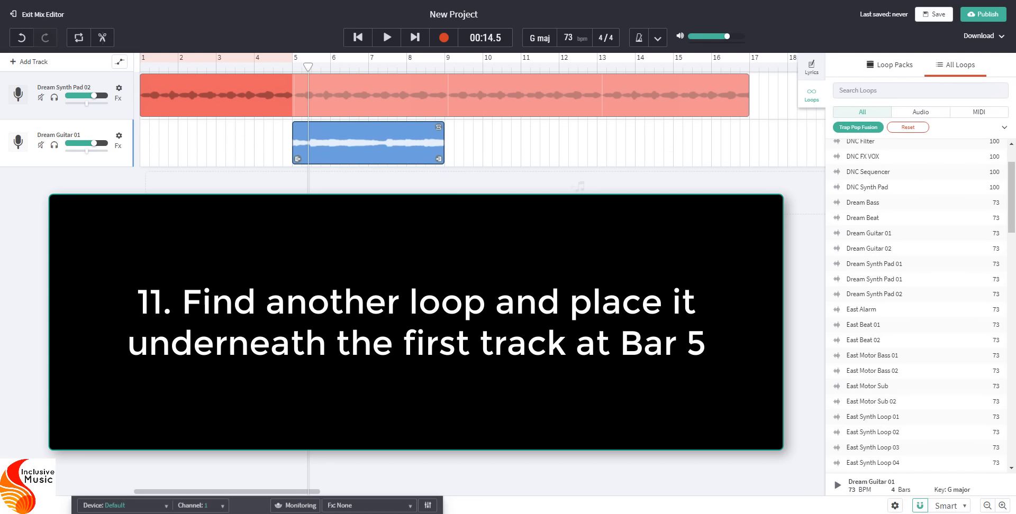
mouse_move(435, 130)
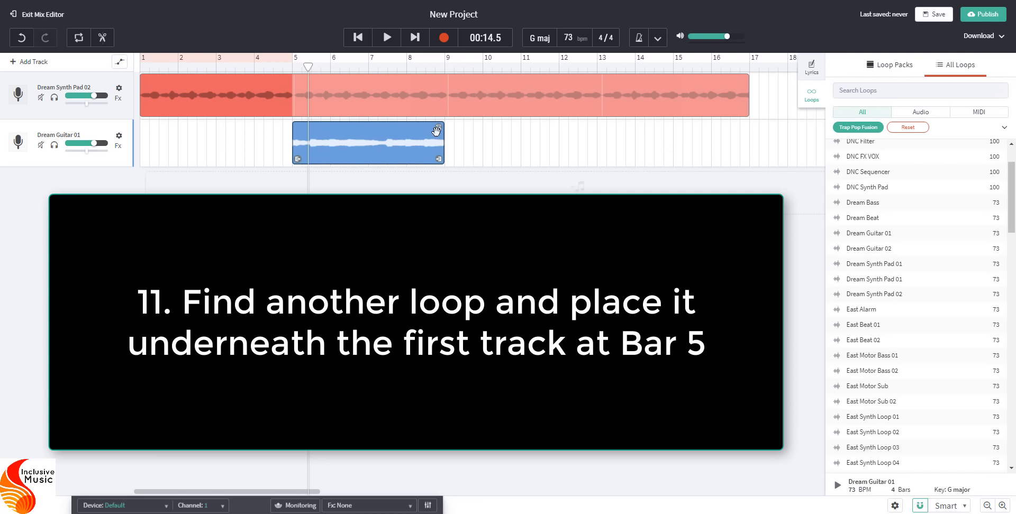
mouse_move(437, 129)
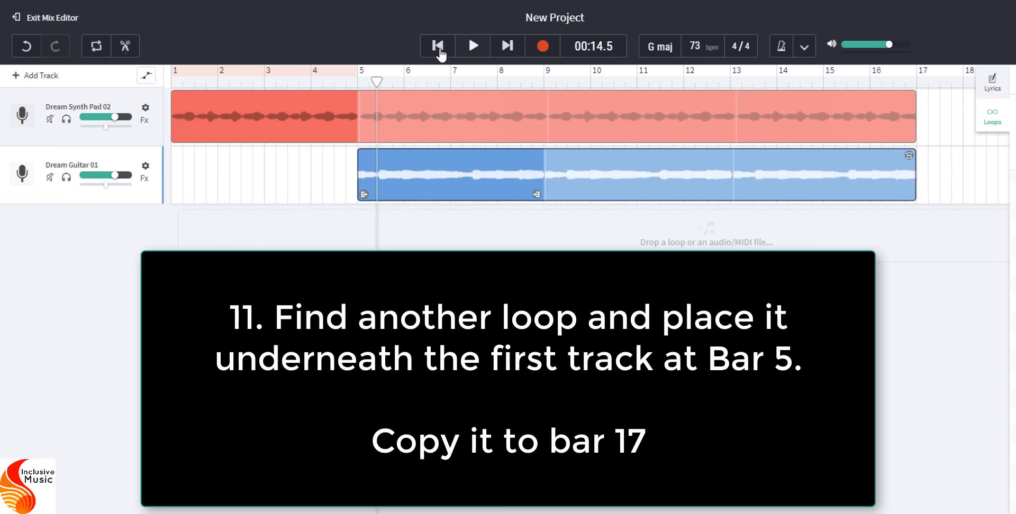
mouse_move(437, 45)
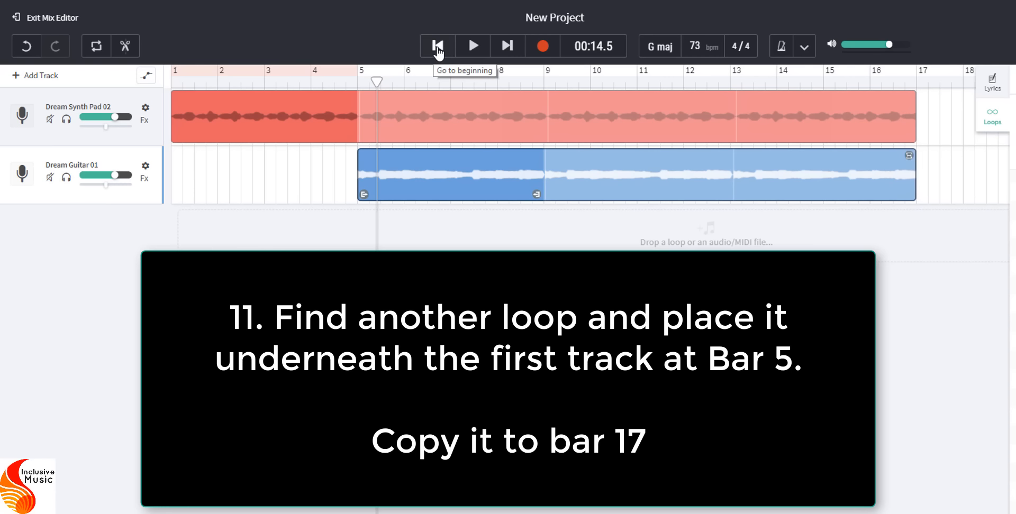
Step: Rewind to bar 1, play the synth pad and guitar together, then pause
left_click(437, 46)
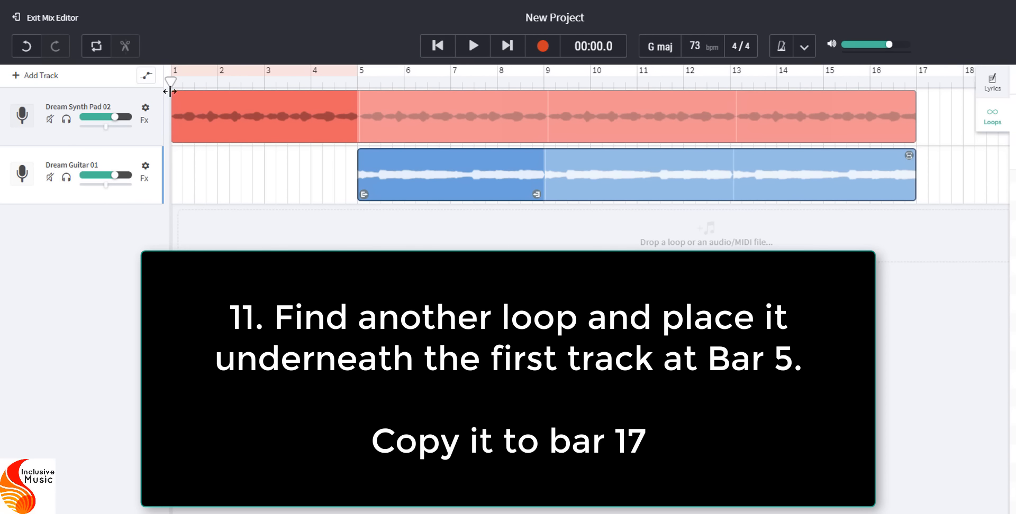
mouse_move(472, 45)
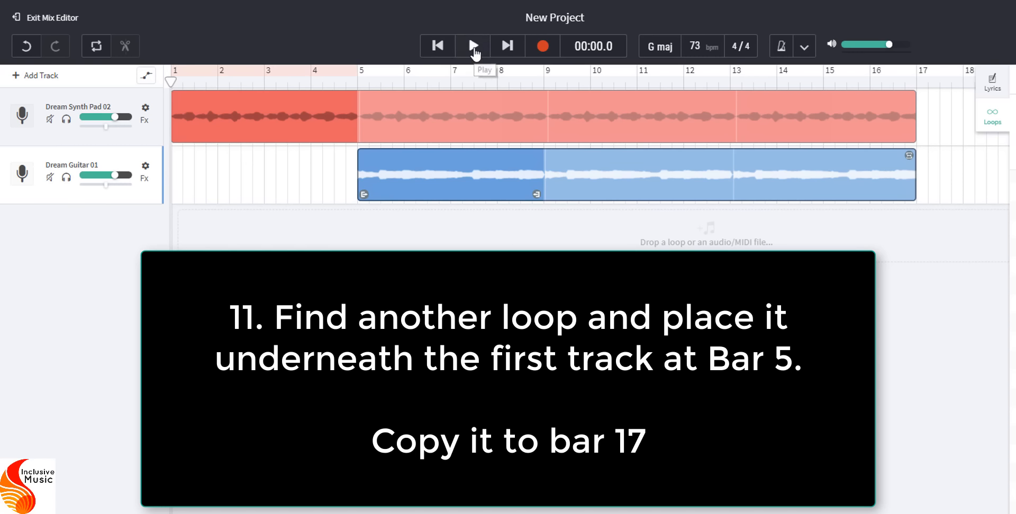
left_click(472, 46)
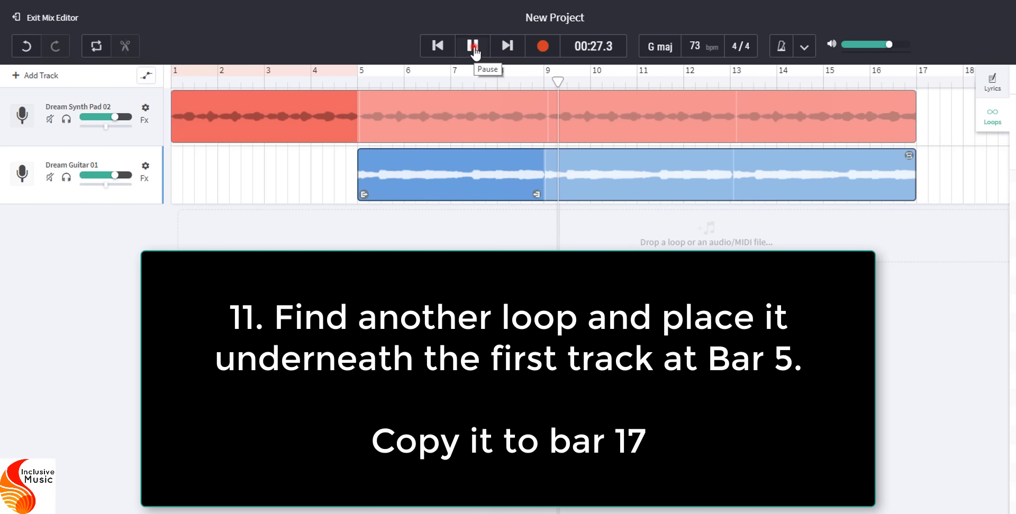
left_click(473, 45)
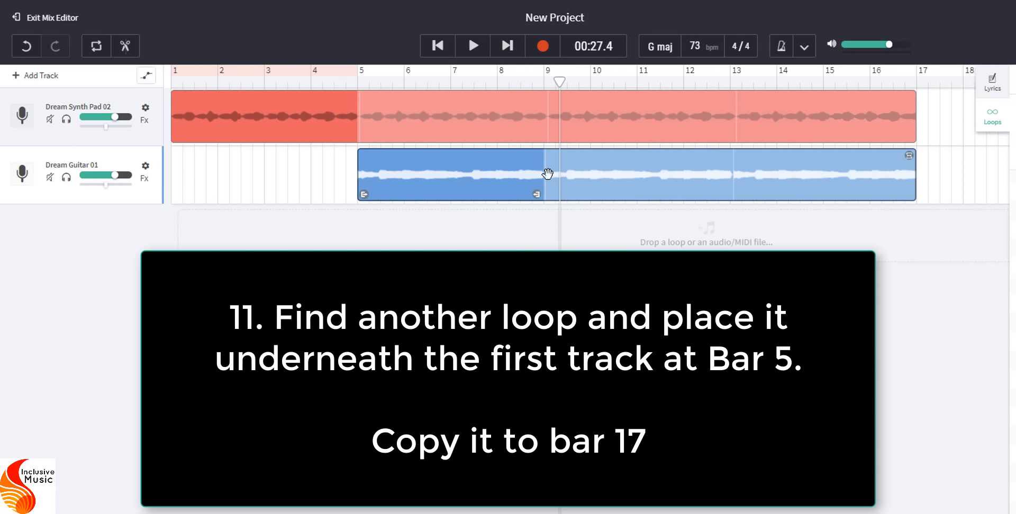
mouse_move(623, 198)
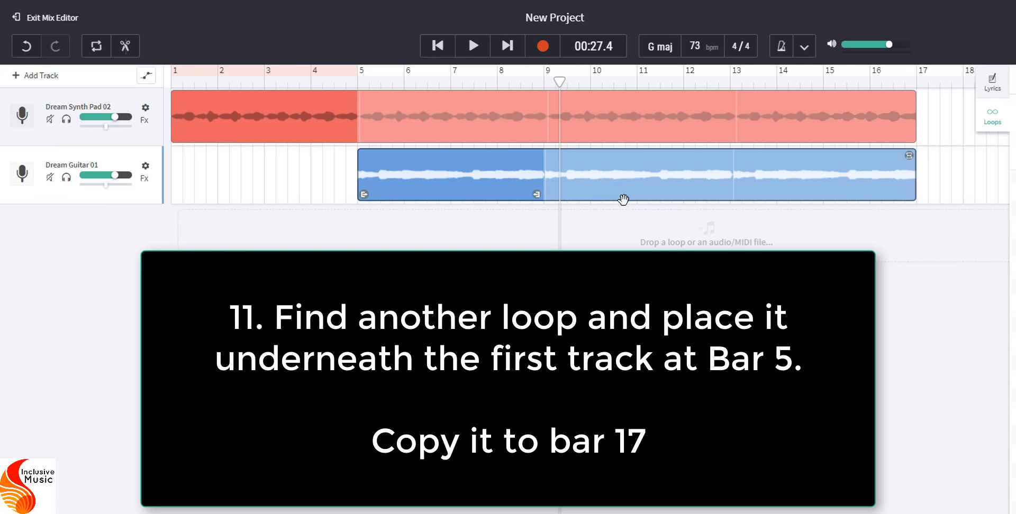
mouse_move(698, 154)
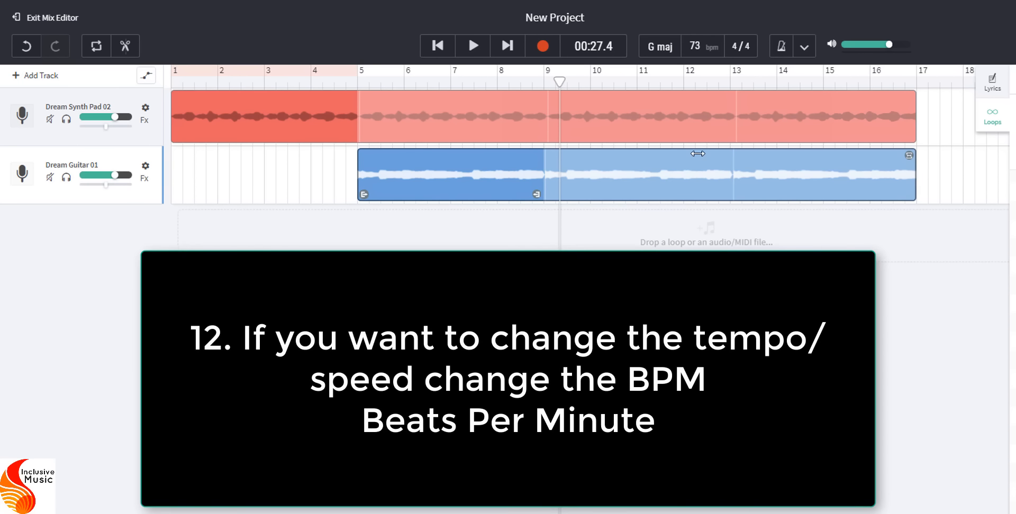
mouse_move(698, 67)
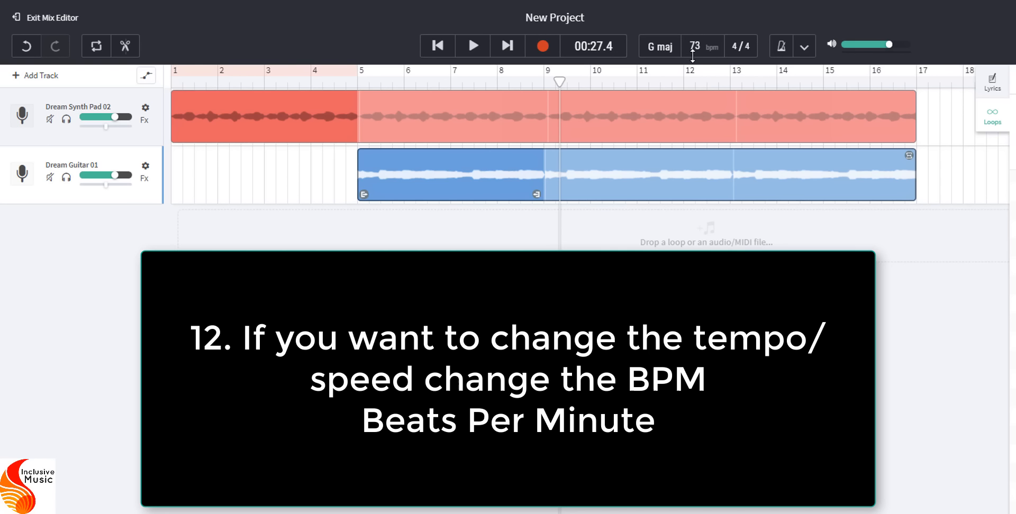
mouse_move(712, 73)
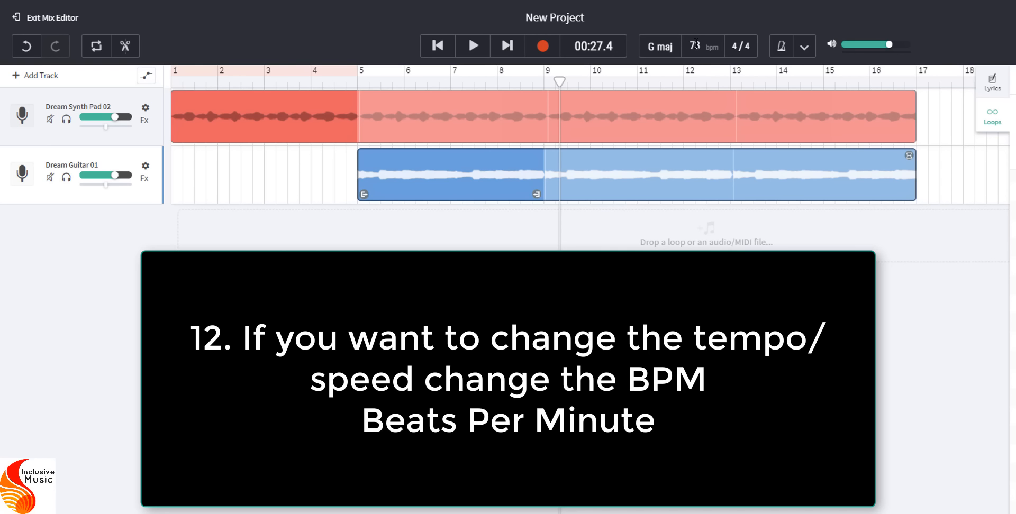
Step: Set the tempo to 80 bpm and choose Adjust so the existing loops stretch to it
left_click(695, 46)
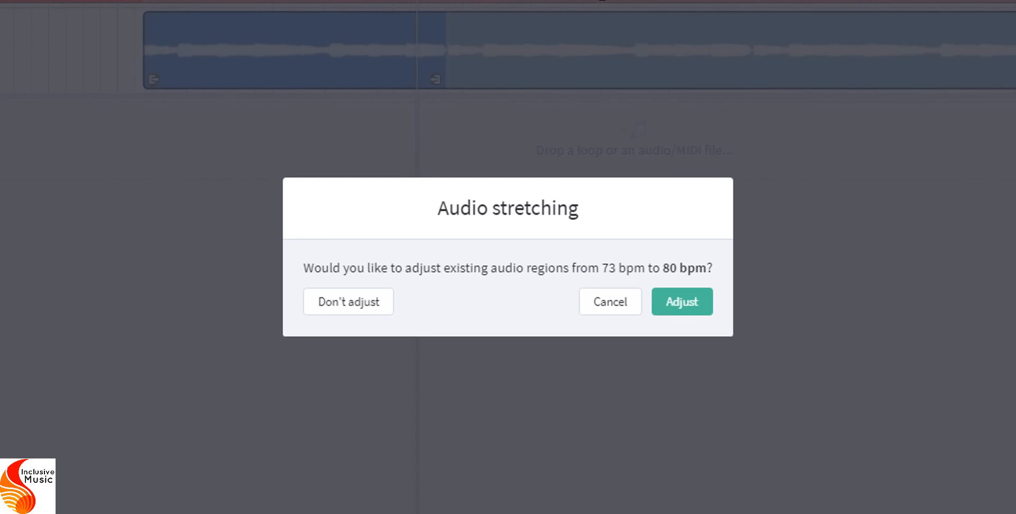
mouse_move(481, 294)
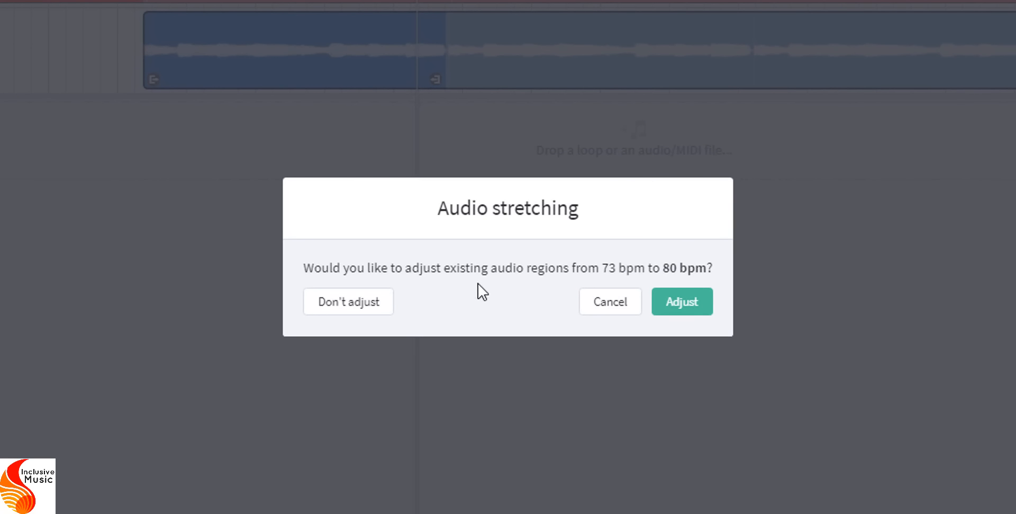
mouse_move(380, 302)
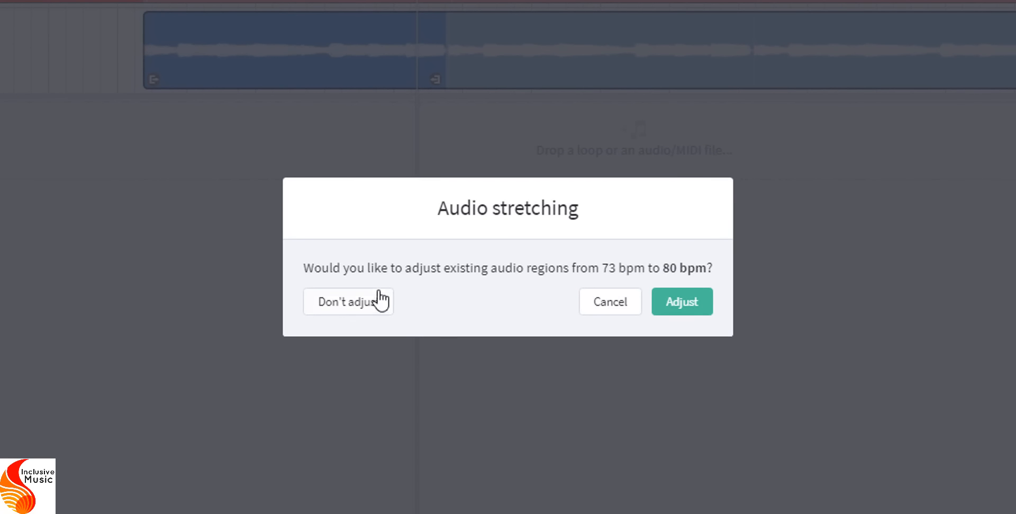
mouse_move(489, 292)
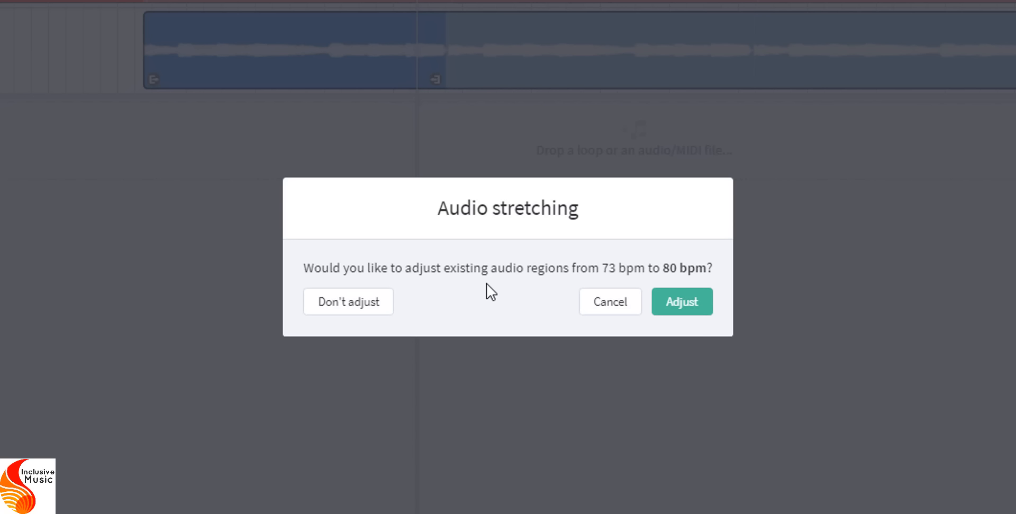
mouse_move(608, 293)
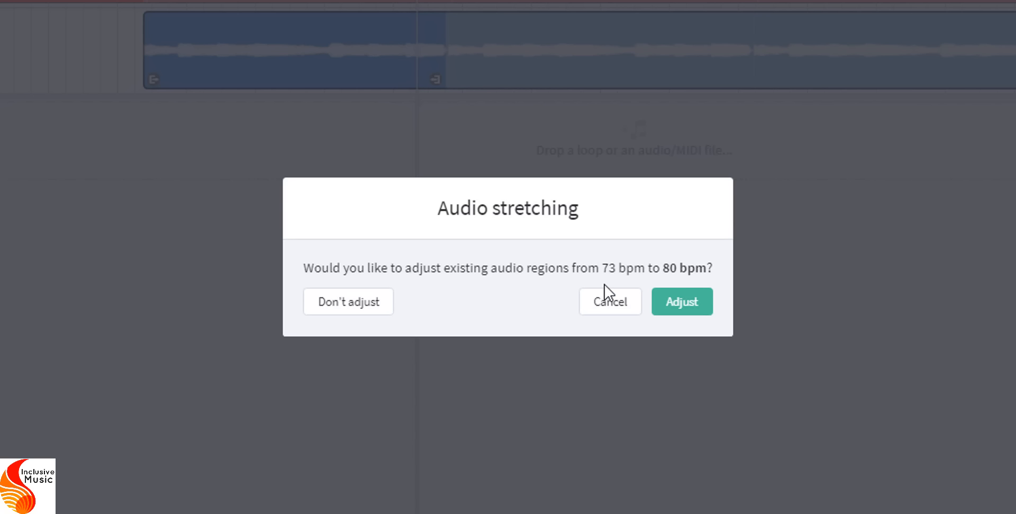
mouse_move(698, 287)
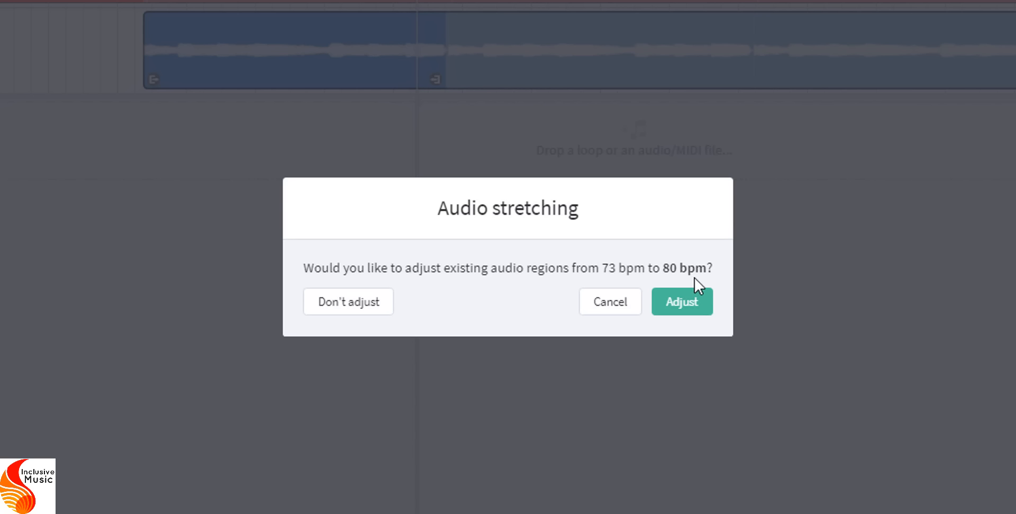
mouse_move(363, 337)
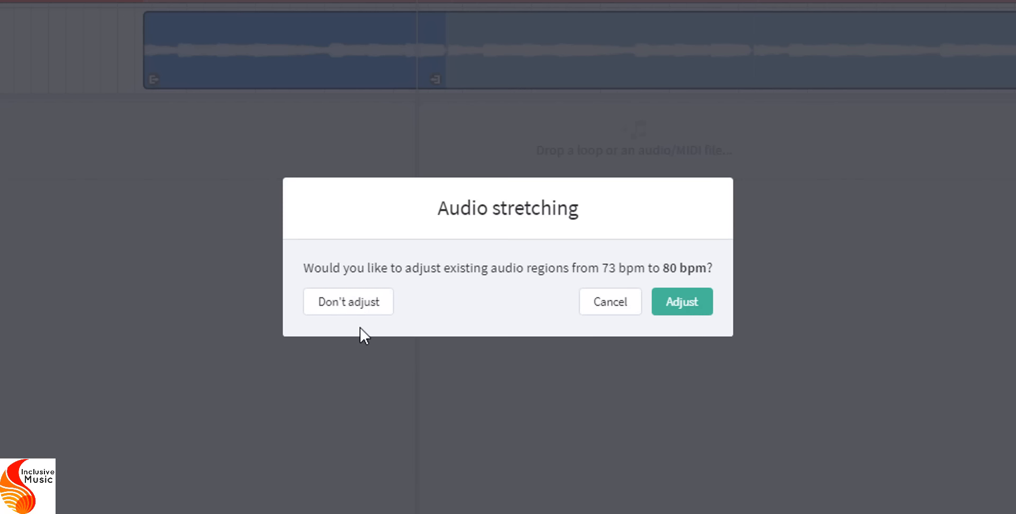
mouse_move(682, 302)
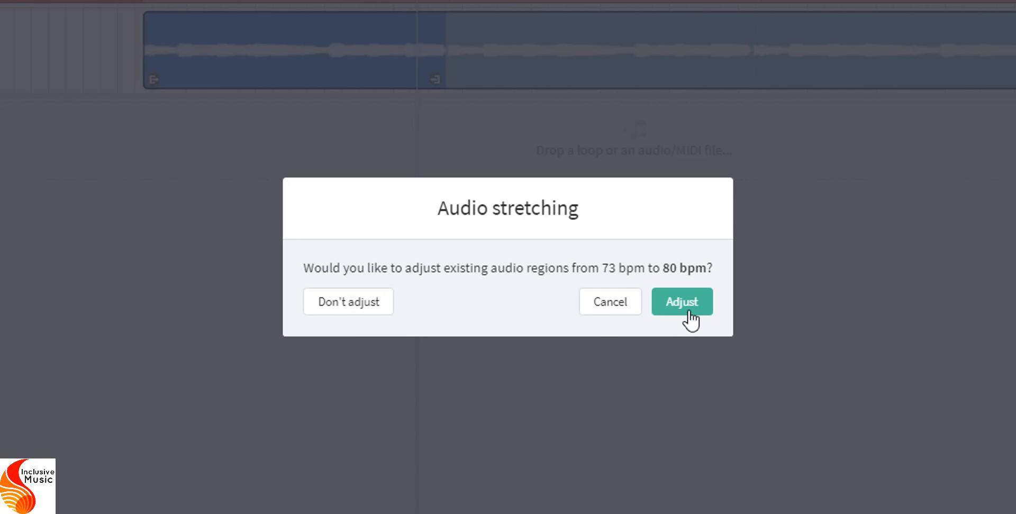
left_click(681, 301)
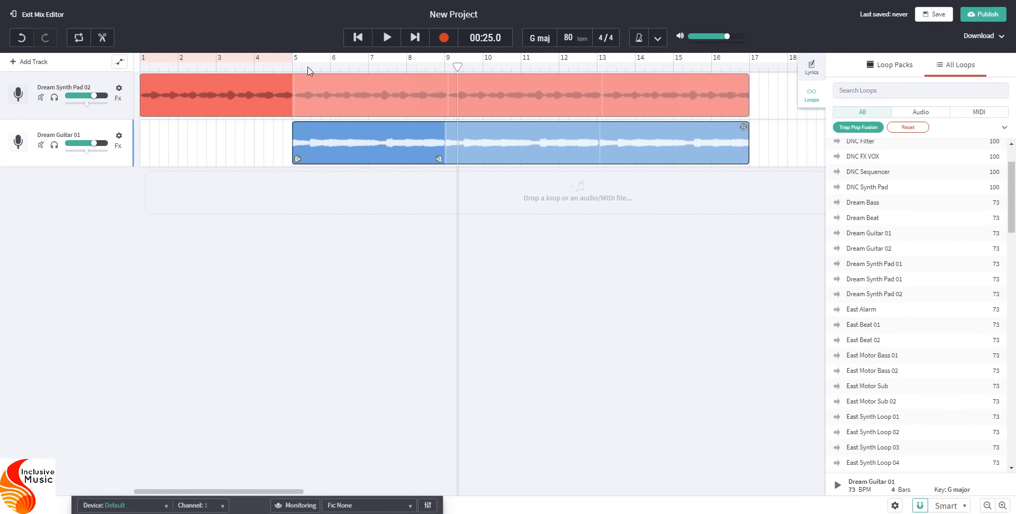
mouse_move(293, 69)
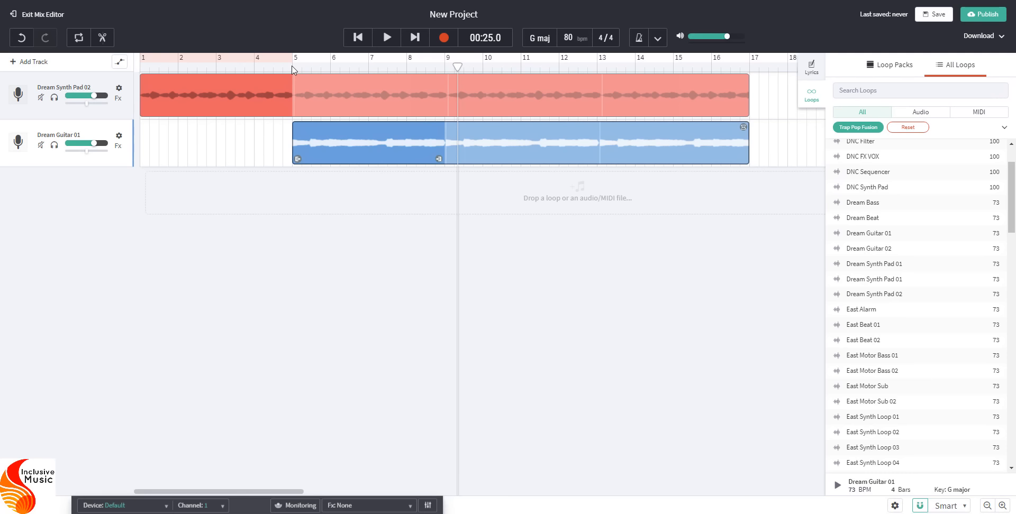
Step: Audition the loops at 80 bpm, then raise the tempo to 85 bpm
left_click(387, 37)
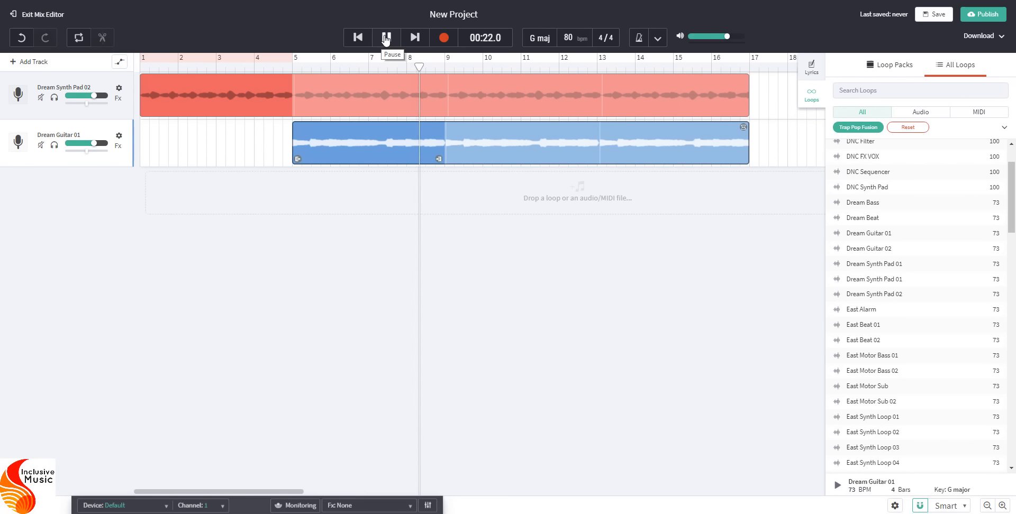
left_click(384, 37)
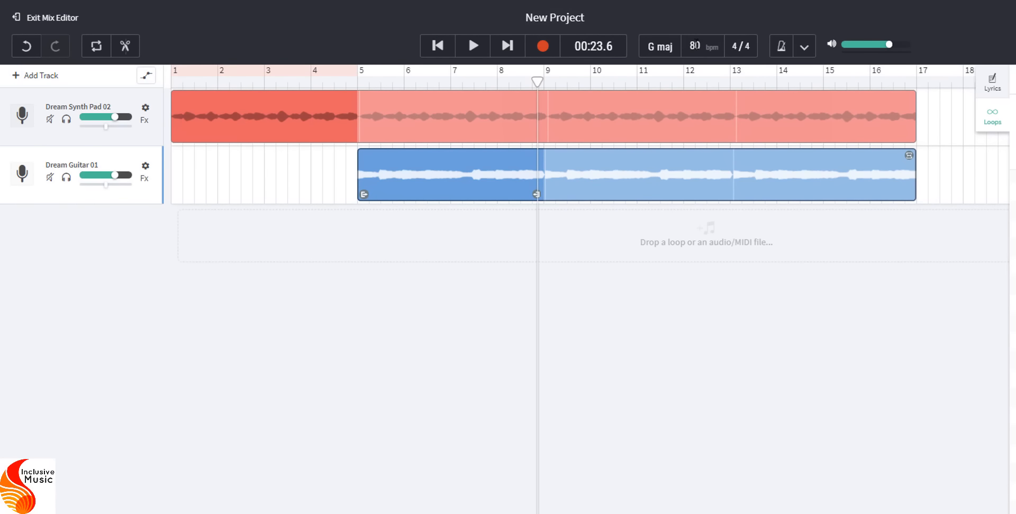
left_click(695, 46)
type("85")
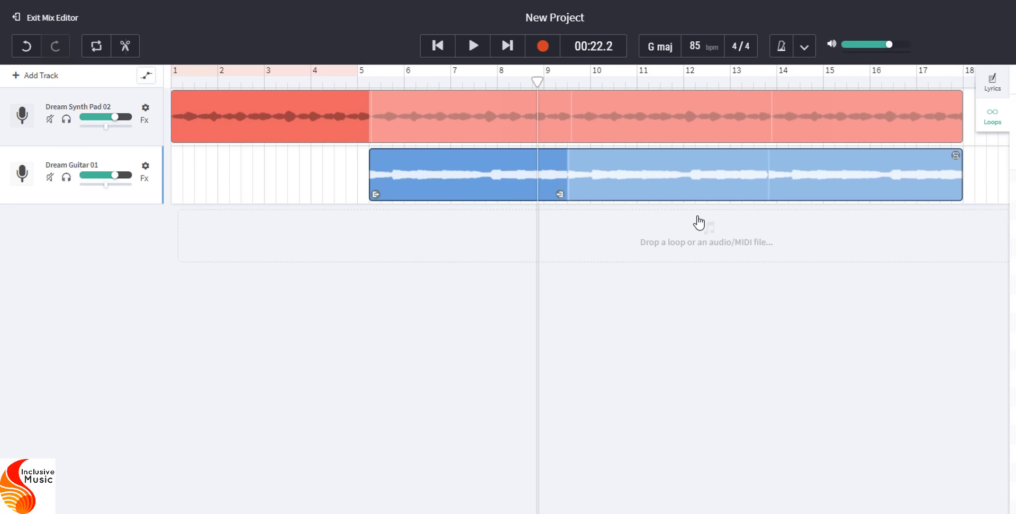
left_click(695, 46)
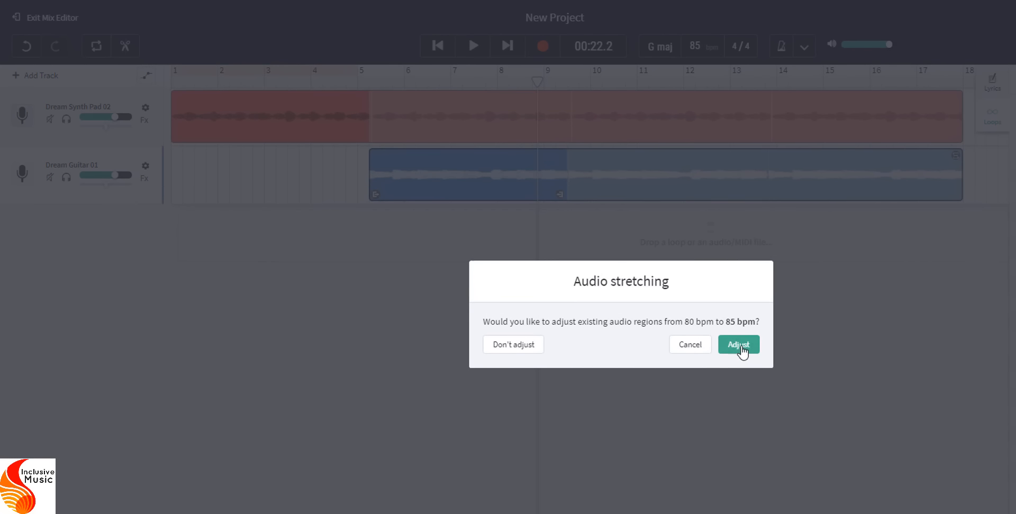
left_click(738, 344)
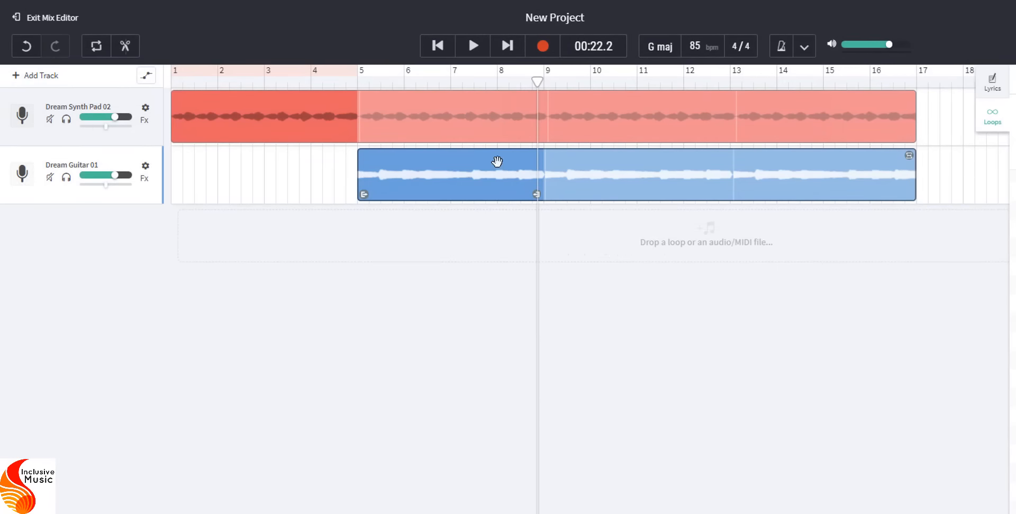
left_click(358, 83)
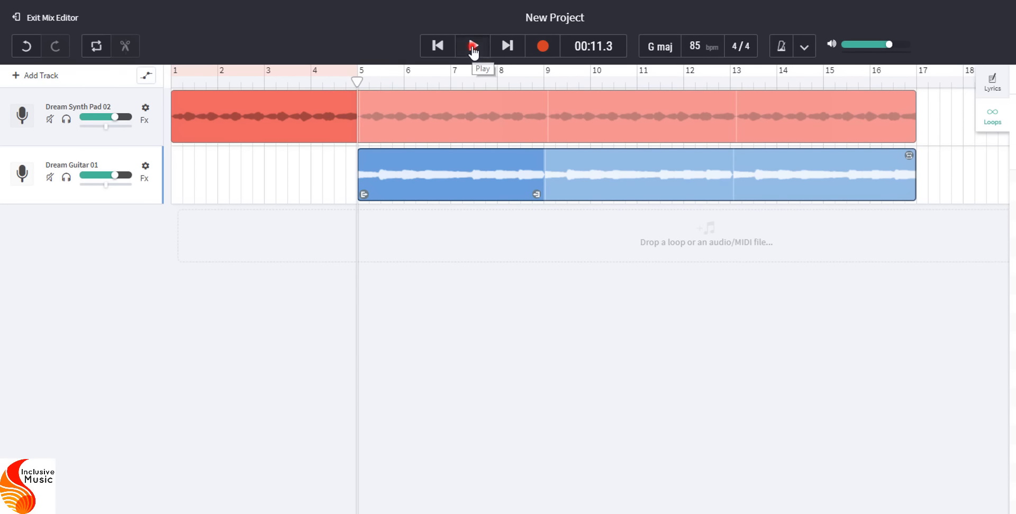
left_click(473, 45)
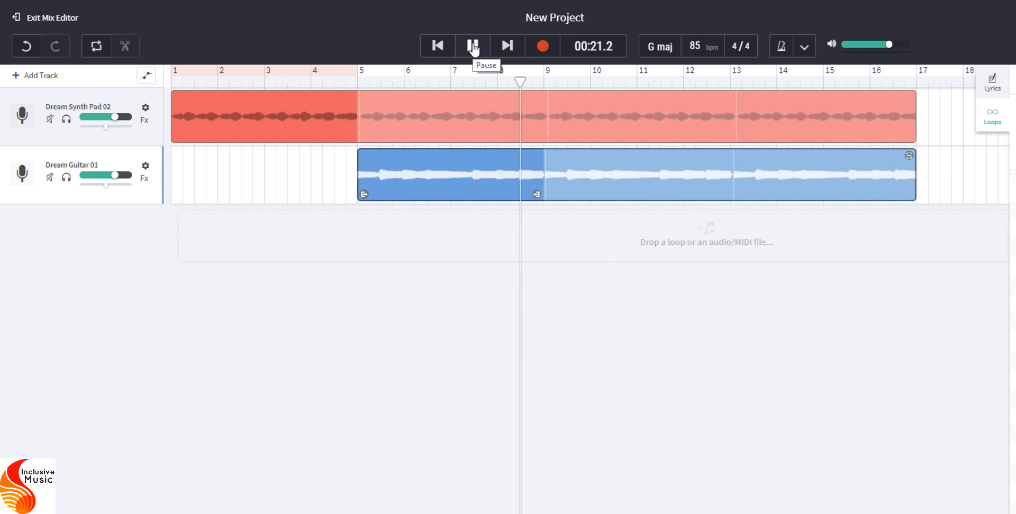
left_click(472, 46)
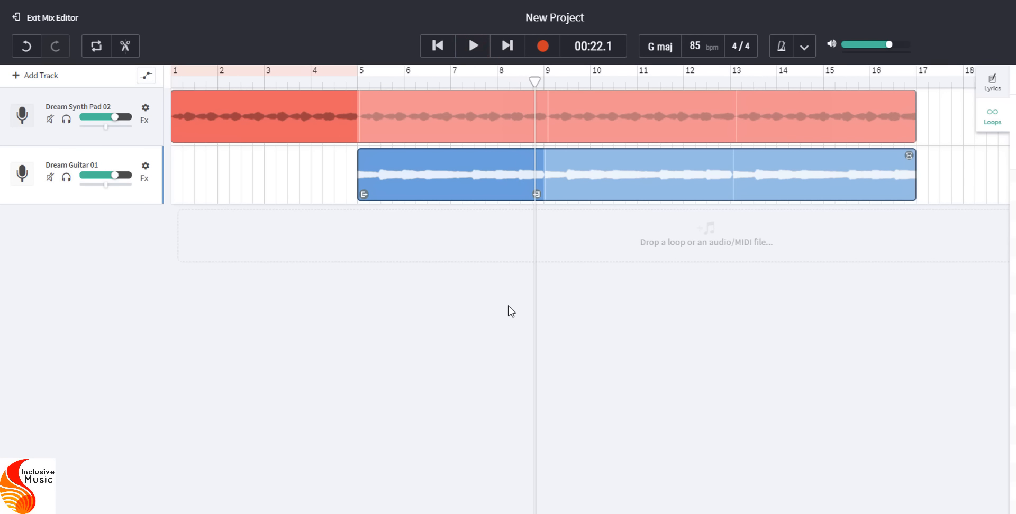
left_click(992, 117)
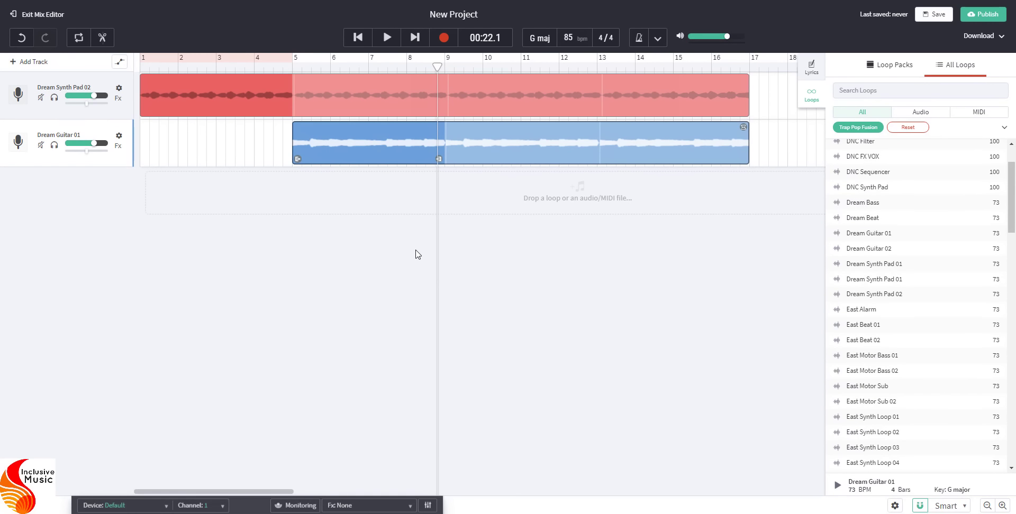
mouse_move(1013, 314)
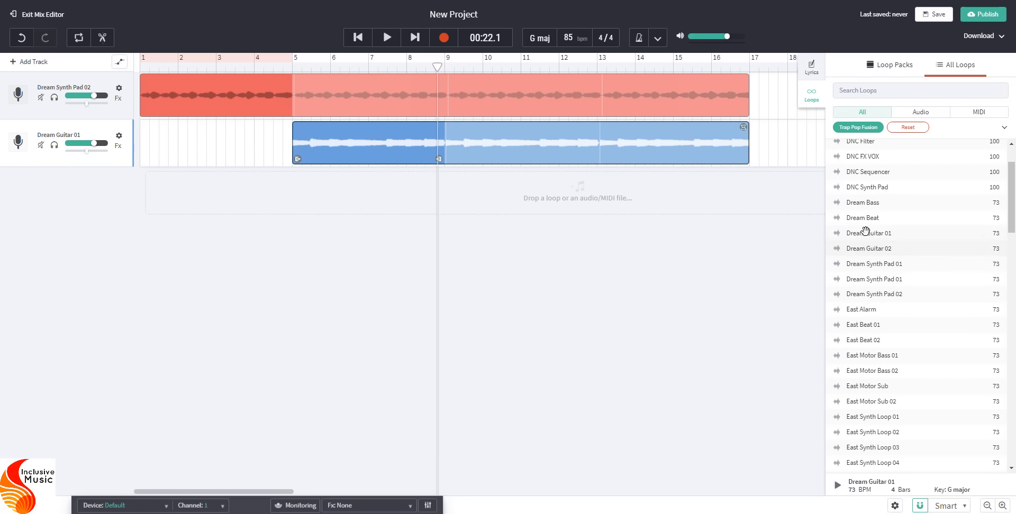
Step: Preview Dream Bass and place it as a third track from bar 9
left_click(864, 202)
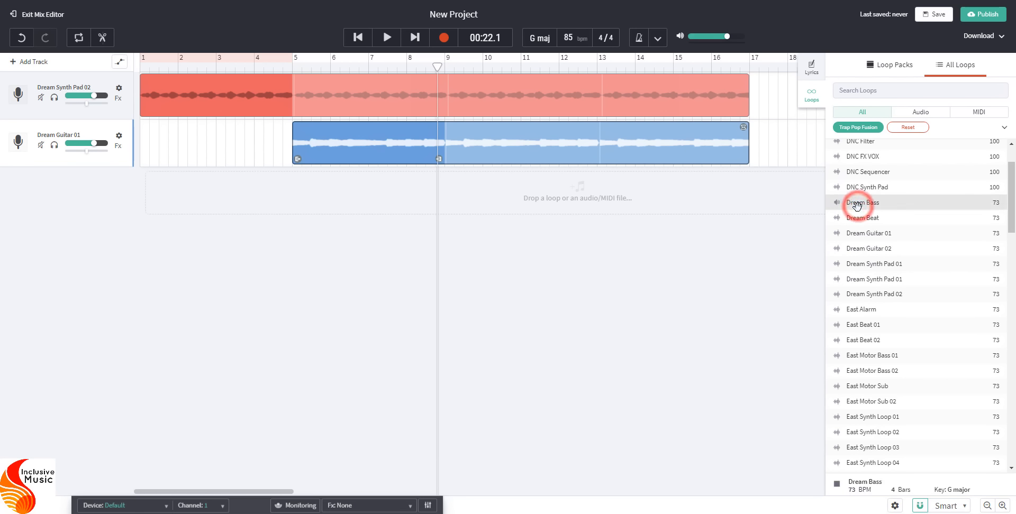
mouse_move(867, 227)
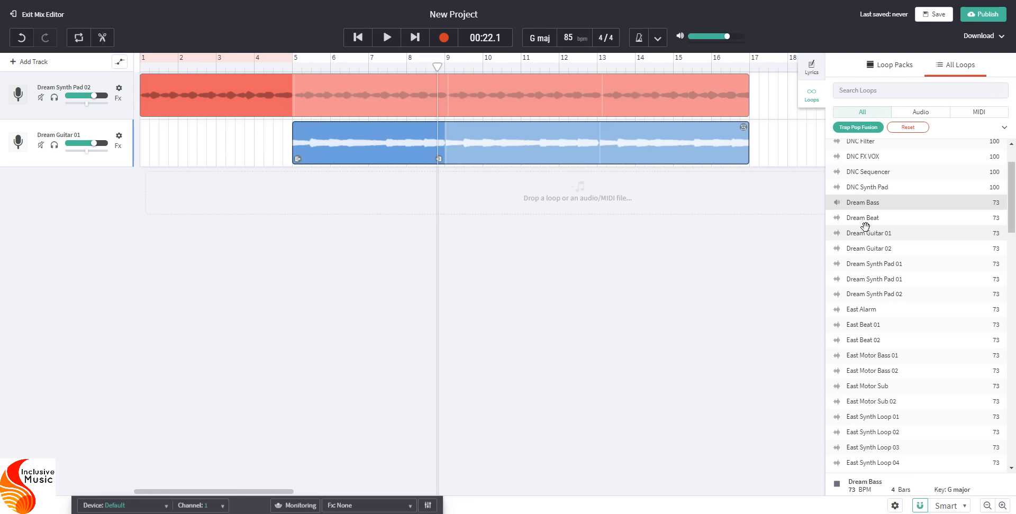
left_click(865, 202)
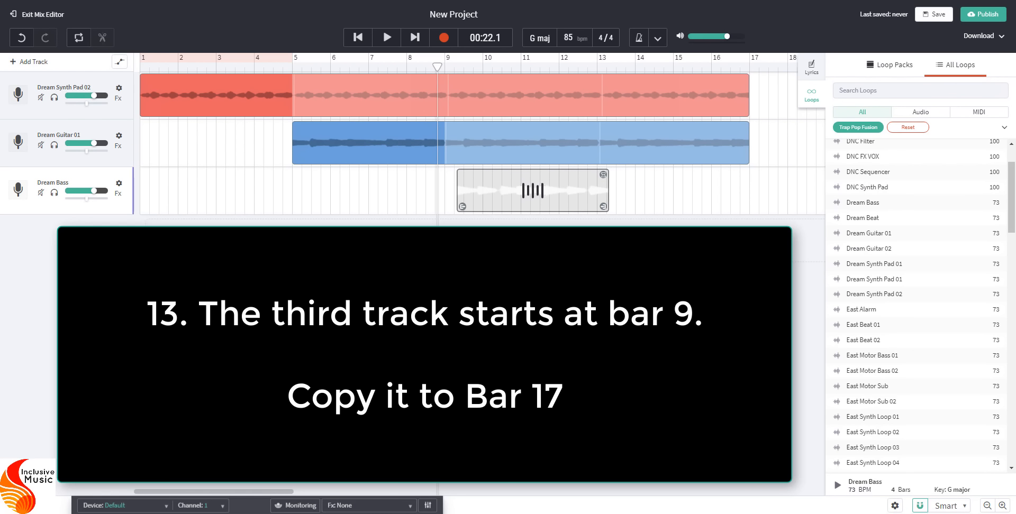
Step: Snap the Dream Bass clip to bar 9 and return the playhead to bar 5
left_click(531, 190)
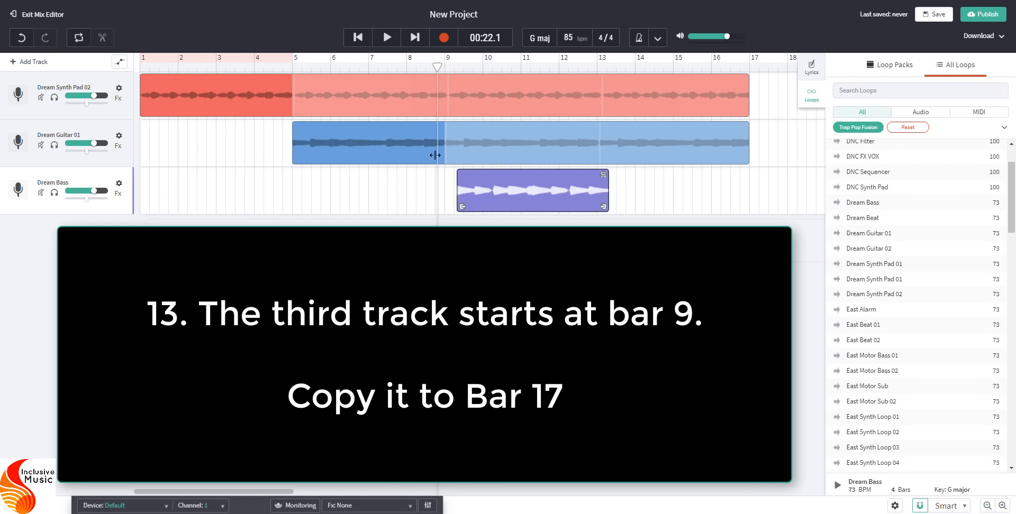
left_click(400, 64)
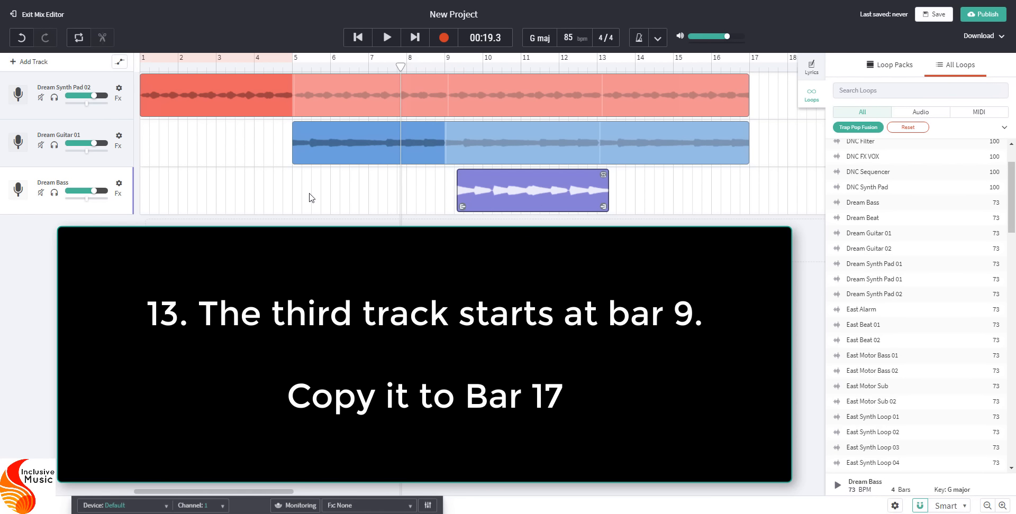
mouse_move(418, 175)
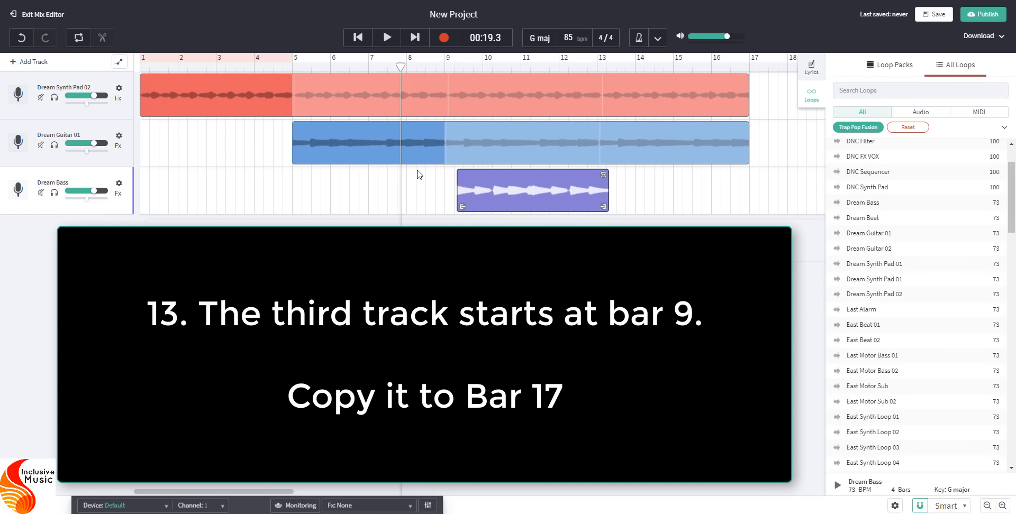
mouse_move(296, 113)
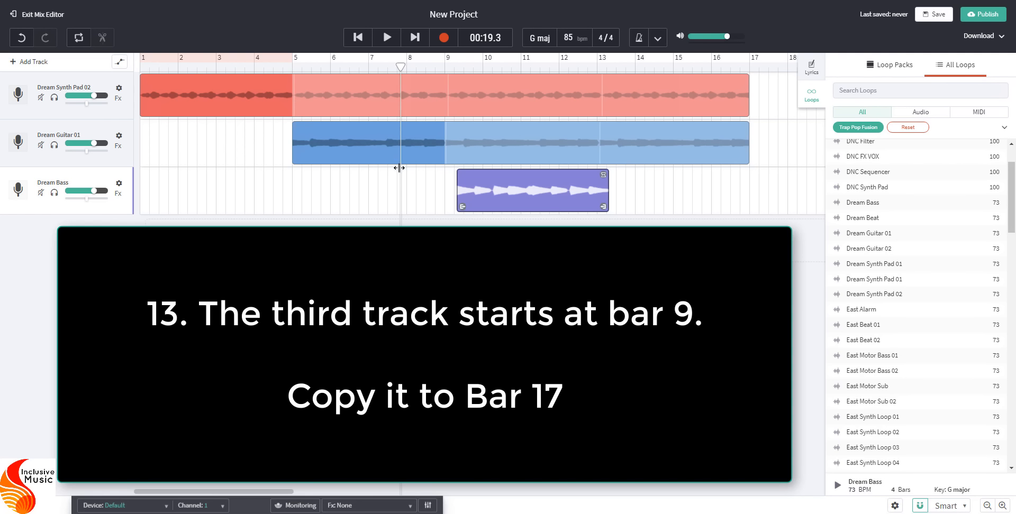
mouse_move(512, 186)
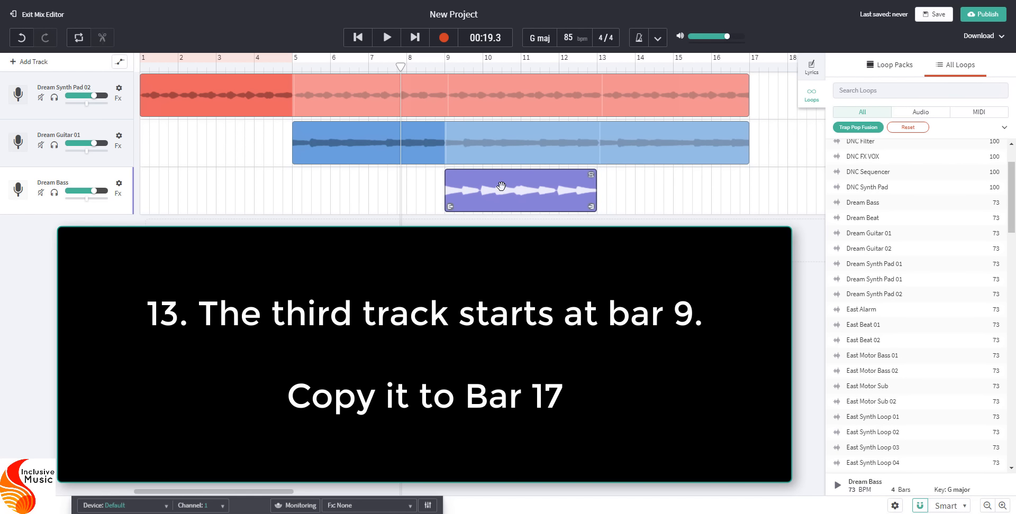
mouse_move(136, 175)
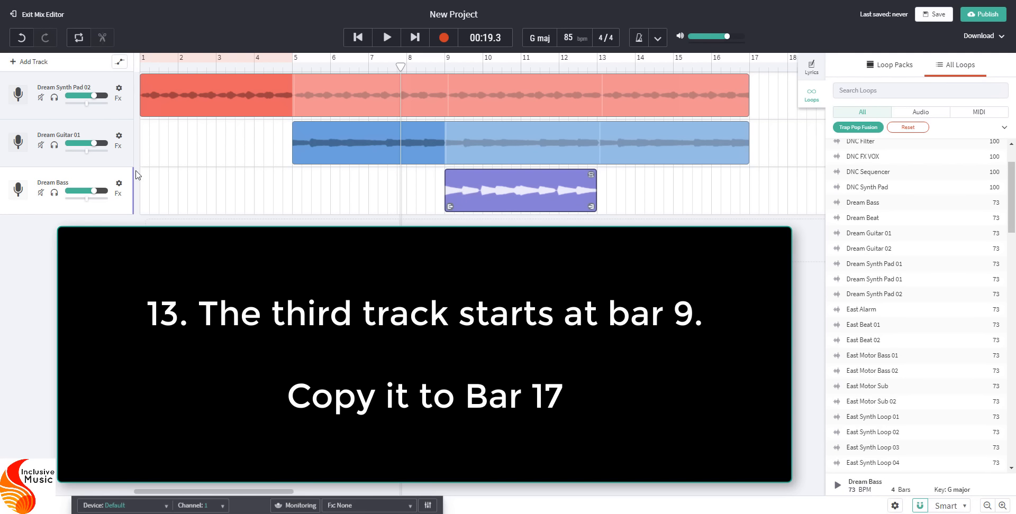
mouse_move(447, 68)
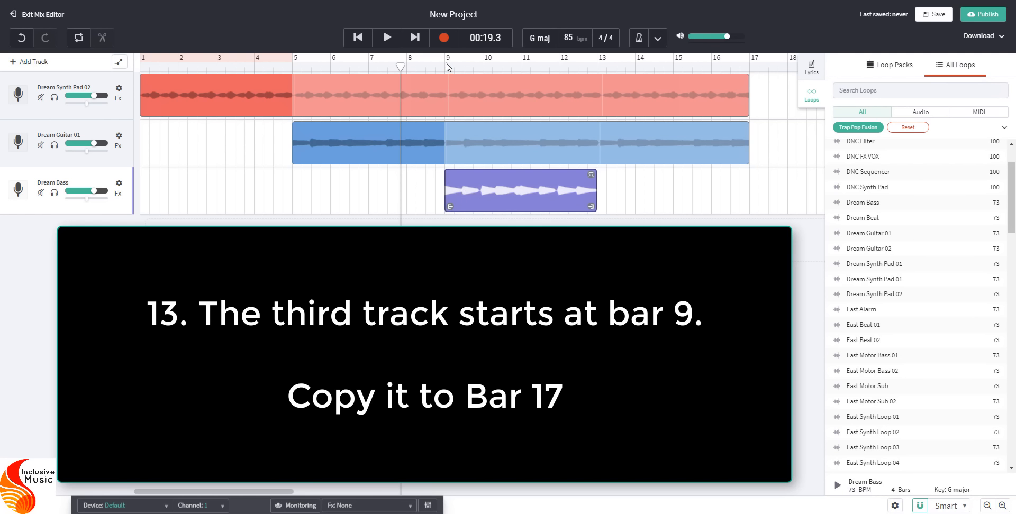
mouse_move(310, 81)
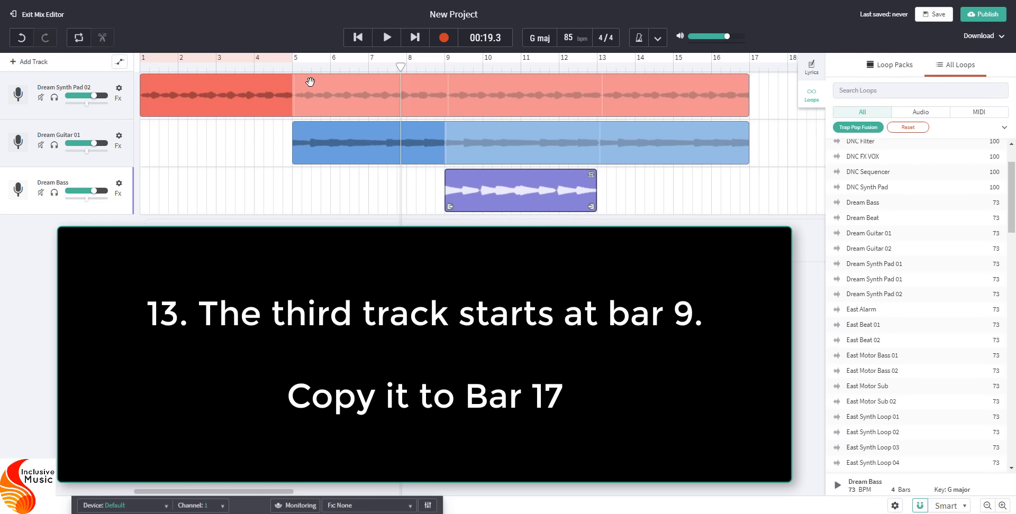
left_click(293, 66)
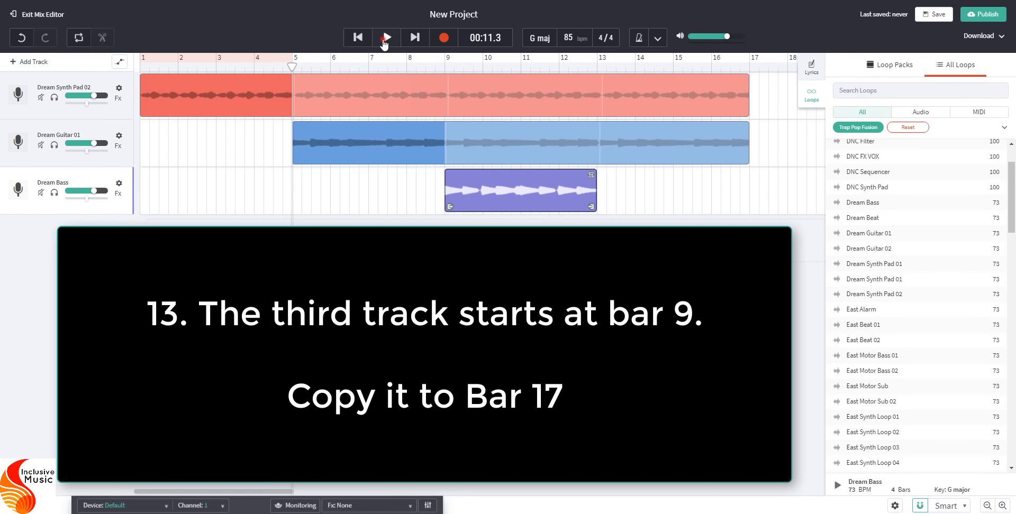
left_click(386, 38)
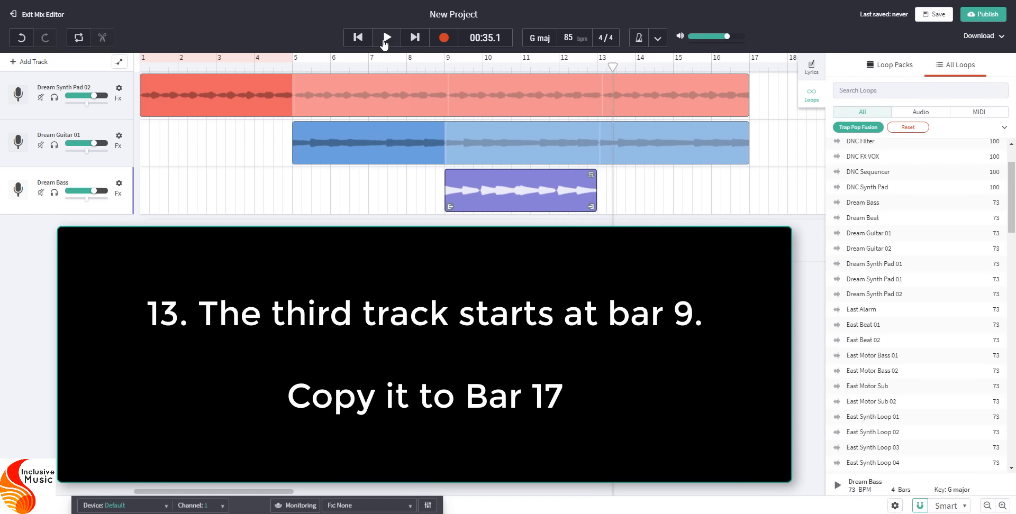
mouse_move(590, 196)
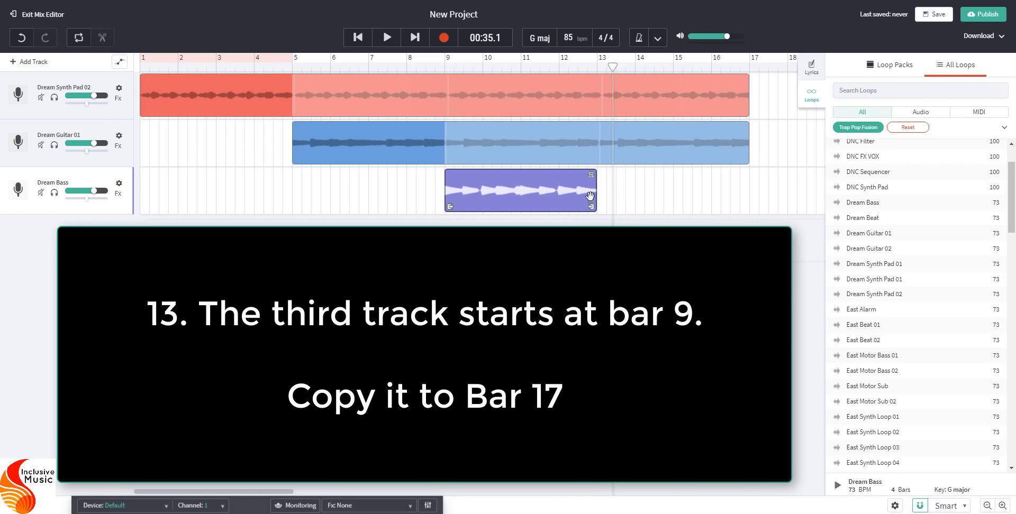
mouse_move(588, 200)
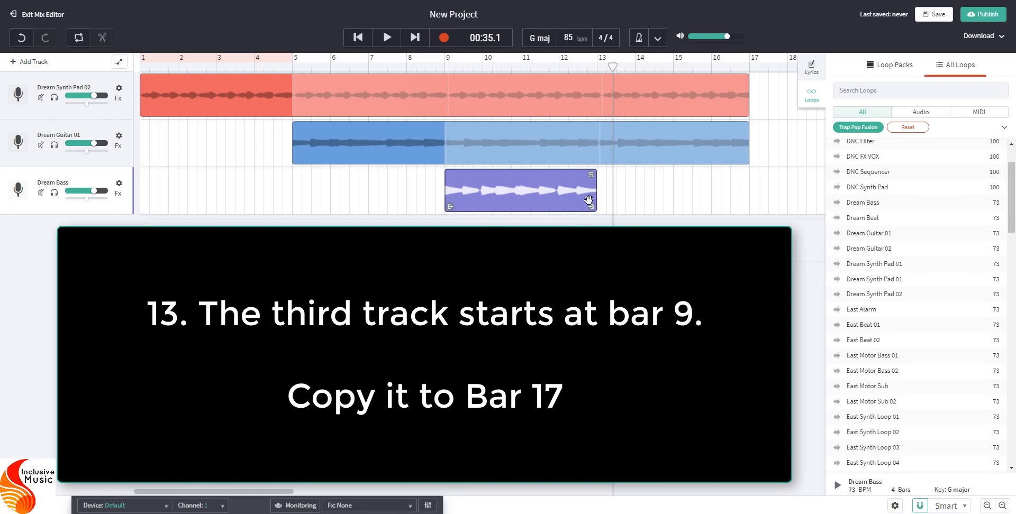
mouse_move(554, 190)
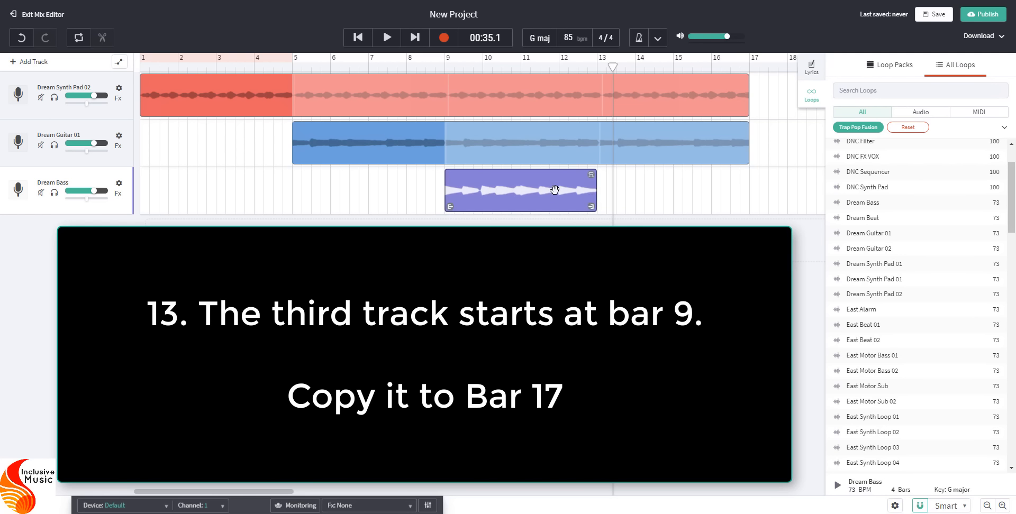
mouse_move(591, 176)
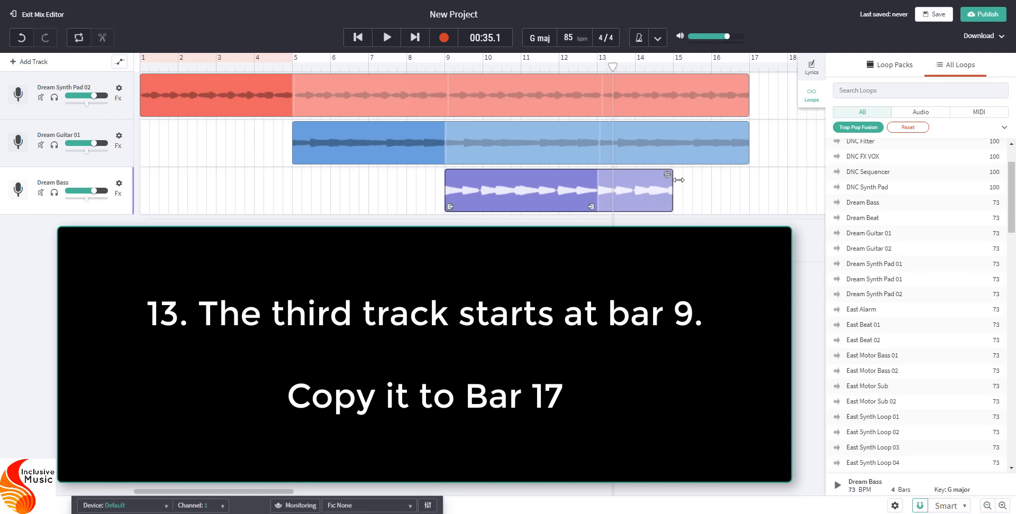
Step: Extend the Dream Bass clip's repeat so it runs from bar 9 through bar 17
left_click_drag(669, 180, 744, 186)
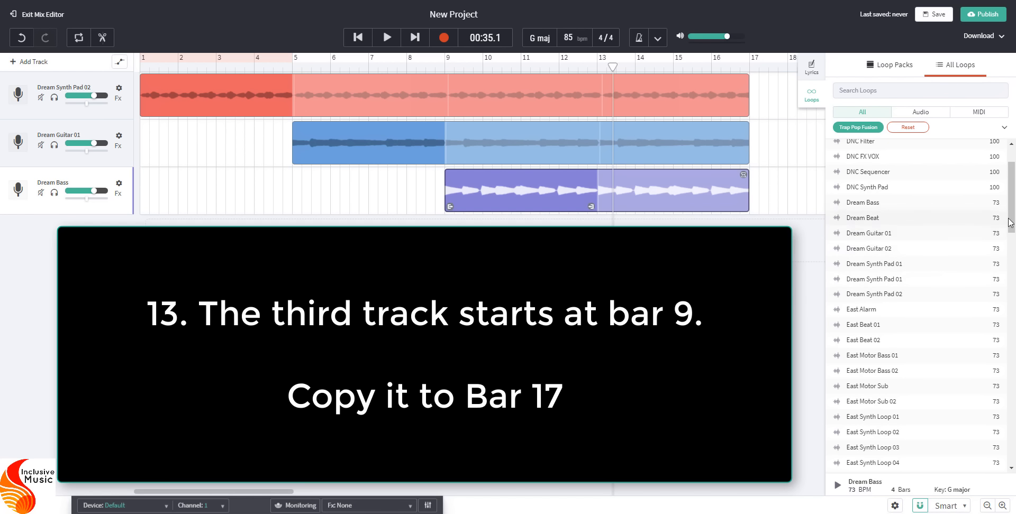
Step: Scroll the All Loops list, auditioning LA FX Vox 01, Money Lead and then Money Synth
scroll("down", 3)
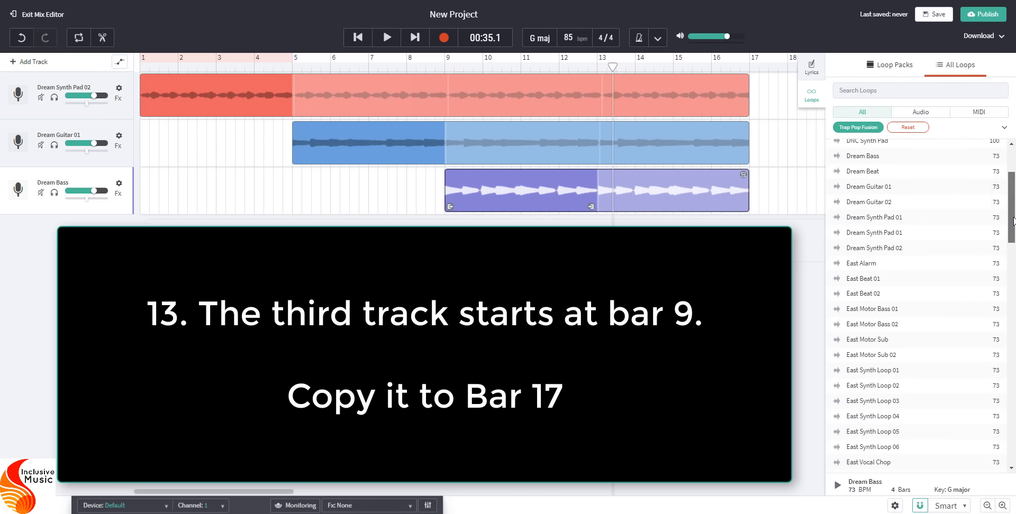
scroll("down", 3)
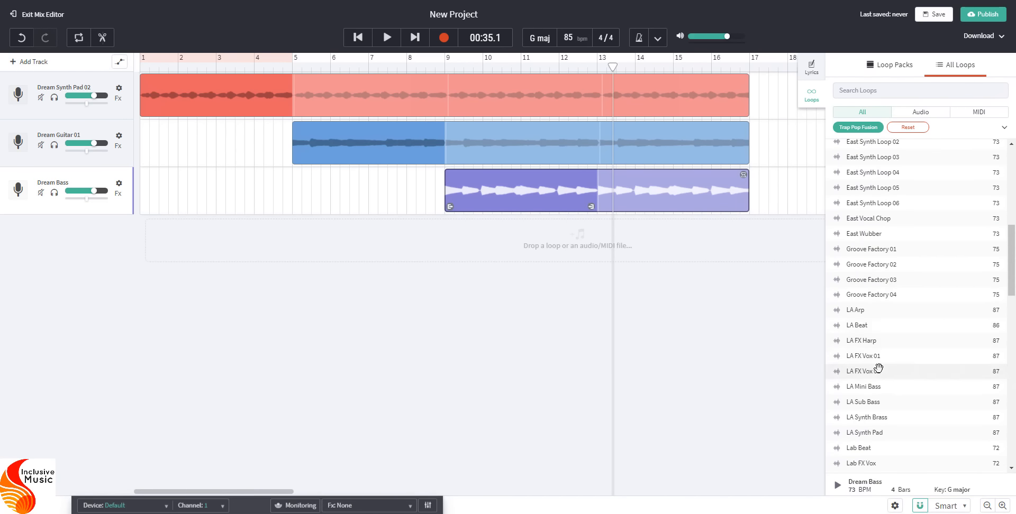
left_click(876, 355)
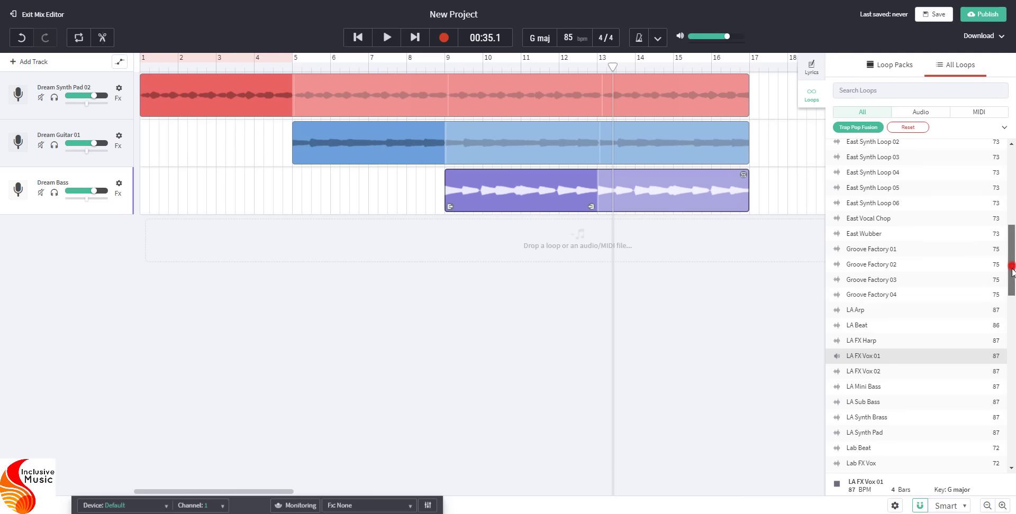
scroll("down", 3)
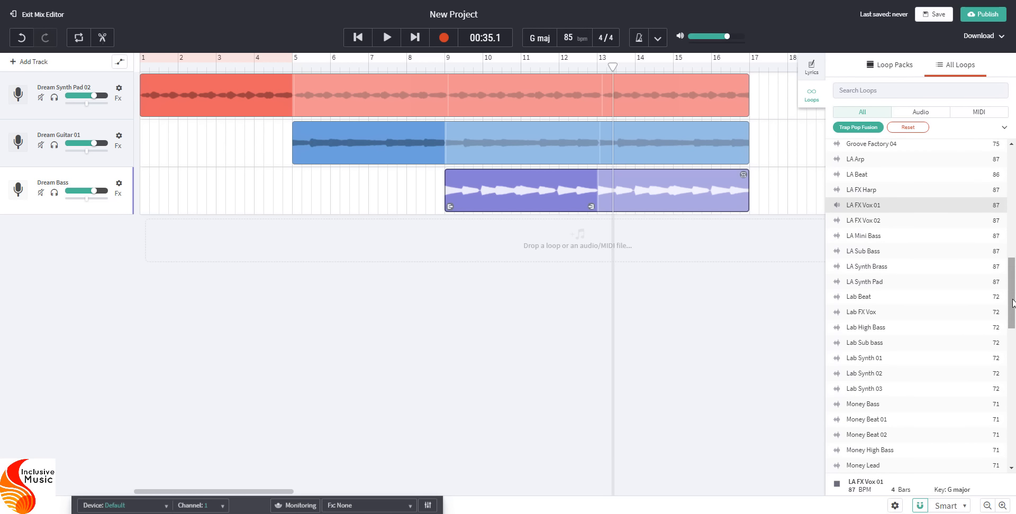
mouse_move(919, 433)
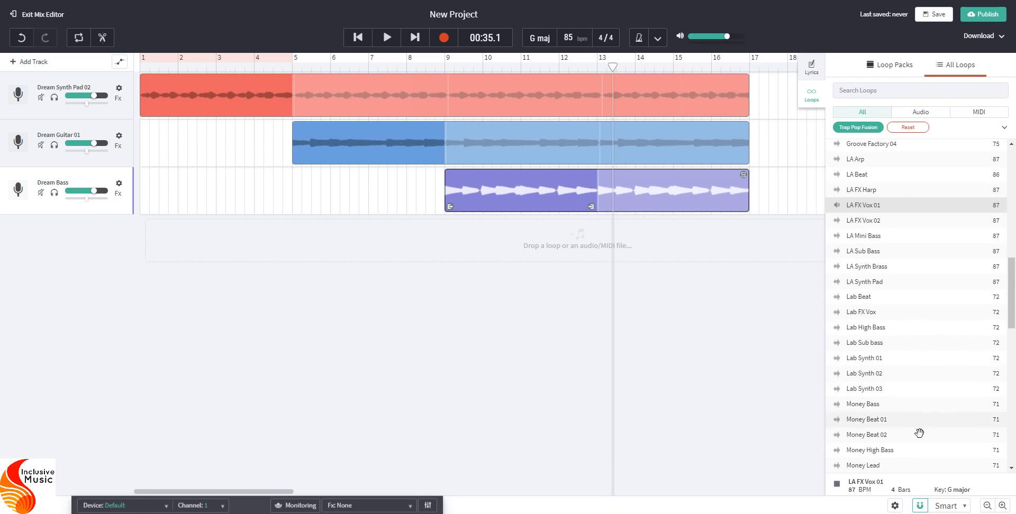
left_click(863, 465)
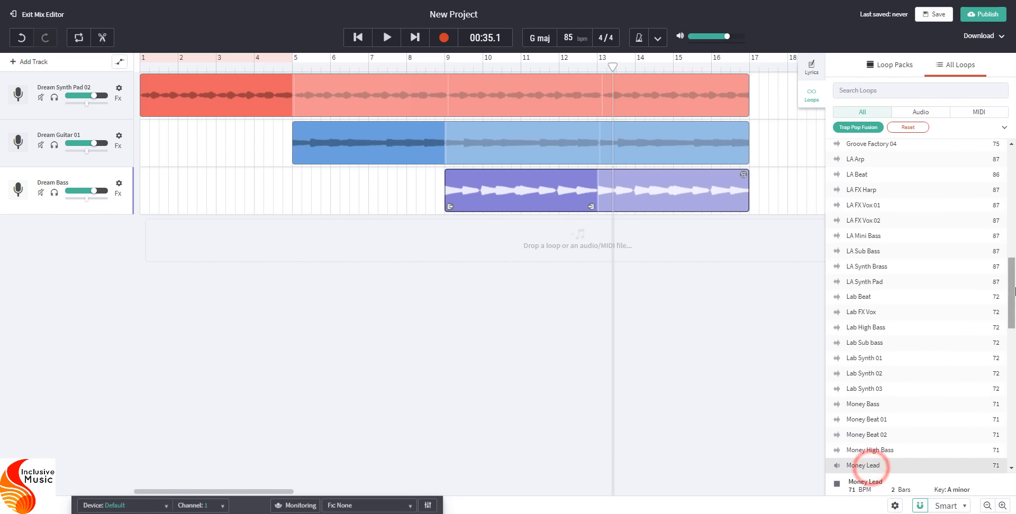
scroll("down", 3)
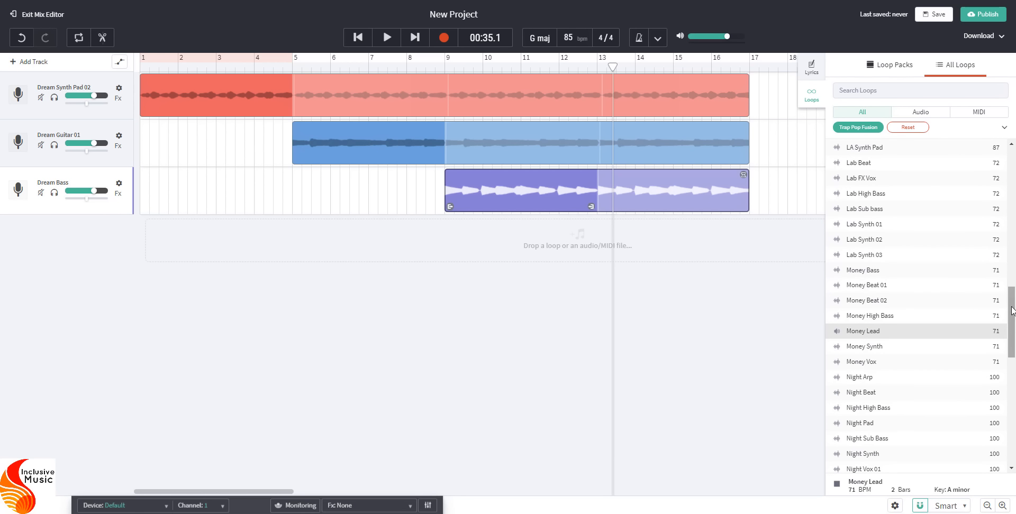
left_click(865, 346)
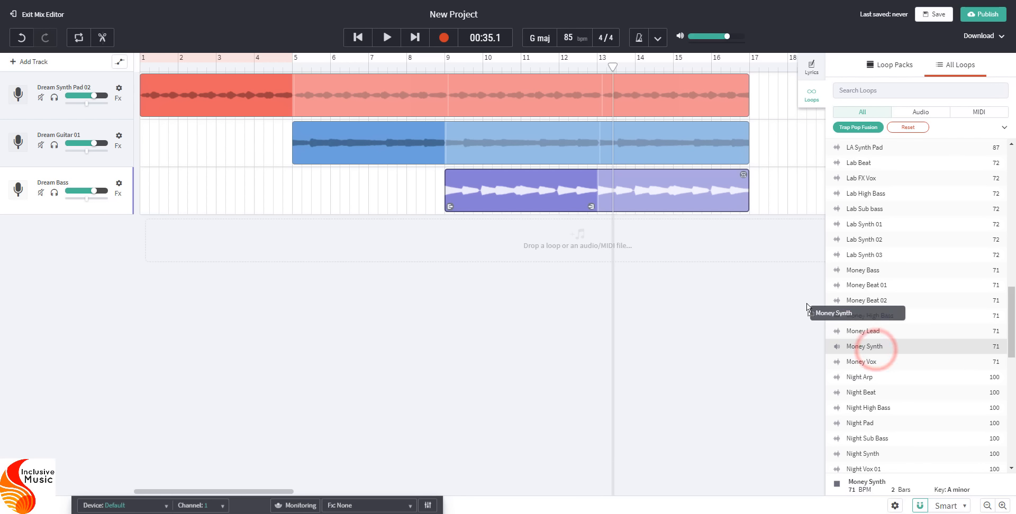
Step: Drop Money Synth onto a new fourth track near bar 13 and play it back briefly
left_click_drag(865, 346, 639, 239)
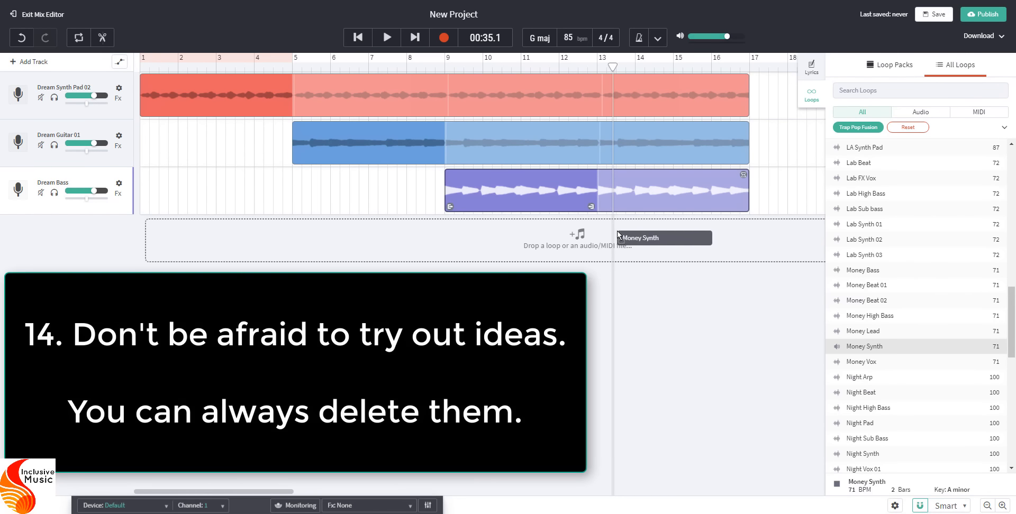
left_click_drag(639, 238, 648, 238)
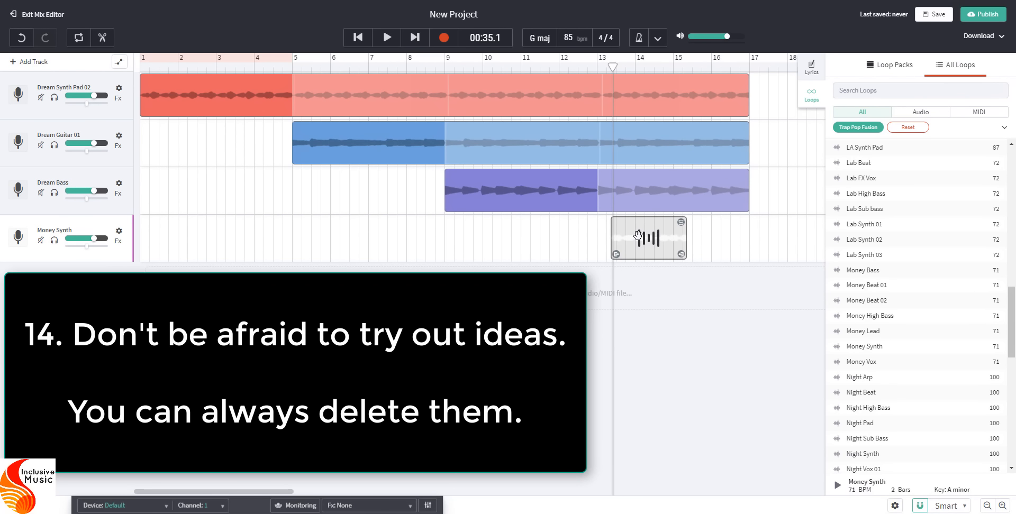
left_click(642, 237)
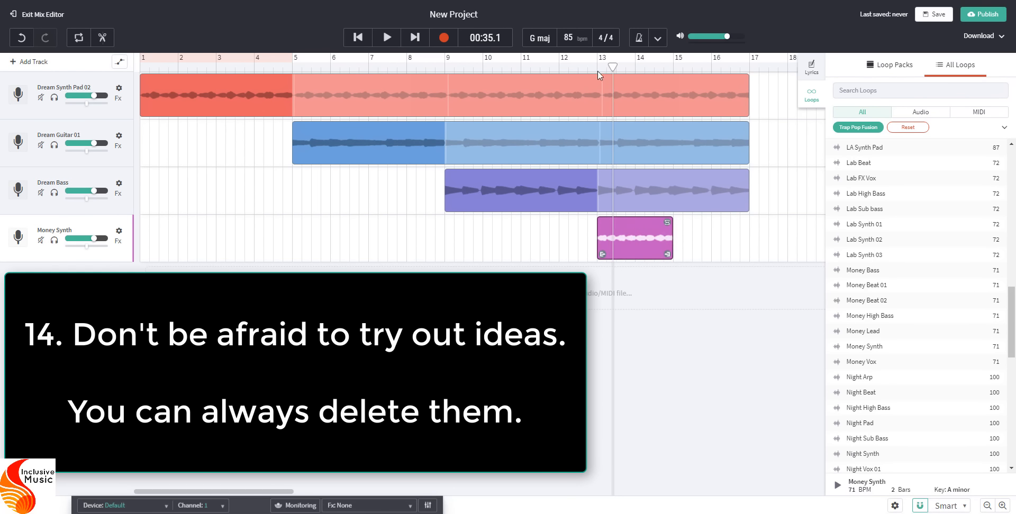
mouse_move(469, 259)
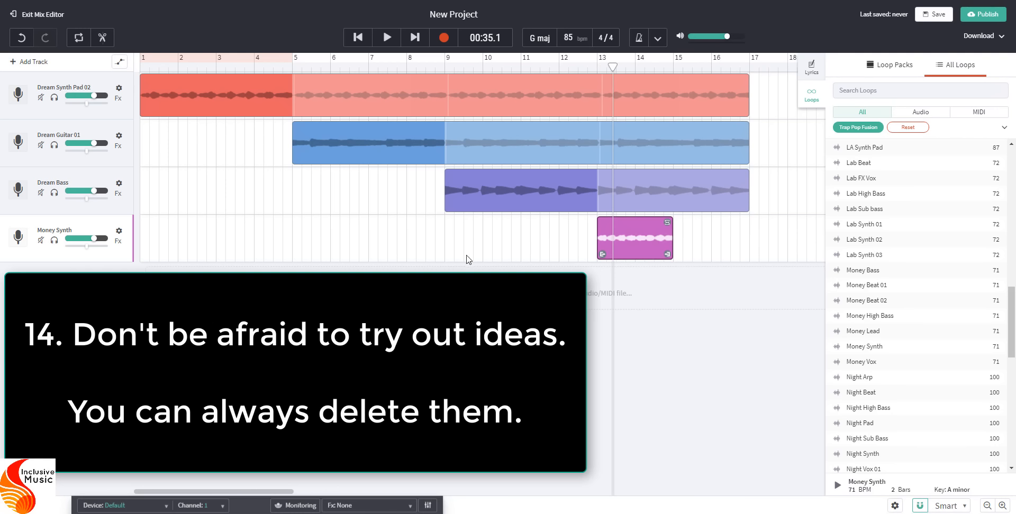
mouse_move(636, 226)
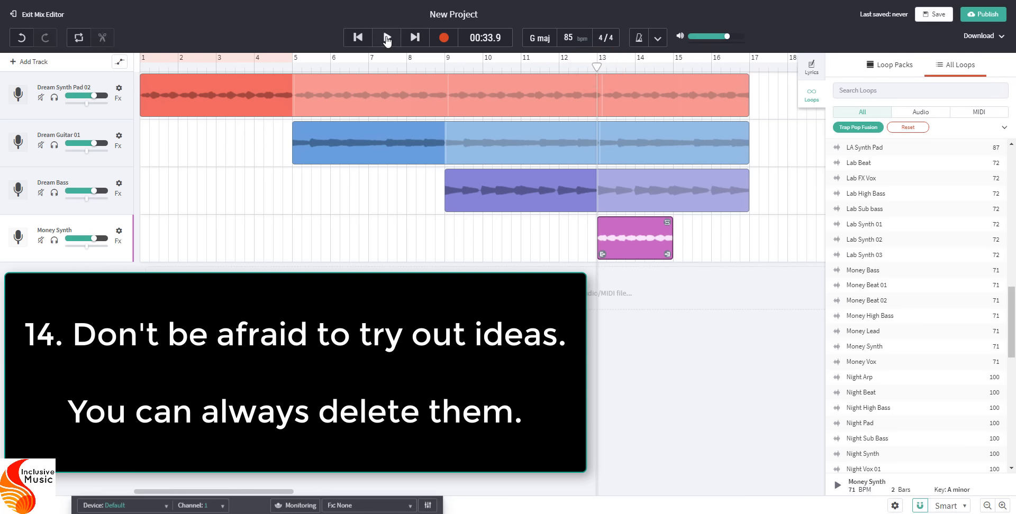
left_click(385, 37)
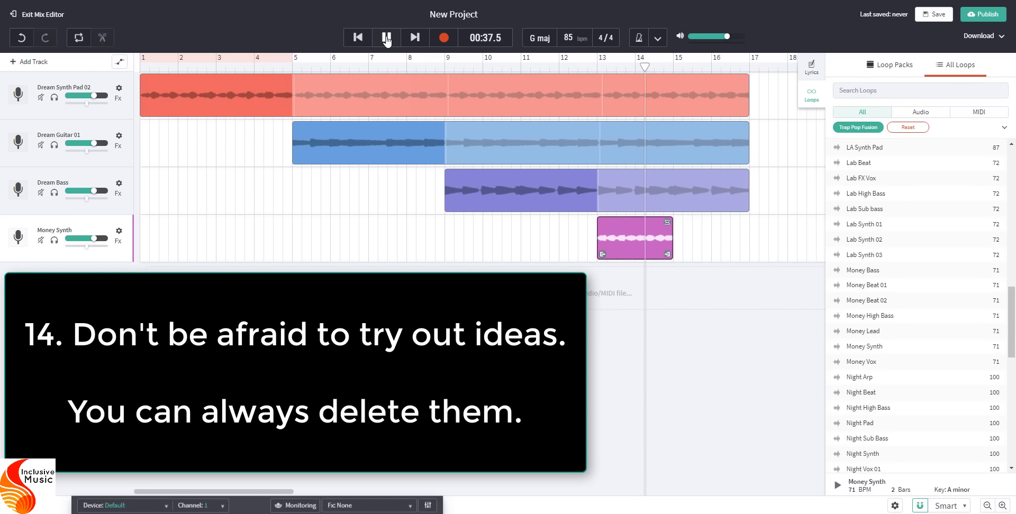
left_click(385, 37)
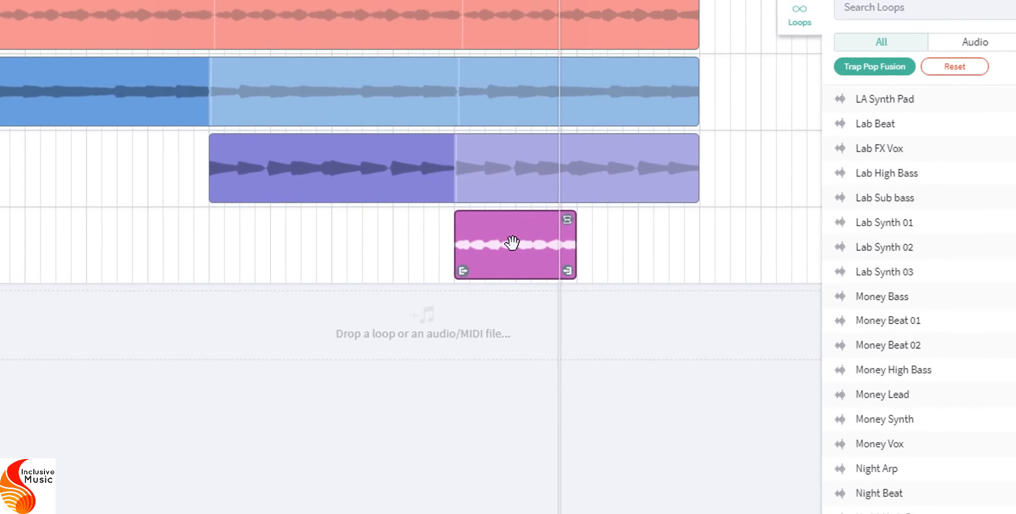
Step: Delete the Money Synth clip via its context menu, leaving the fourth lane empty
right_click(512, 245)
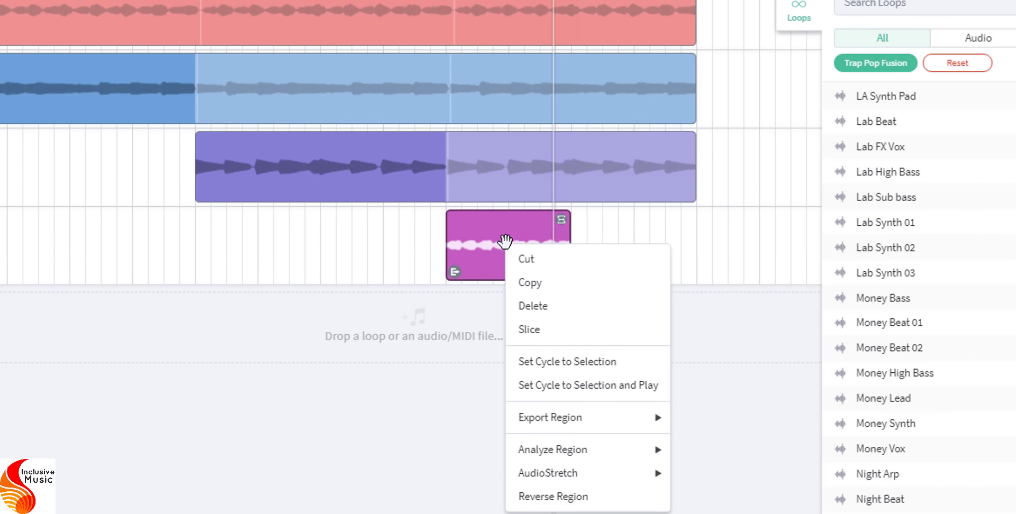
left_click(532, 306)
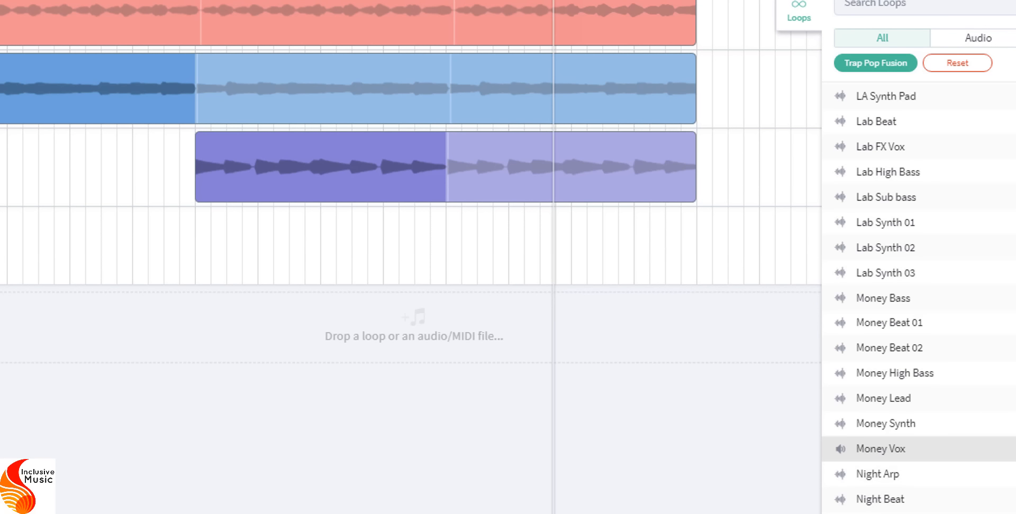
mouse_move(882, 449)
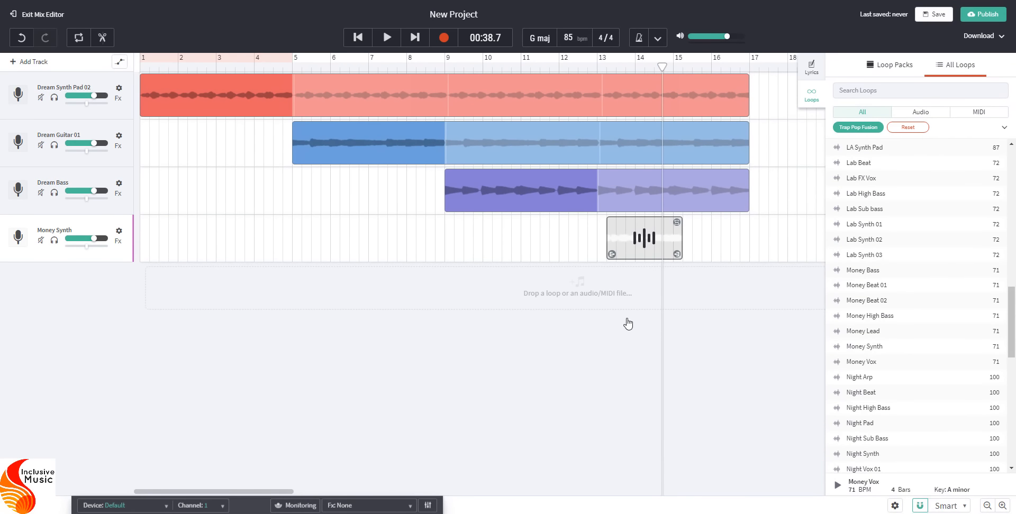
Step: Undo the deletion and move the restored Money Synth clip to start at bar 13
left_click(644, 238)
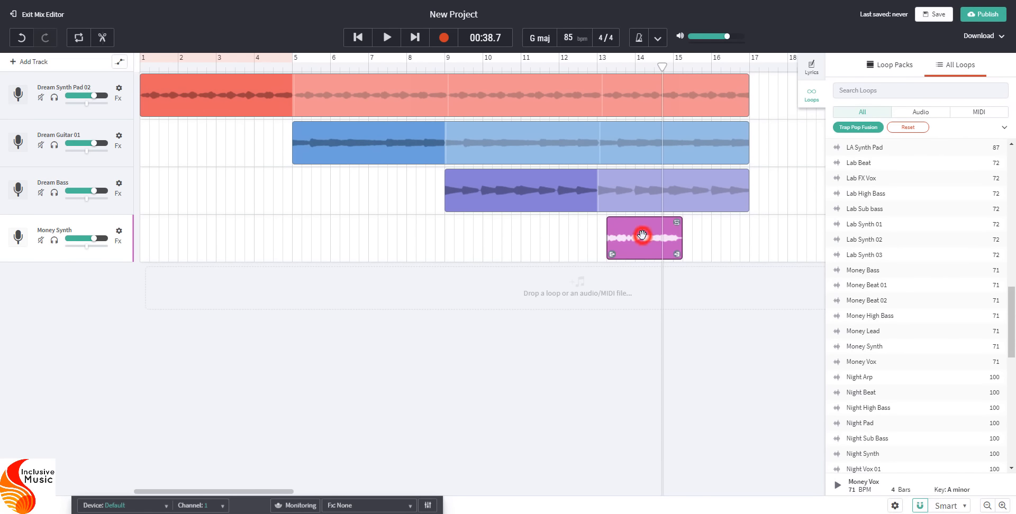
left_click_drag(643, 239, 632, 239)
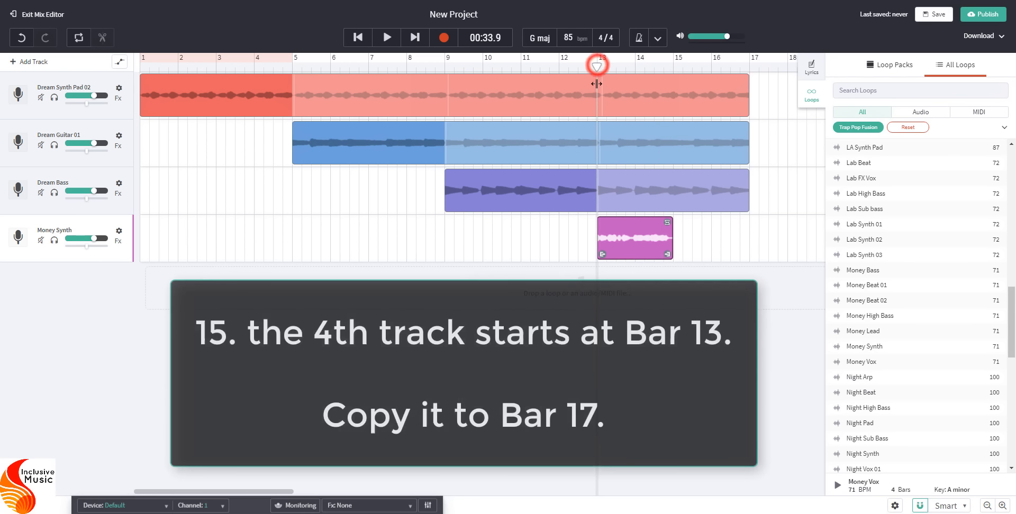
Step: Audition briefly from bar 13, then extend the Money Synth clip to repeat through bar 17
left_click(387, 37)
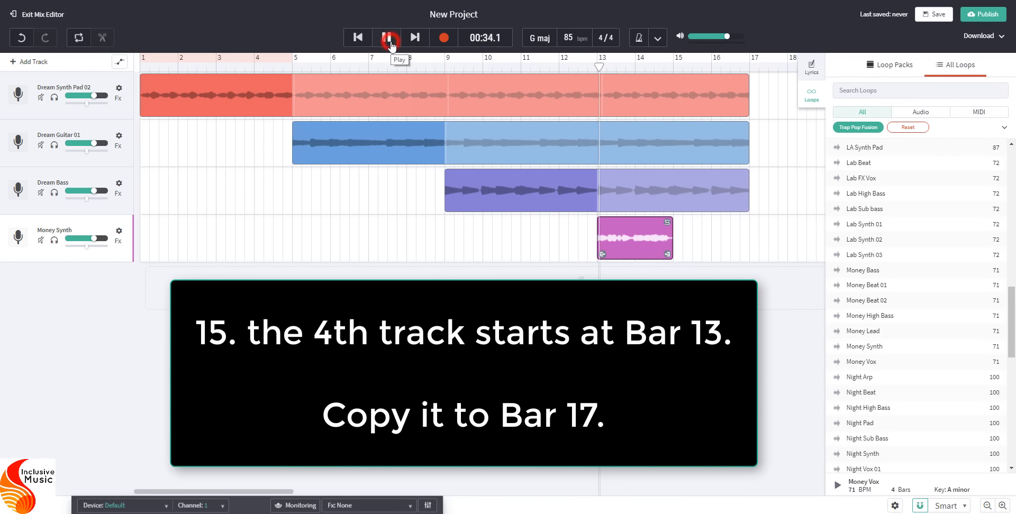
left_click(387, 37)
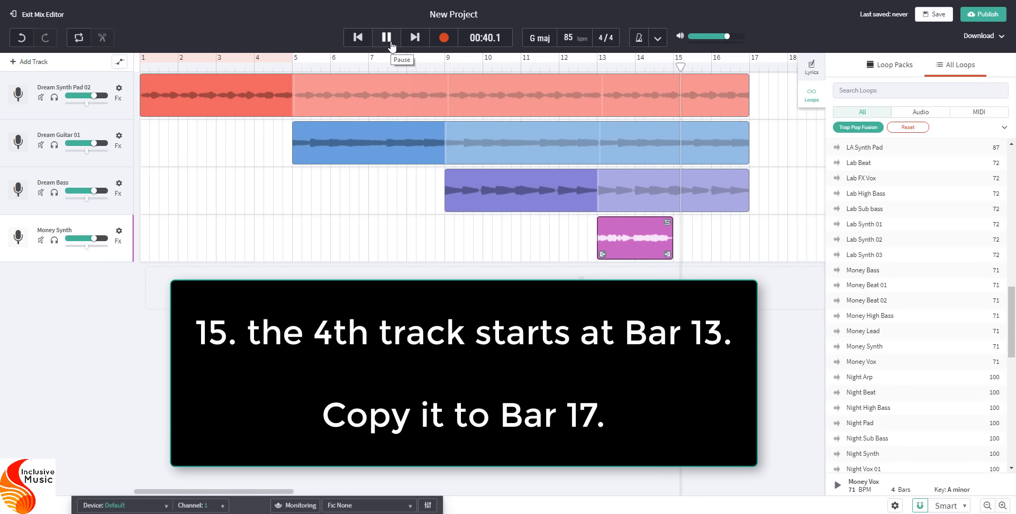
left_click(387, 37)
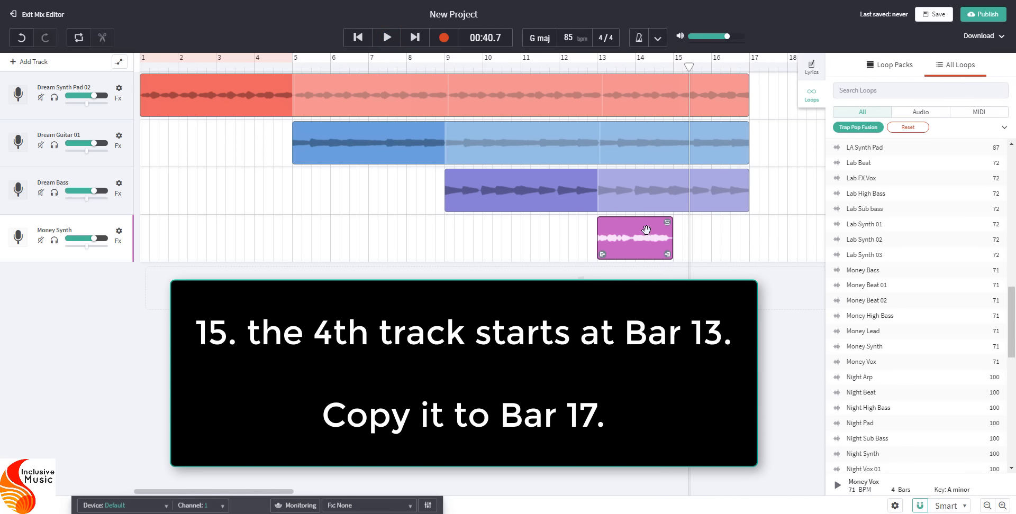
mouse_move(664, 223)
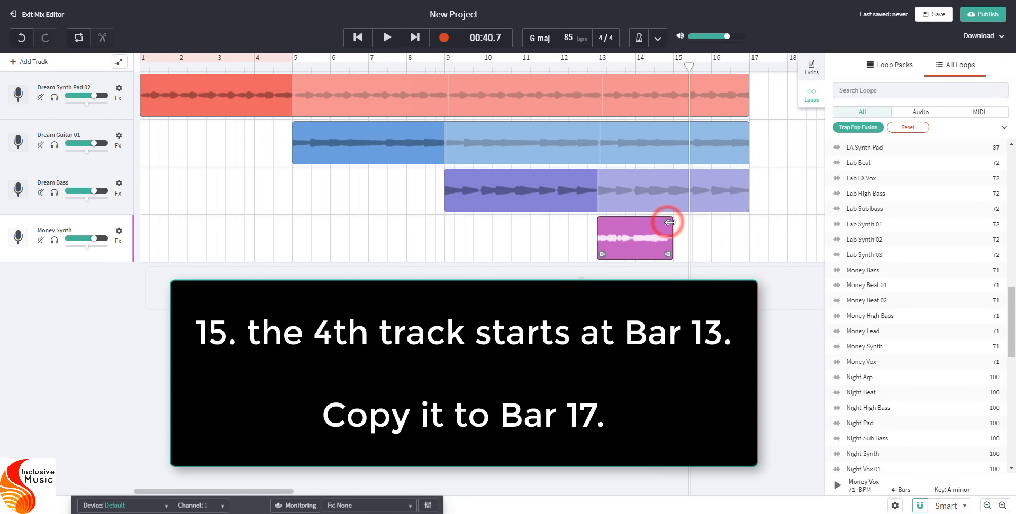
left_click_drag(671, 238, 729, 238)
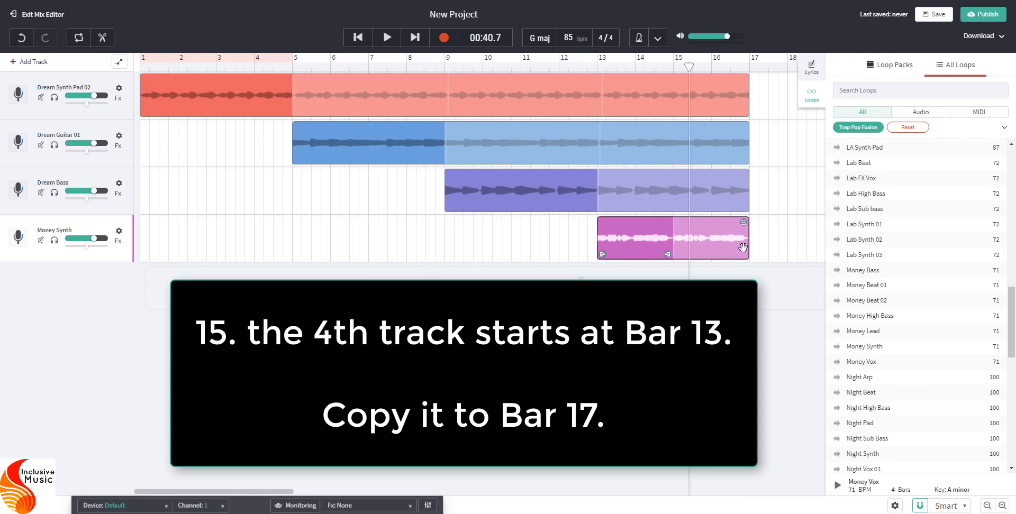
mouse_move(87, 81)
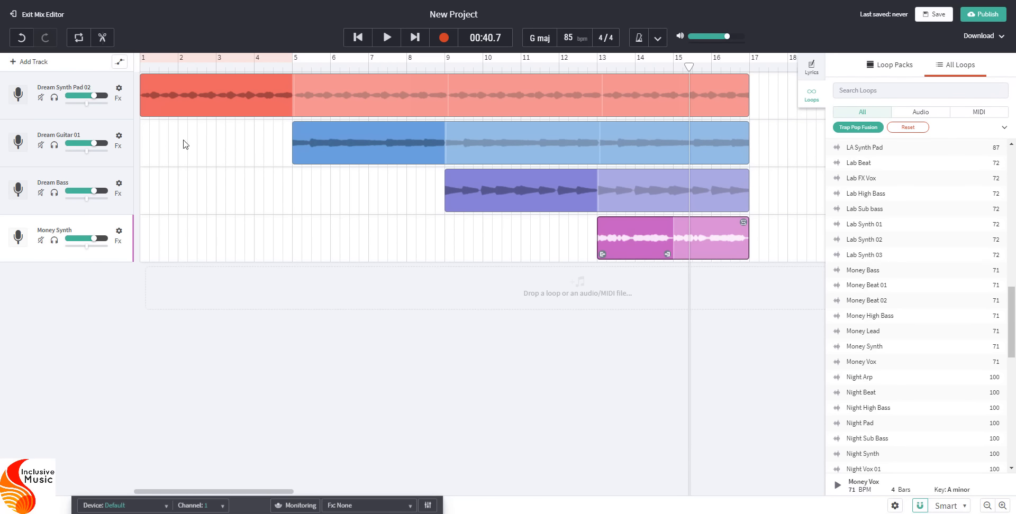
mouse_move(181, 137)
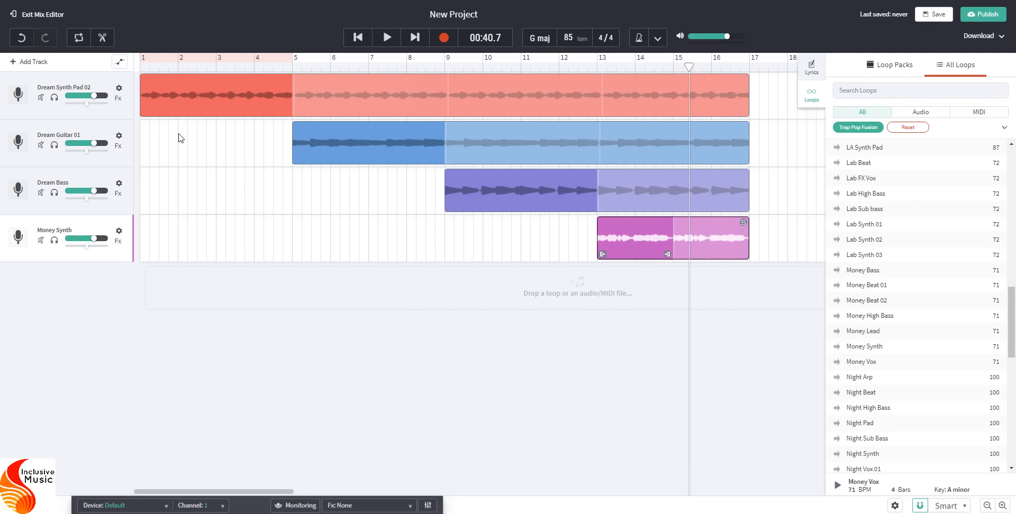
mouse_move(163, 133)
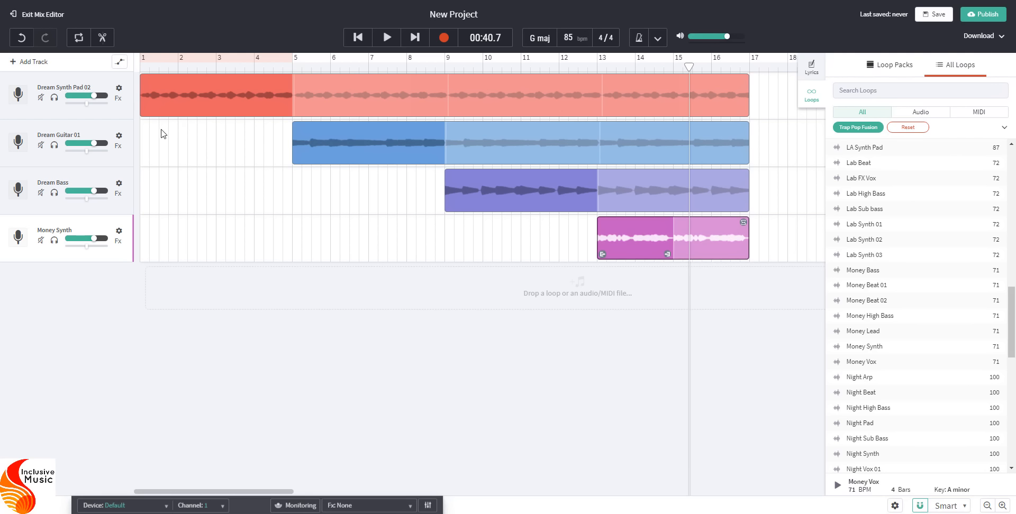
mouse_move(218, 144)
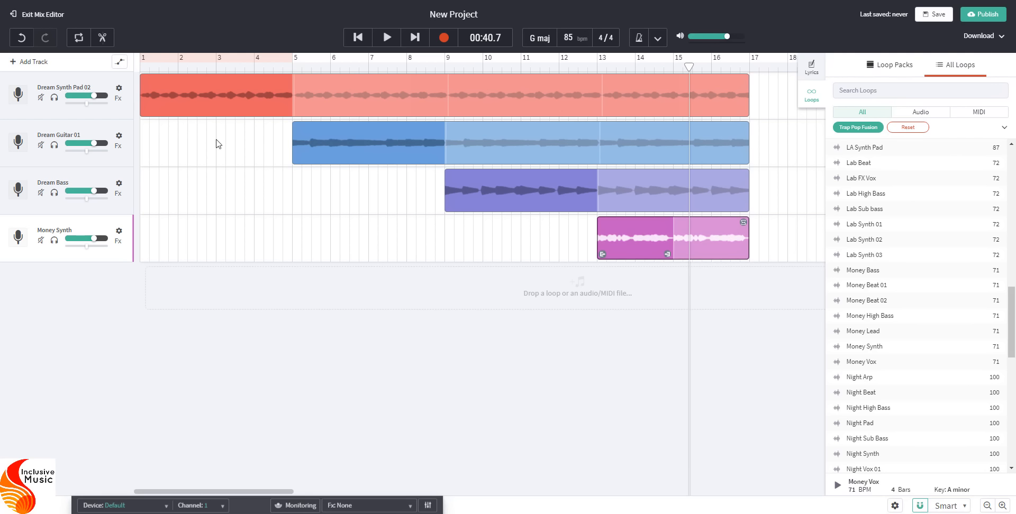
mouse_move(307, 132)
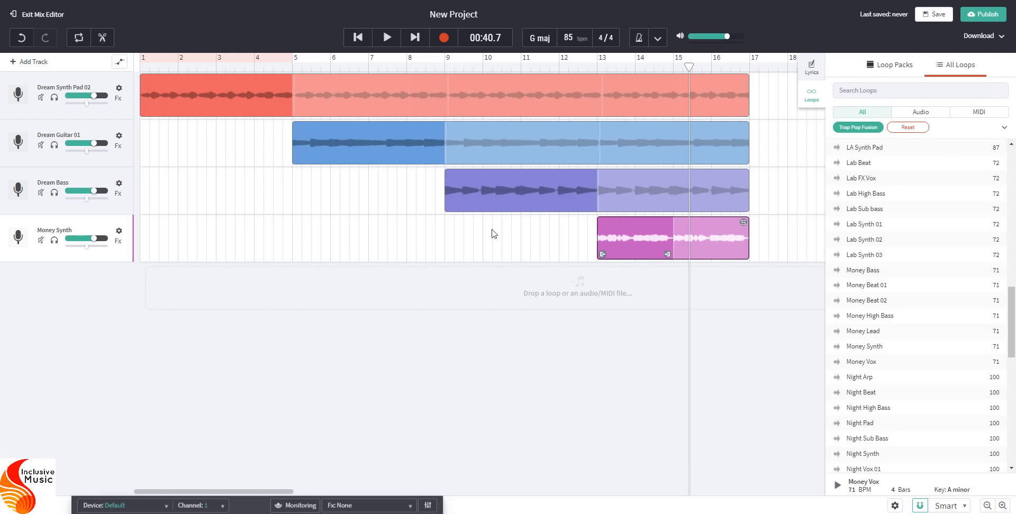
mouse_move(588, 233)
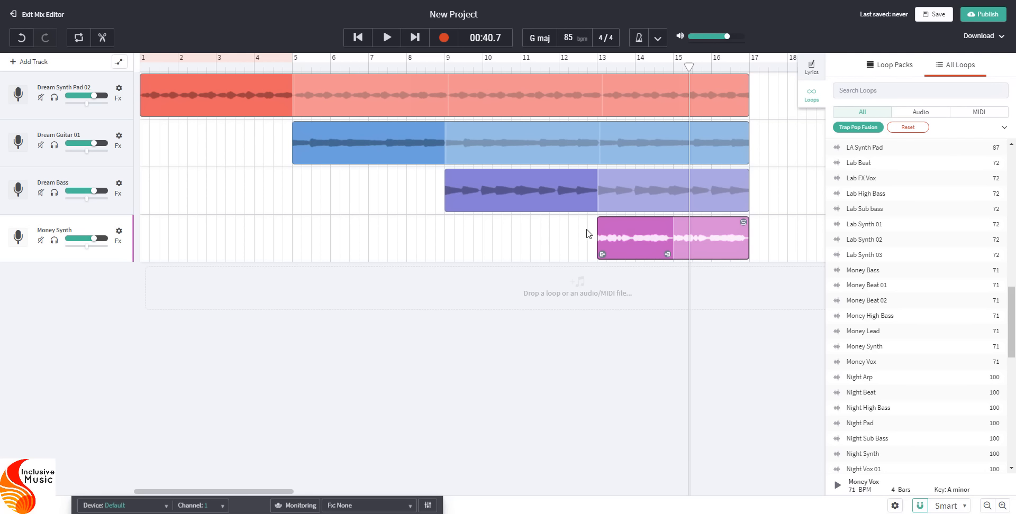
mouse_move(735, 241)
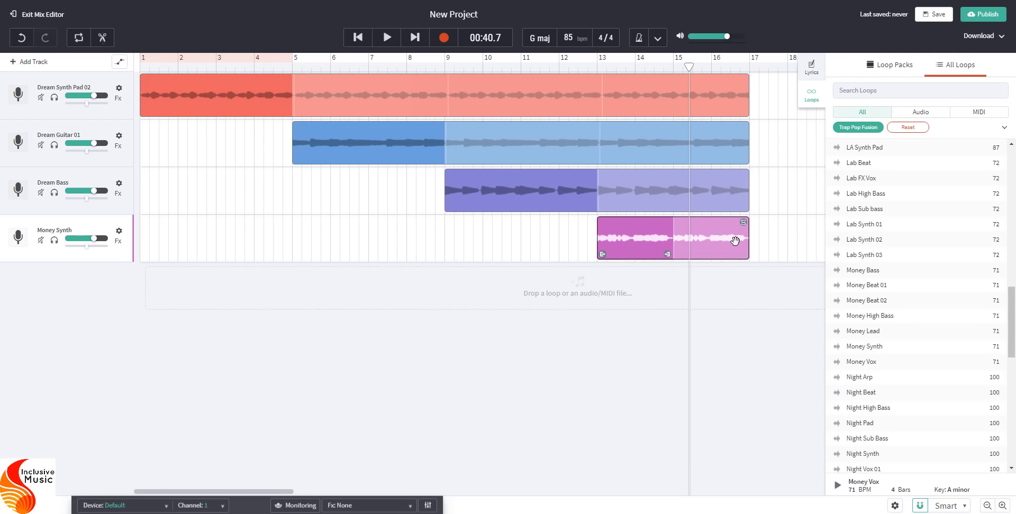
mouse_move(606, 250)
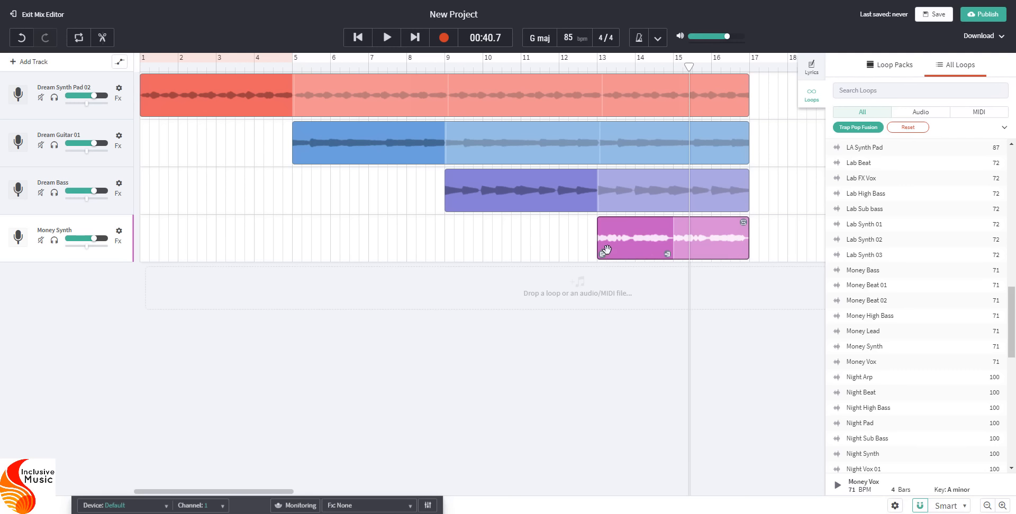
mouse_move(427, 200)
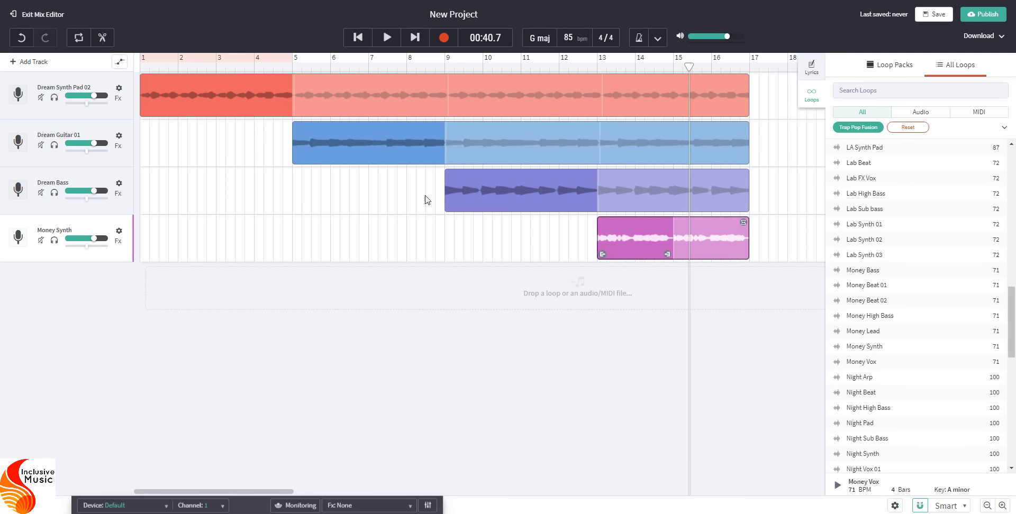
left_click(356, 37)
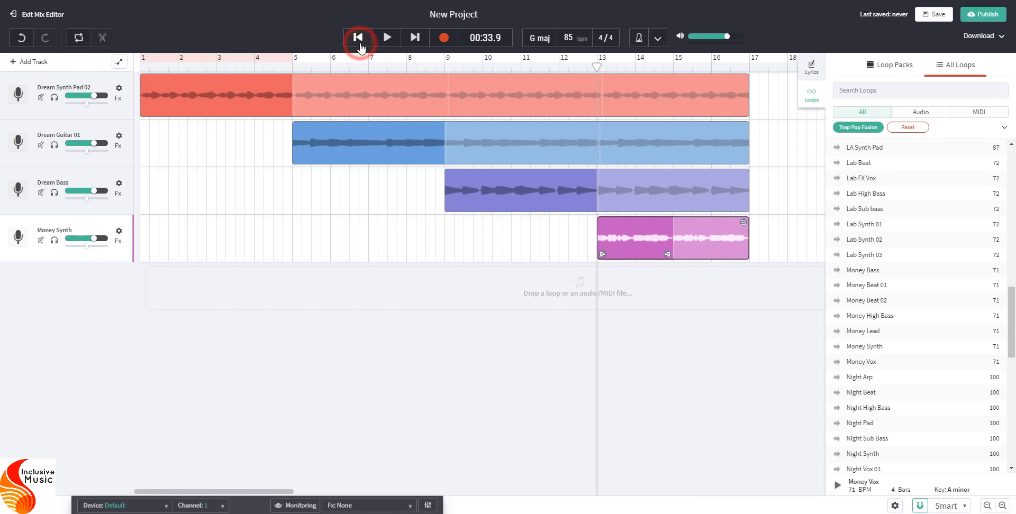
left_click(358, 37)
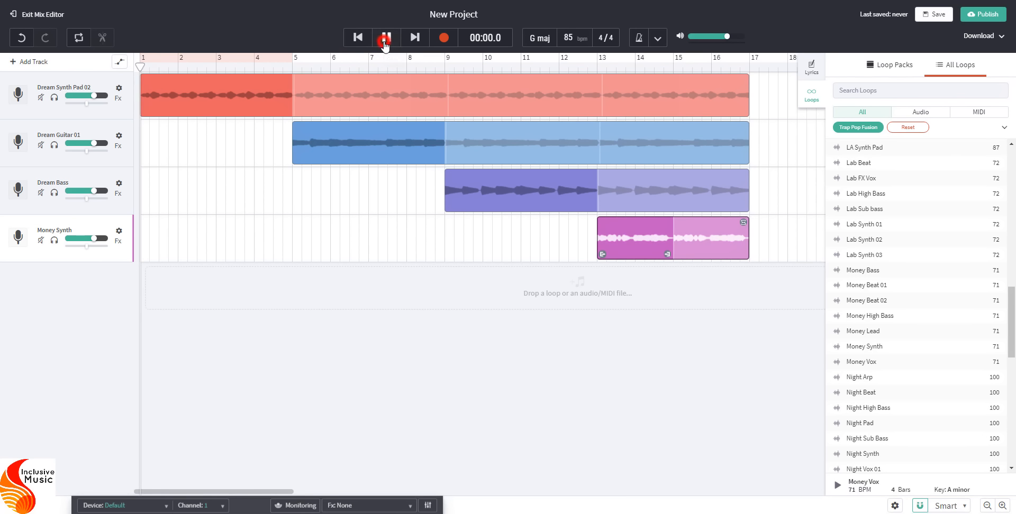
left_click(385, 37)
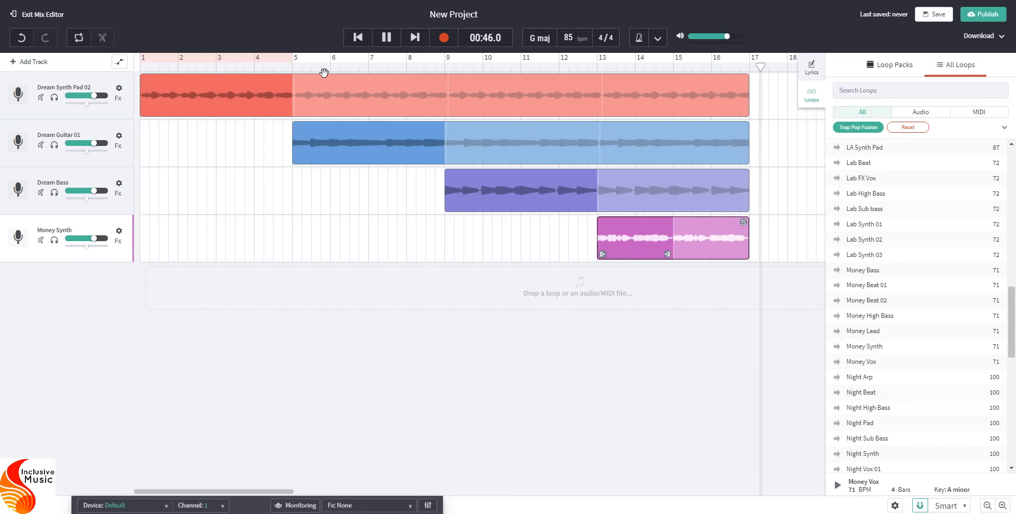
left_click(385, 37)
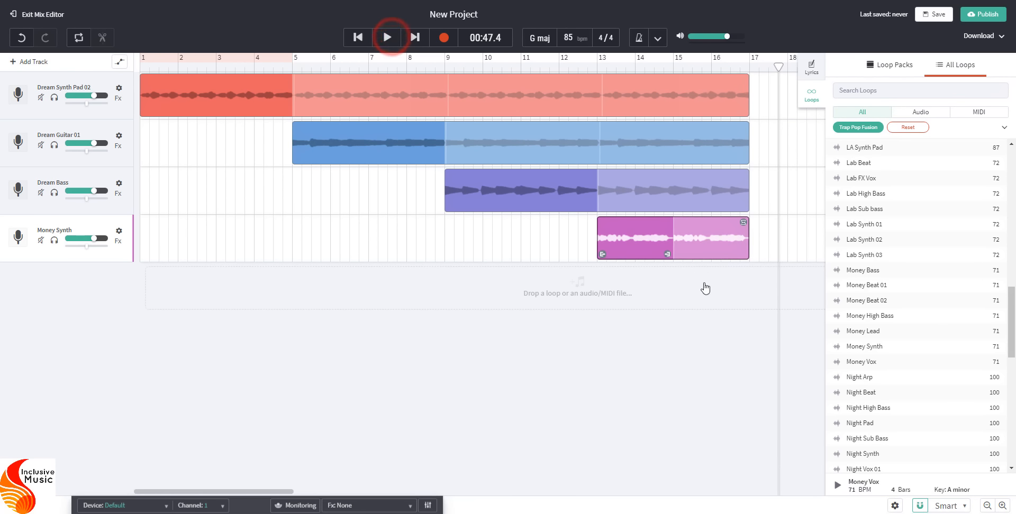
left_click(387, 37)
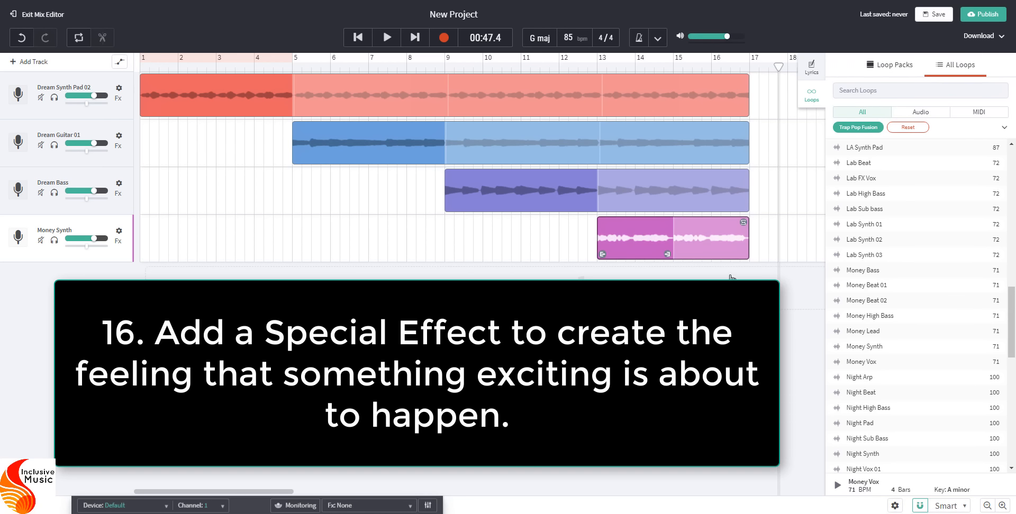
mouse_move(743, 276)
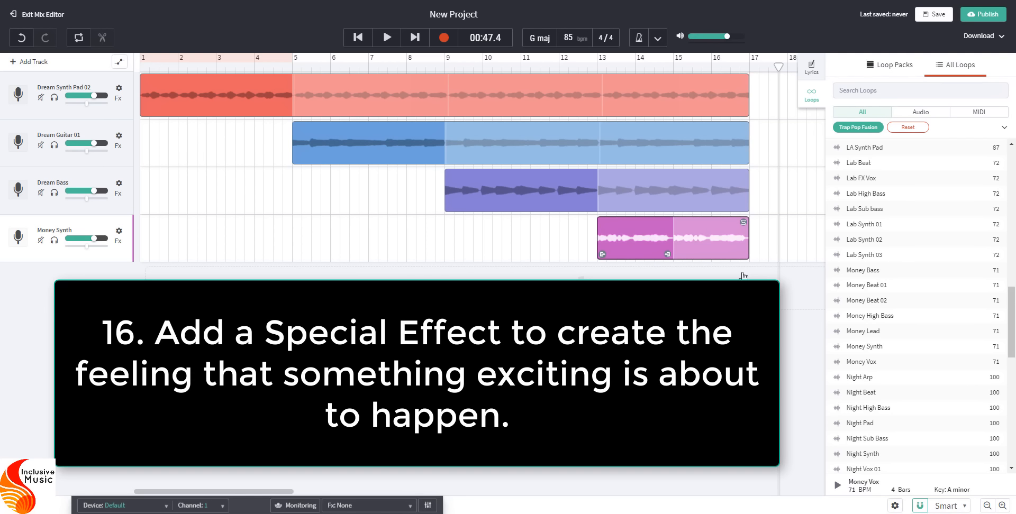
mouse_move(228, 140)
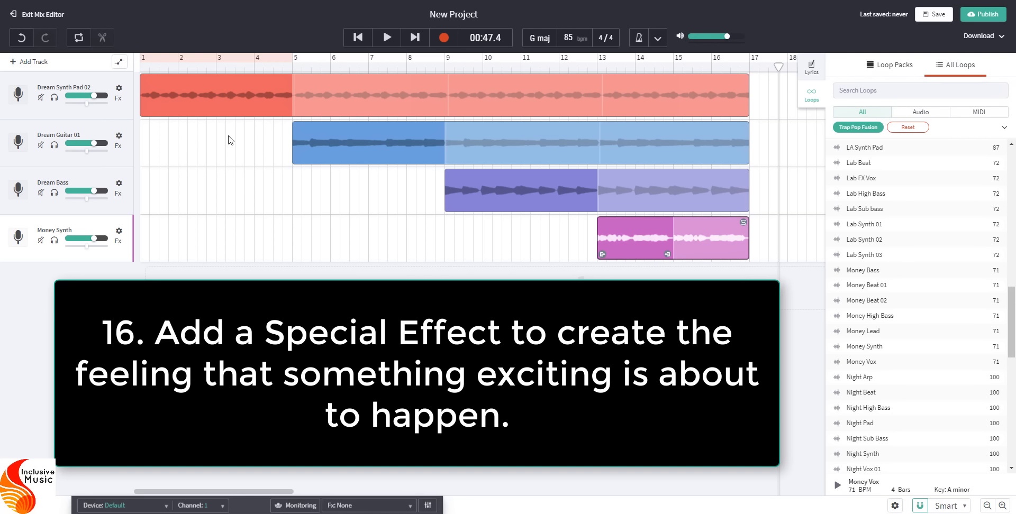
mouse_move(651, 257)
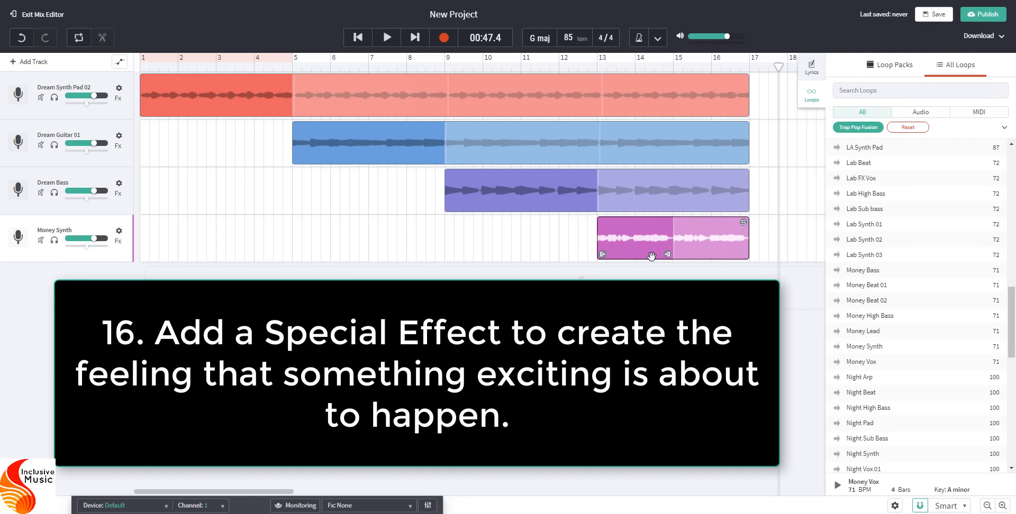
mouse_move(596, 241)
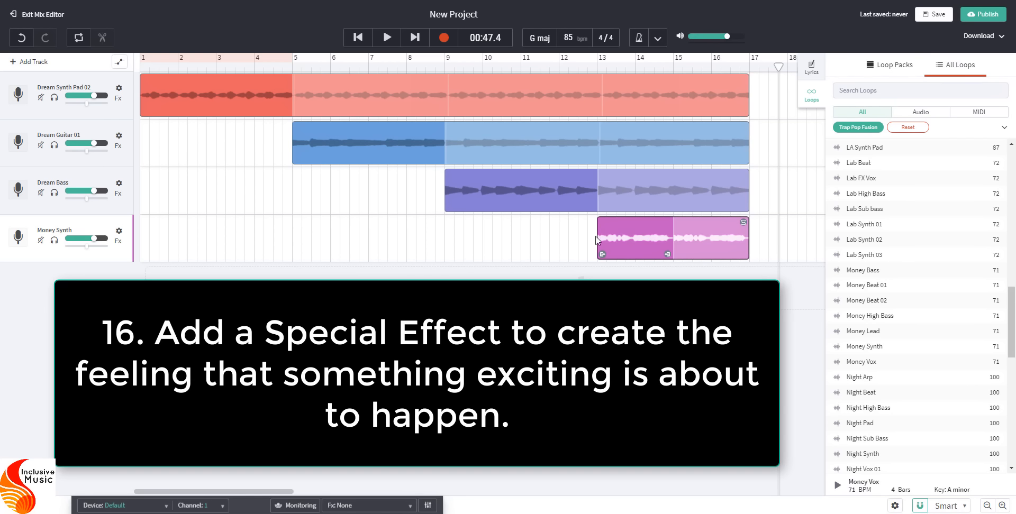
mouse_move(545, 207)
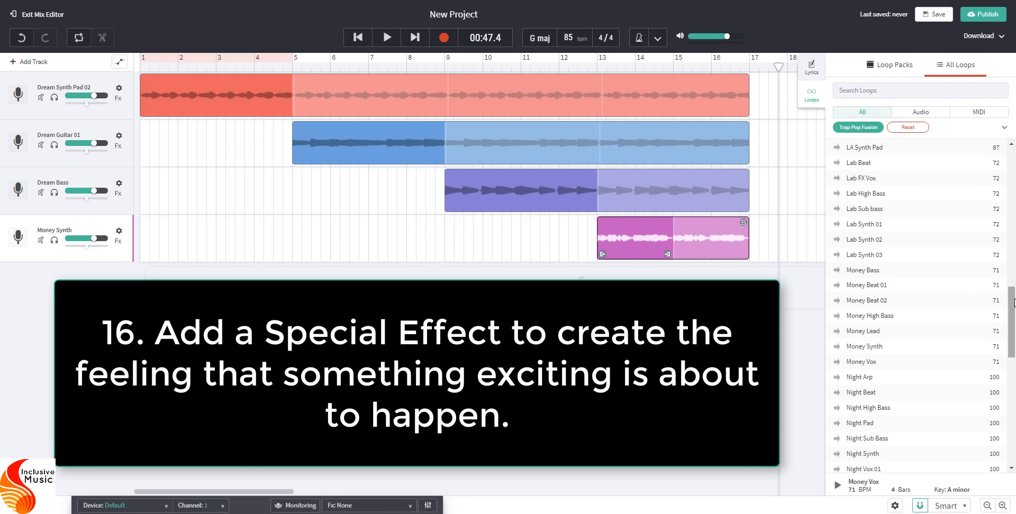
Step: Browse the All Loops list and audition the LA Arp and LA FX Harp loops
scroll("down", 3)
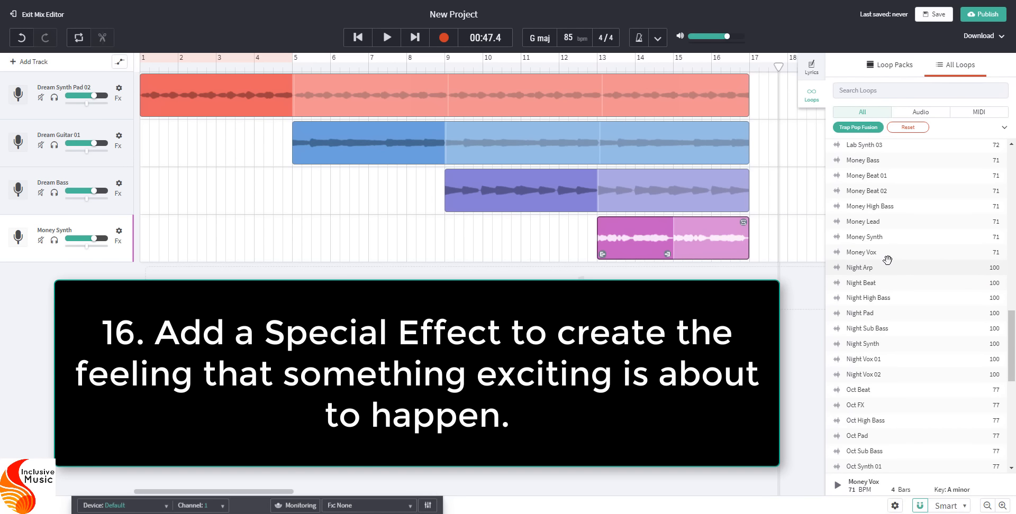
mouse_move(888, 358)
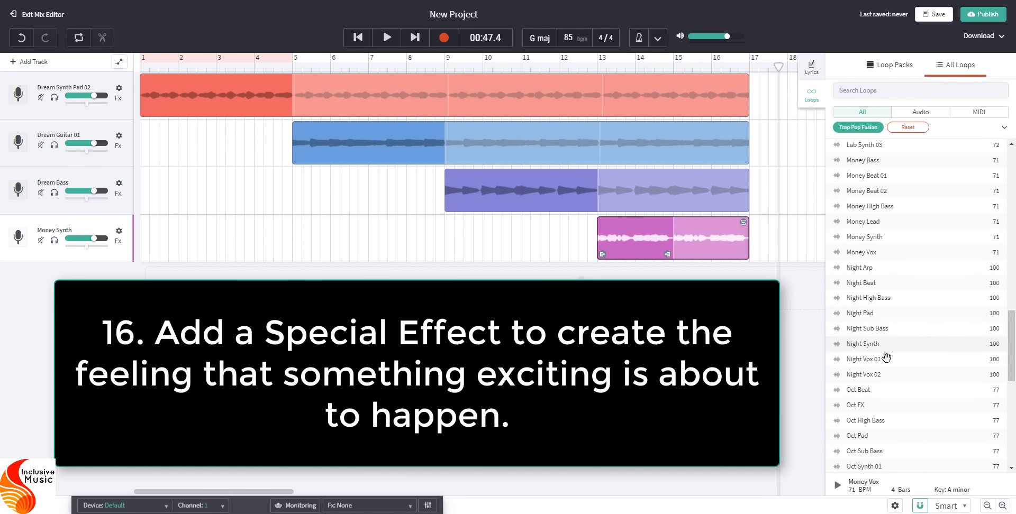
scroll("down", 3)
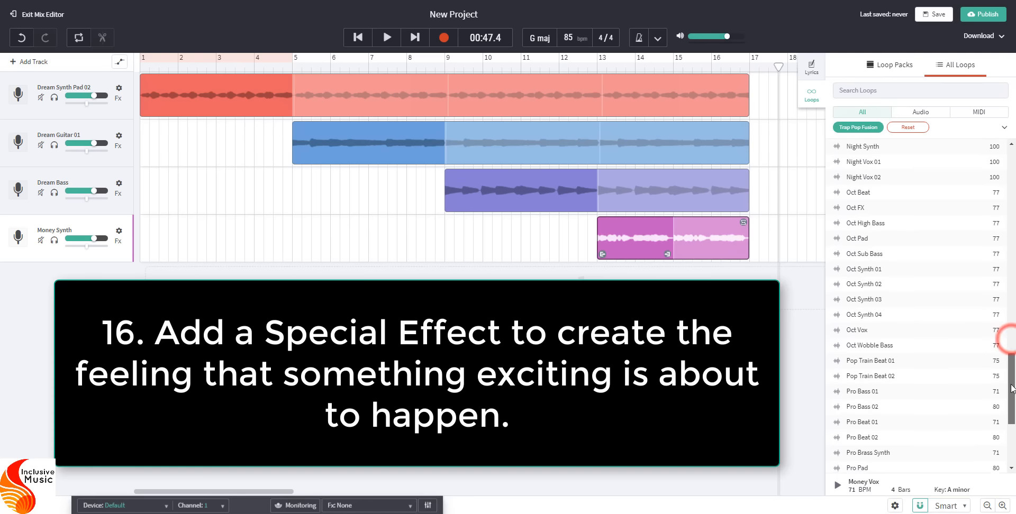
scroll("down", 3)
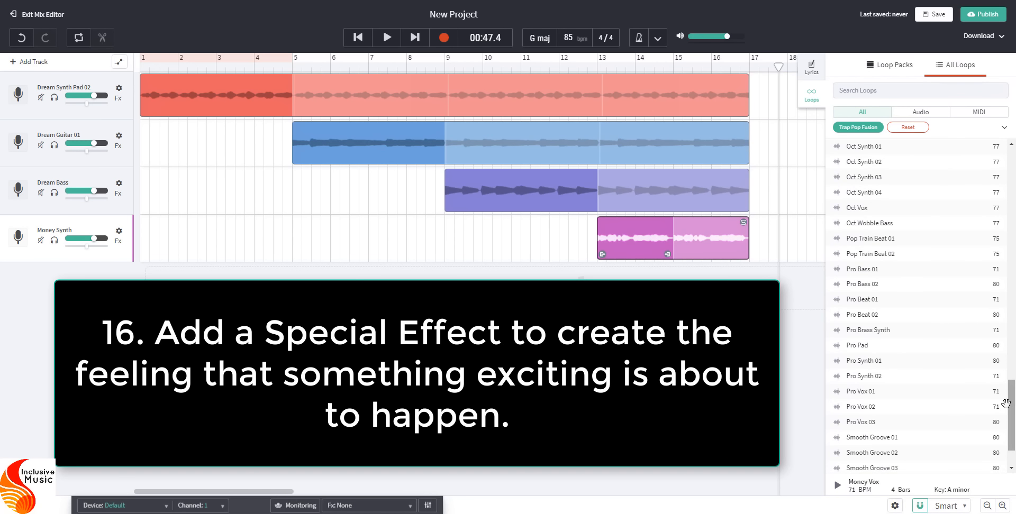
scroll("down", 3)
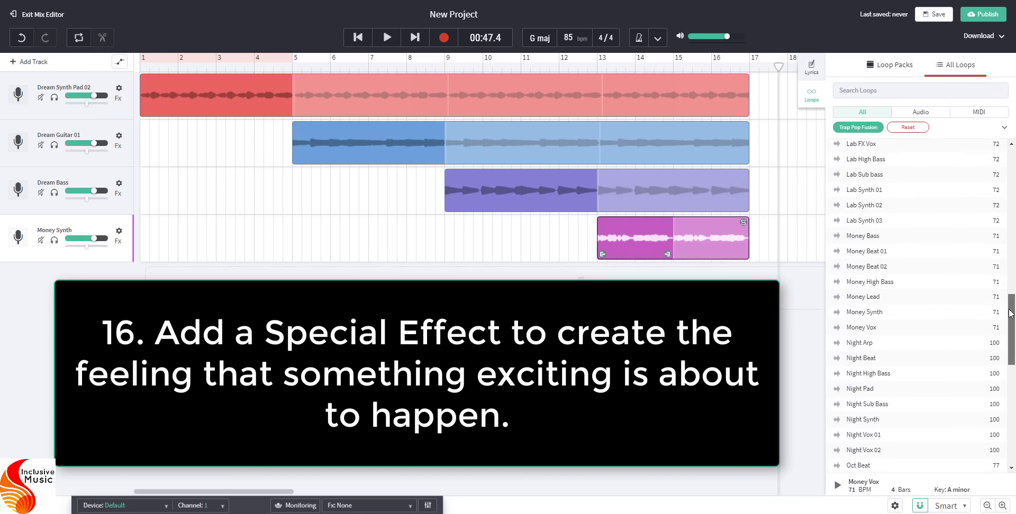
scroll("up", 3)
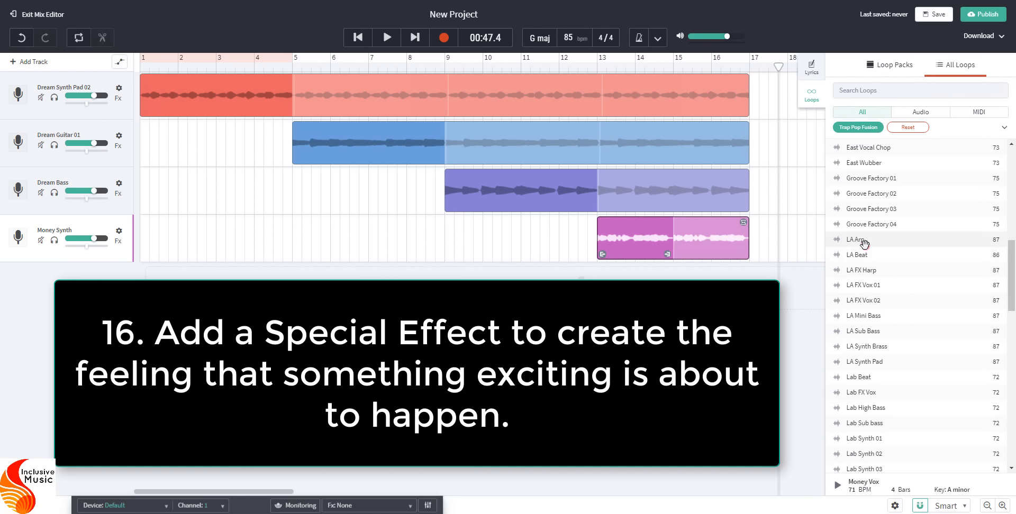
left_click(861, 239)
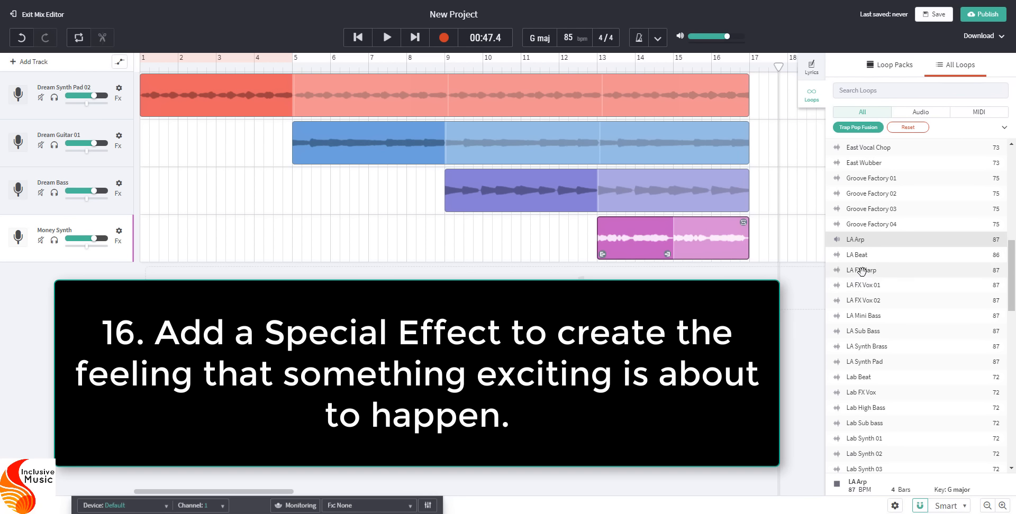
left_click(860, 270)
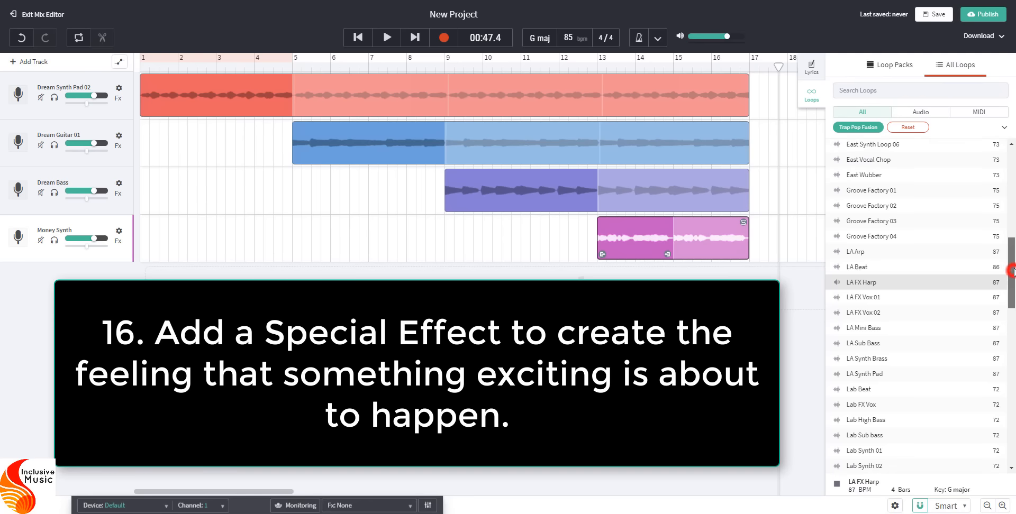
Step: Scroll back up and audition East Alarm, settling on it as the effect to add
scroll("up", 3)
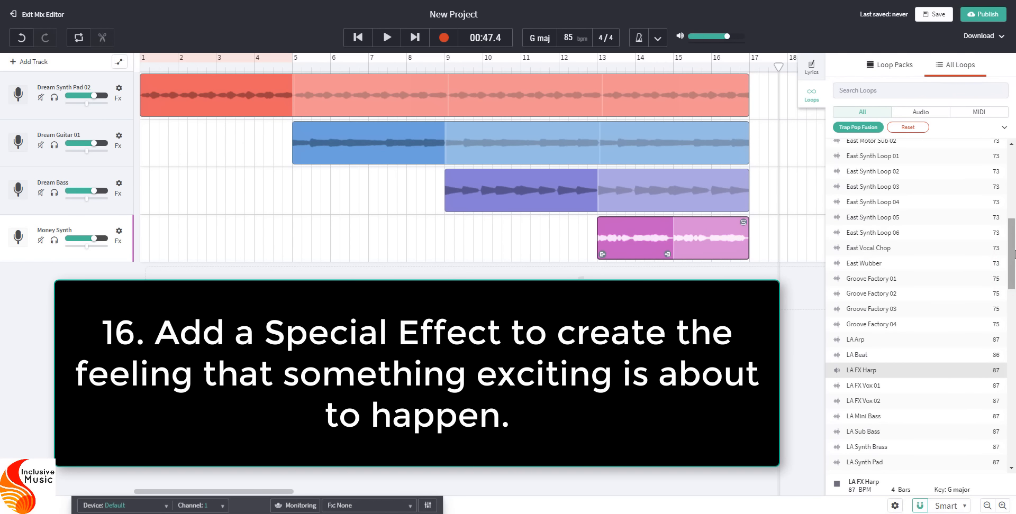
scroll("up", 3)
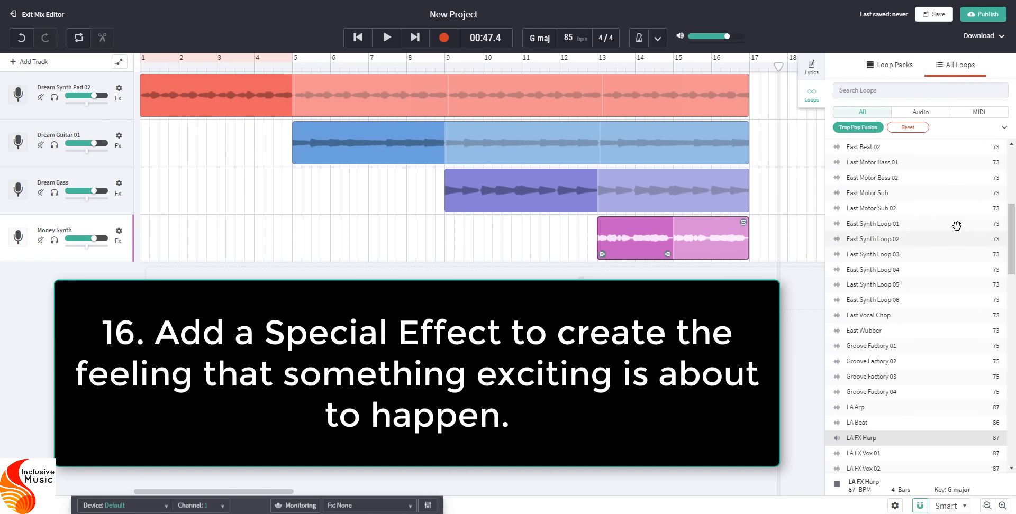
mouse_move(956, 223)
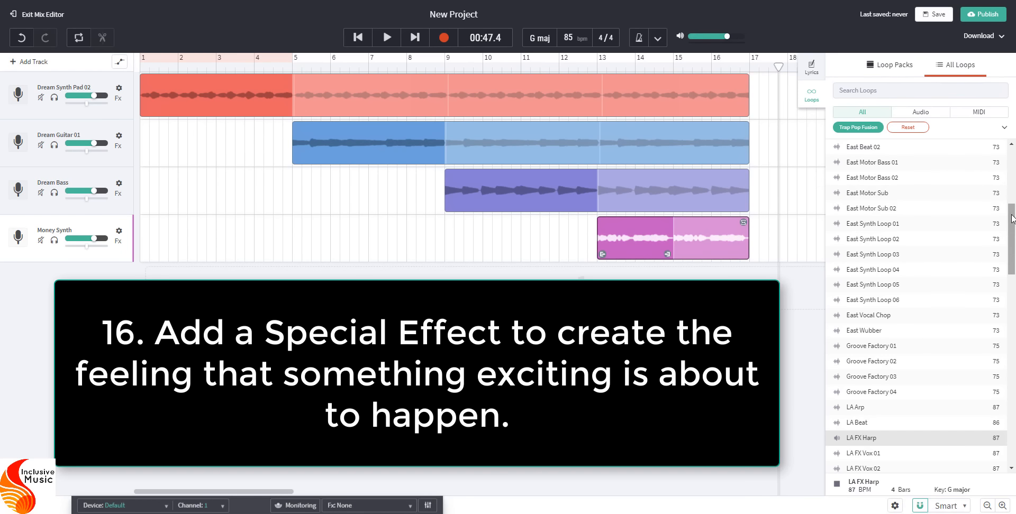
scroll("up", 3)
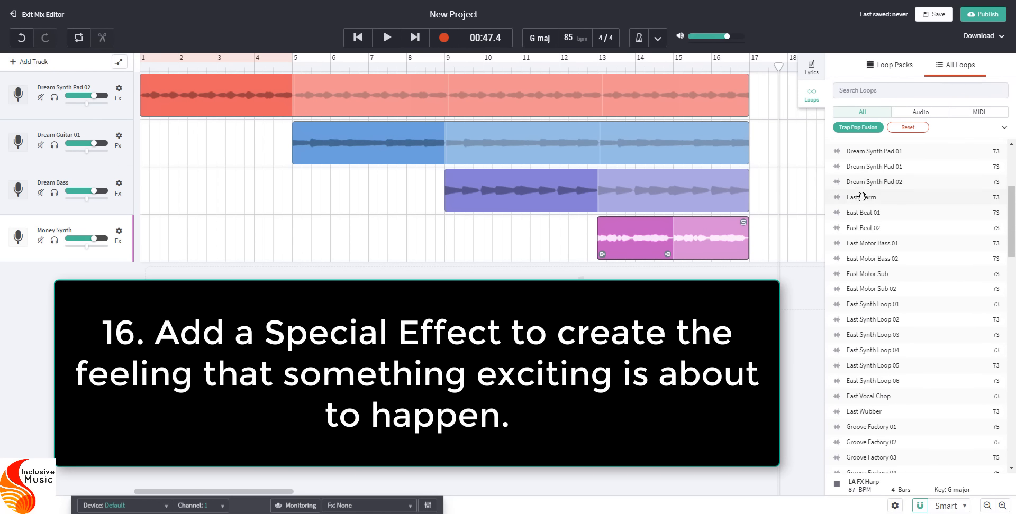
left_click(863, 197)
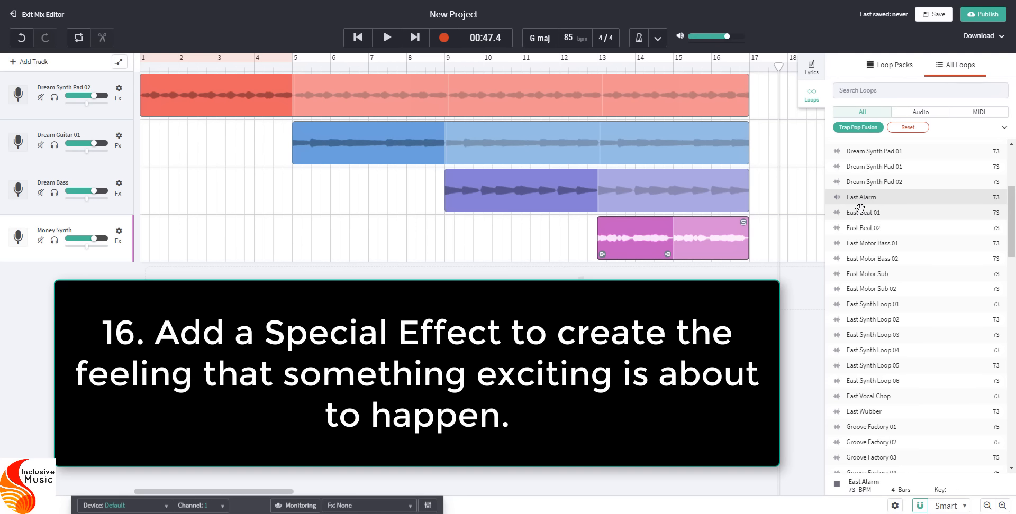
mouse_move(862, 198)
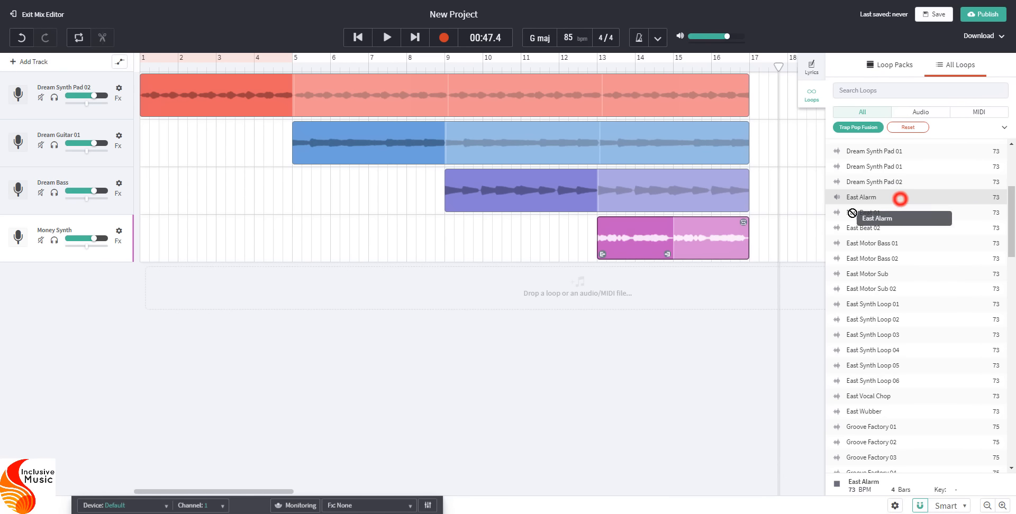
Step: Drop East Alarm onto a new fifth track and position its clip around bar 16
left_click_drag(861, 197, 664, 285)
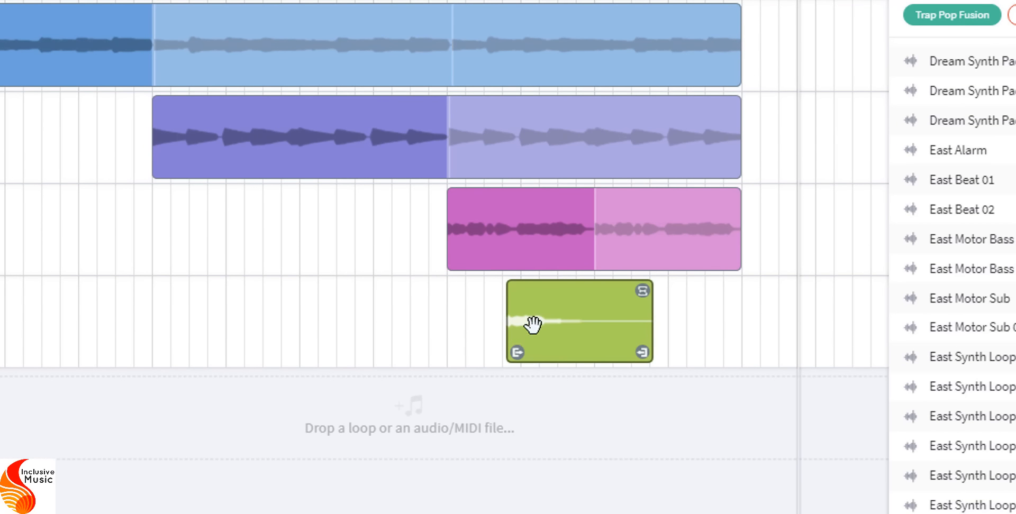
mouse_move(544, 330)
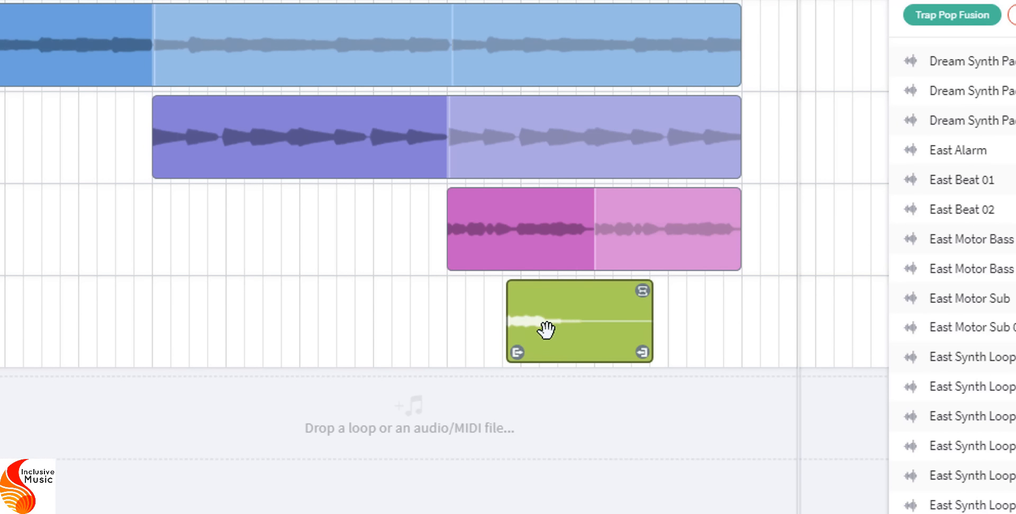
left_click(541, 339)
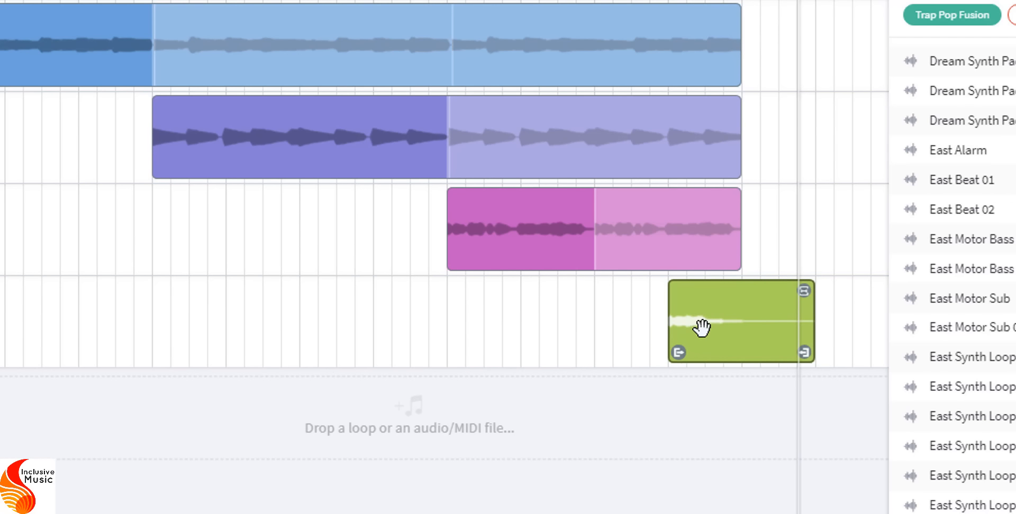
mouse_move(701, 328)
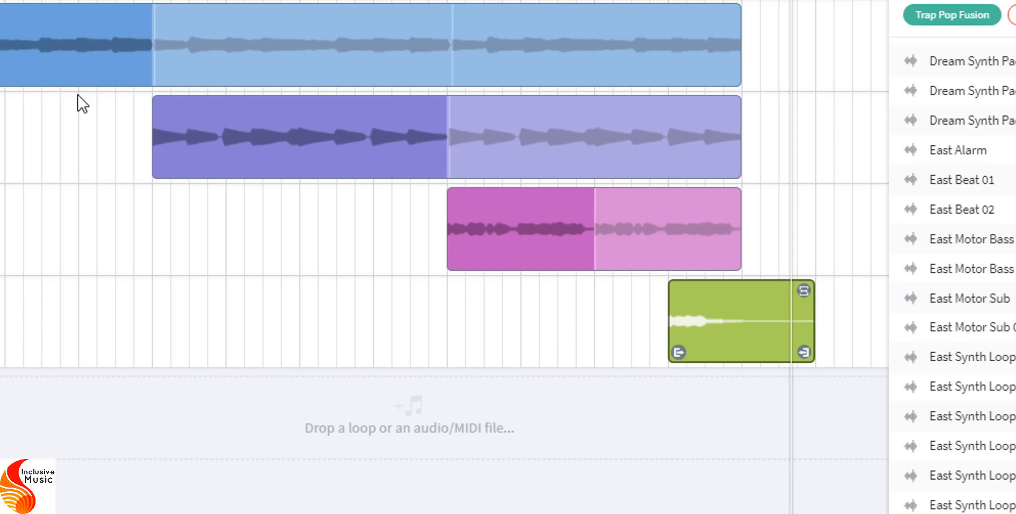
mouse_move(697, 305)
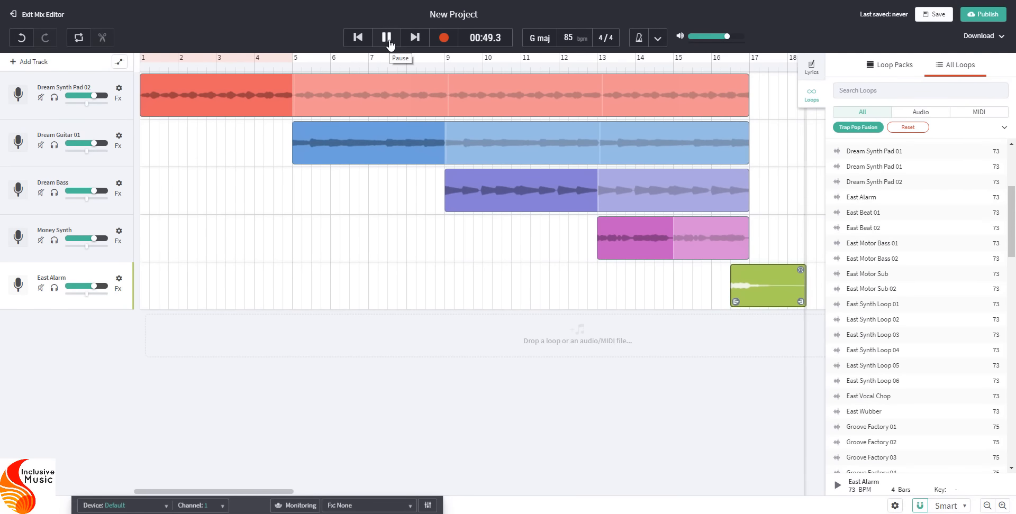
left_click(387, 37)
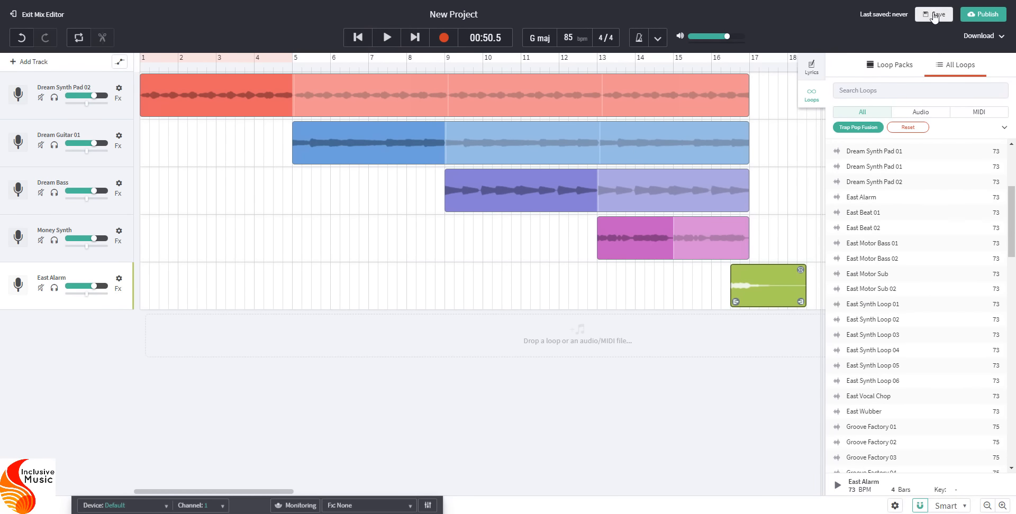
mouse_move(933, 14)
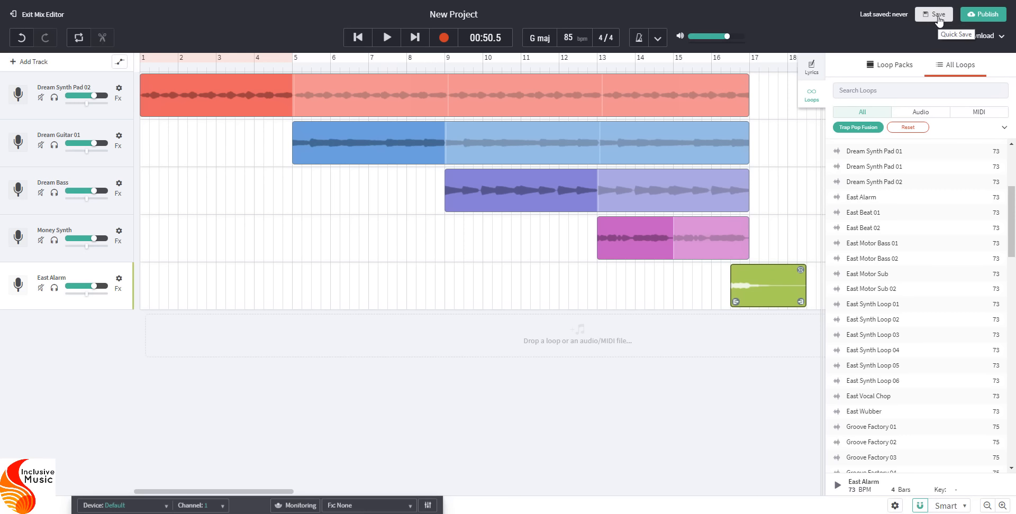
Step: Quick-save the five-track project until it reports 'Last saved: now'
left_click(934, 14)
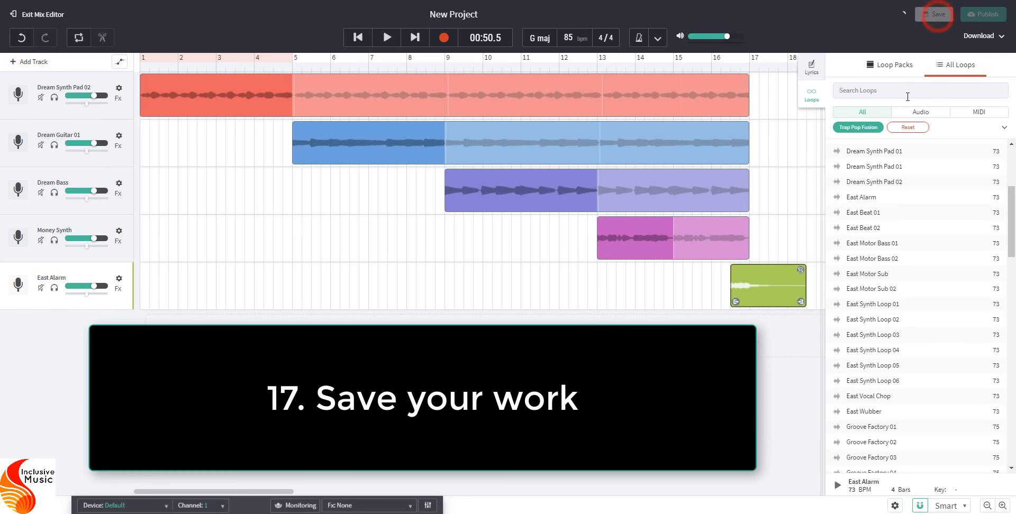
left_click(935, 13)
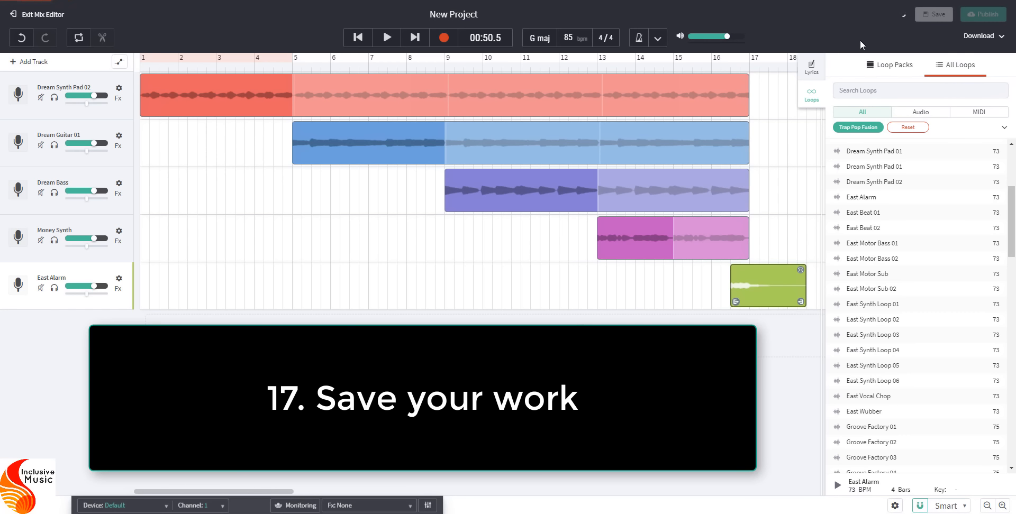
left_click(934, 14)
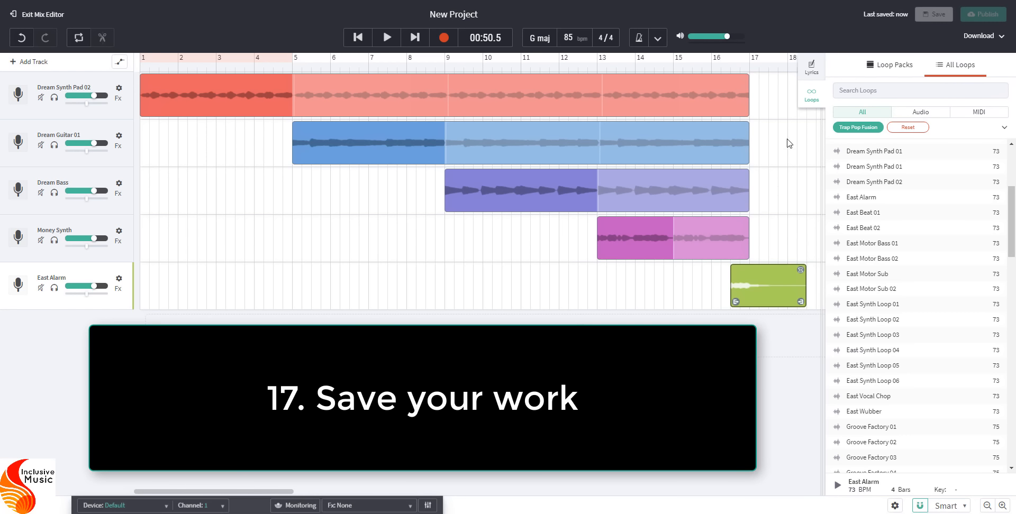